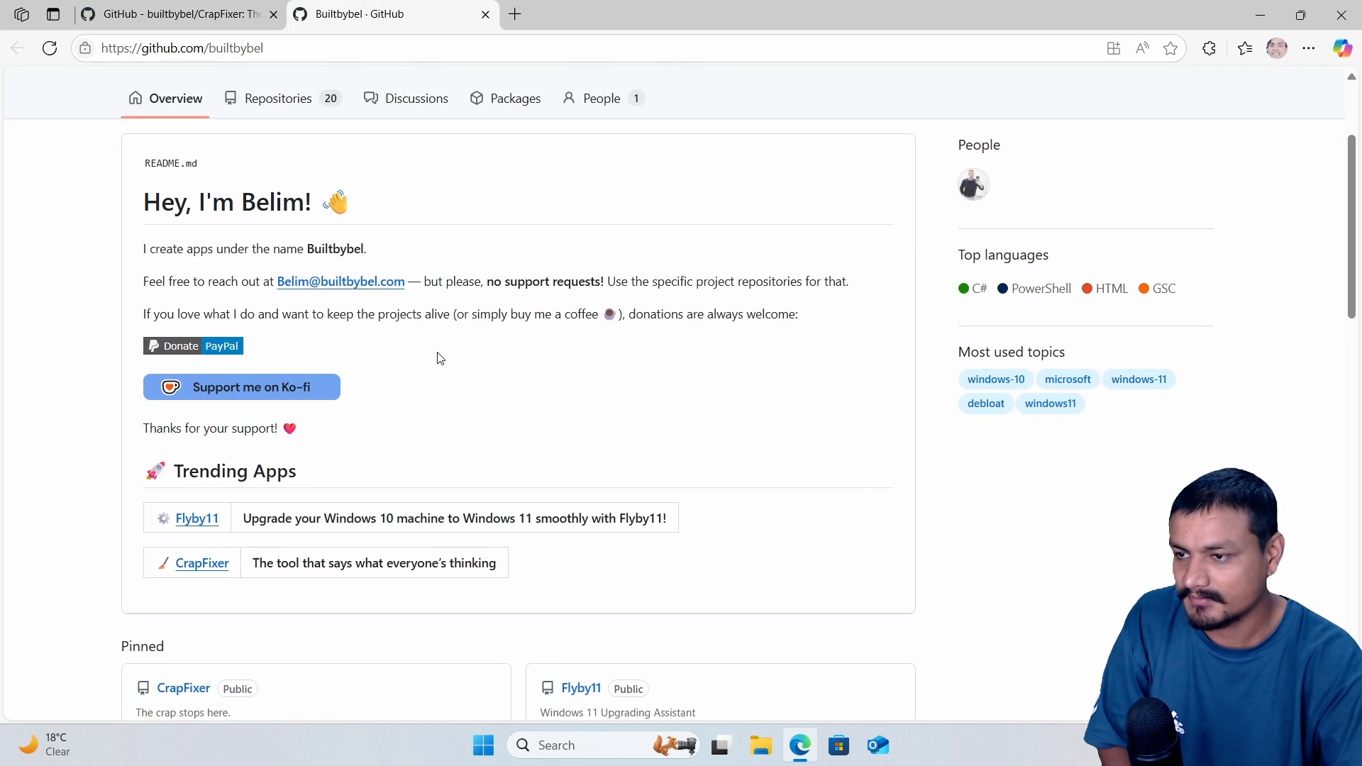
# - Scroll through the CrapFixer README and reach the 1.1 release with its CrapFixer.zip asset
pyautogui.scroll(-3)
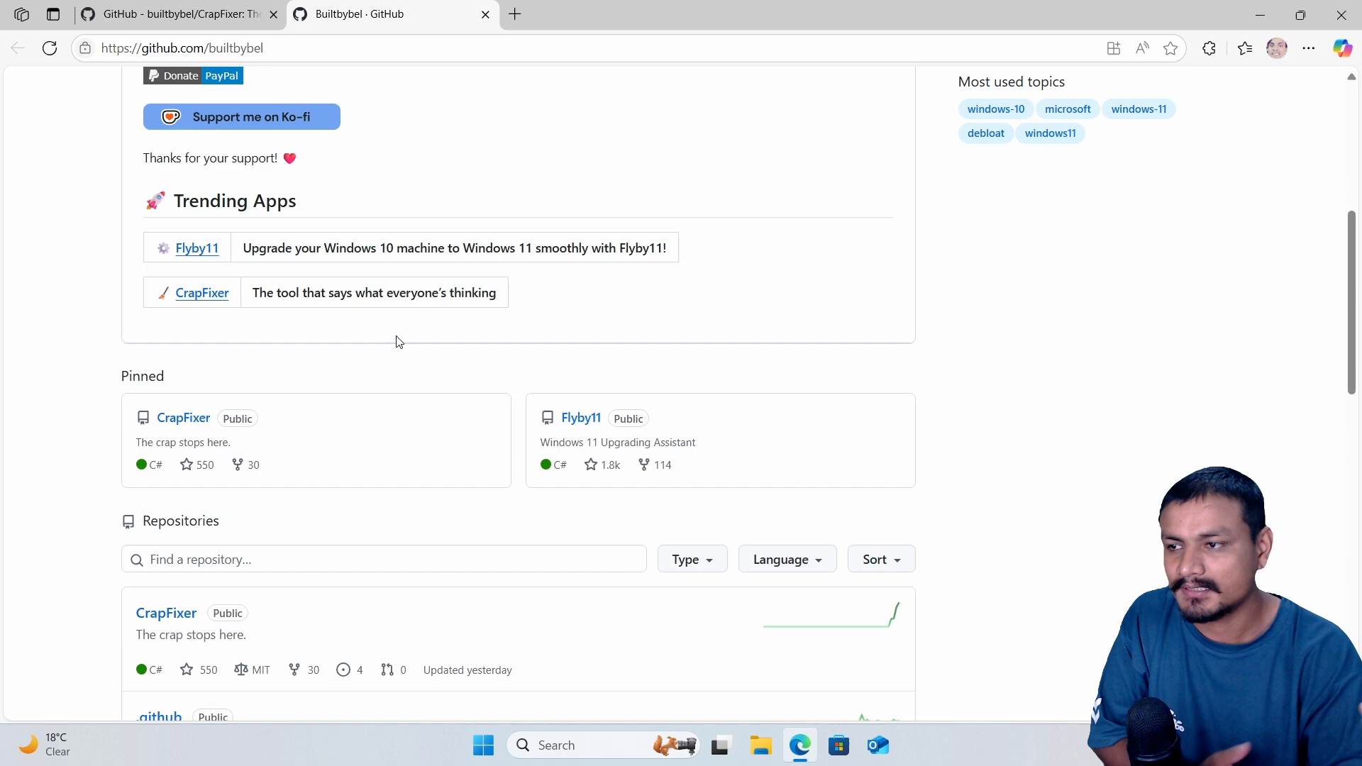
pyautogui.moveTo(358, 309)
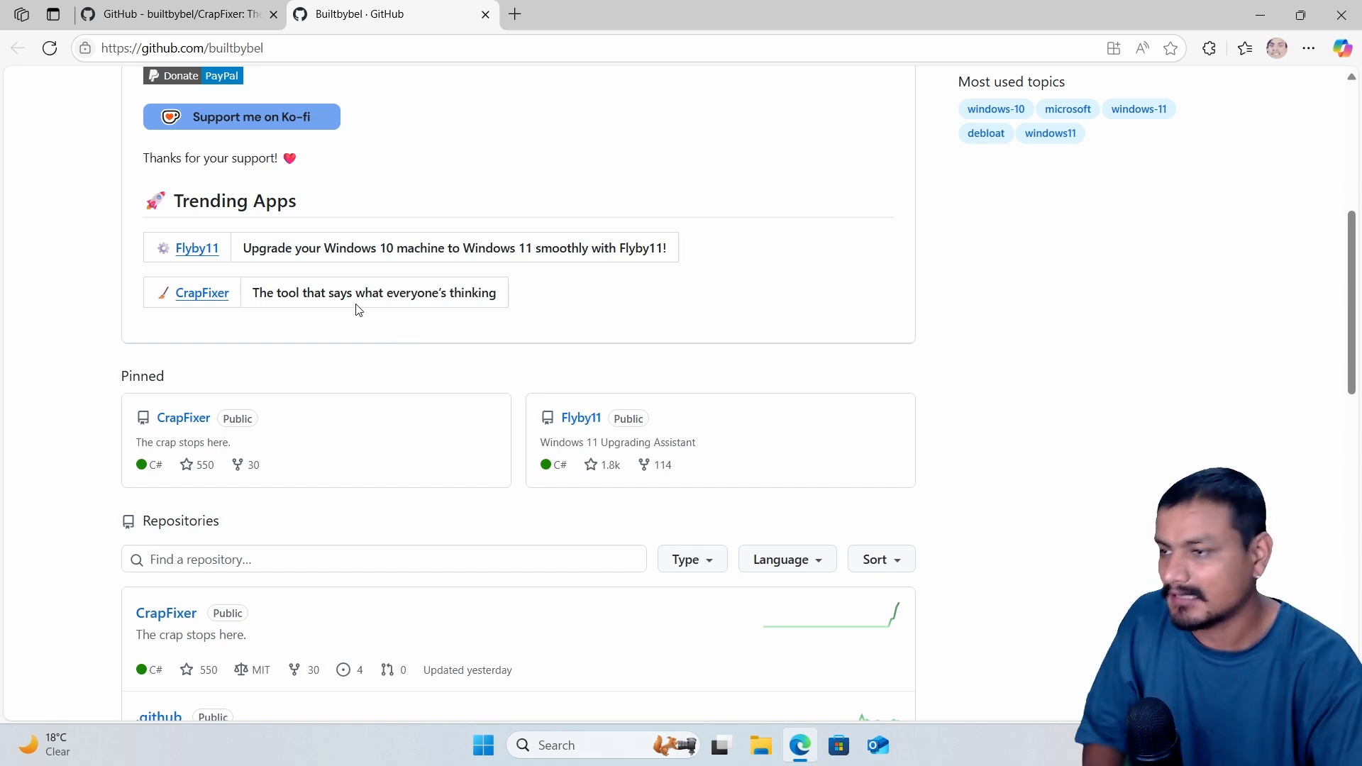
pyautogui.scroll(-3)
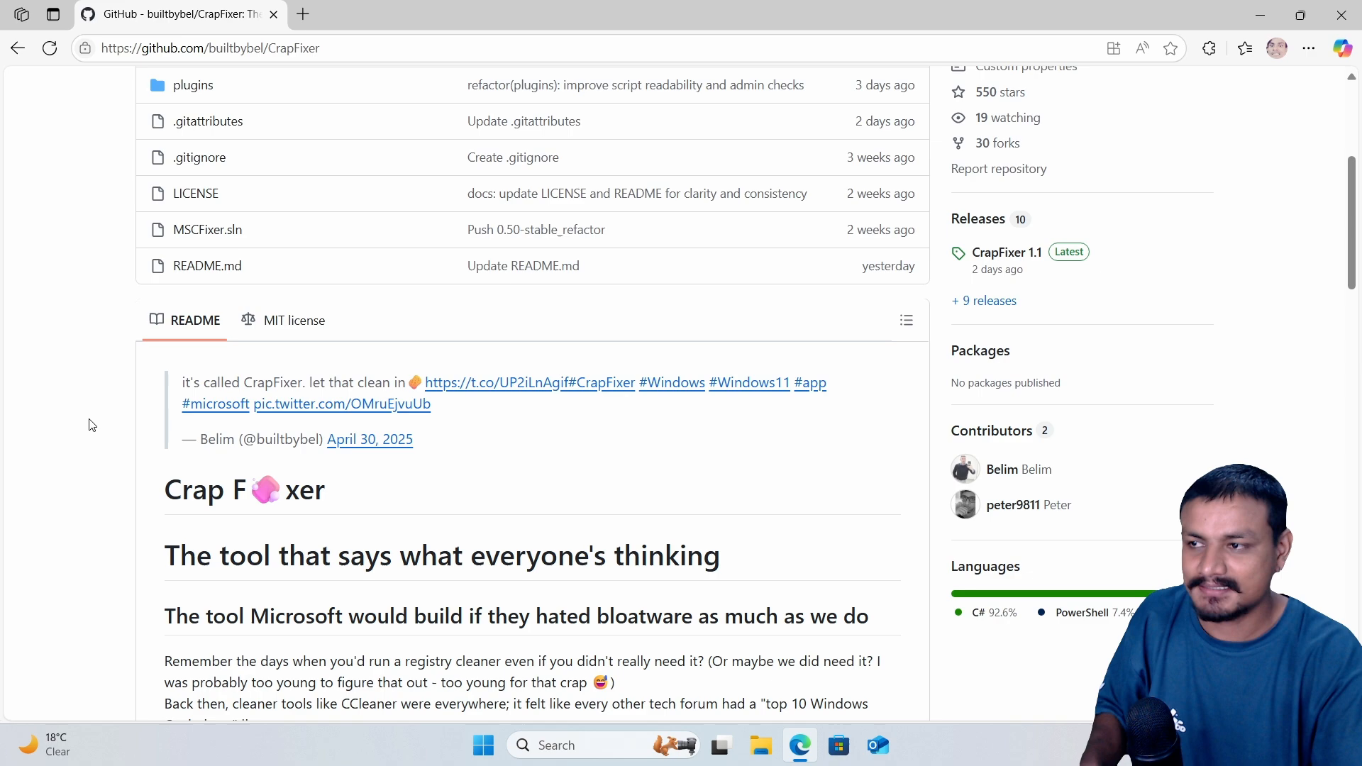
pyautogui.scroll(-3)
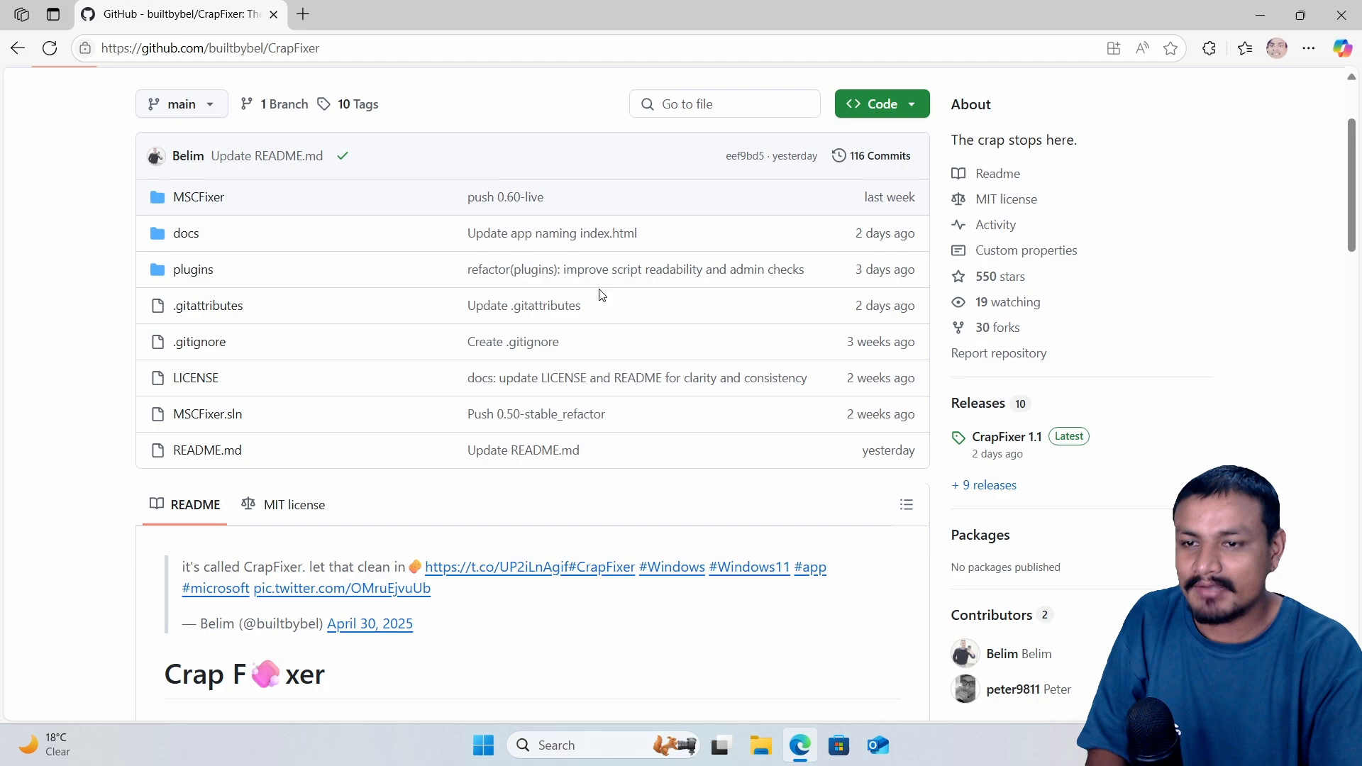
pyautogui.scroll(-3)
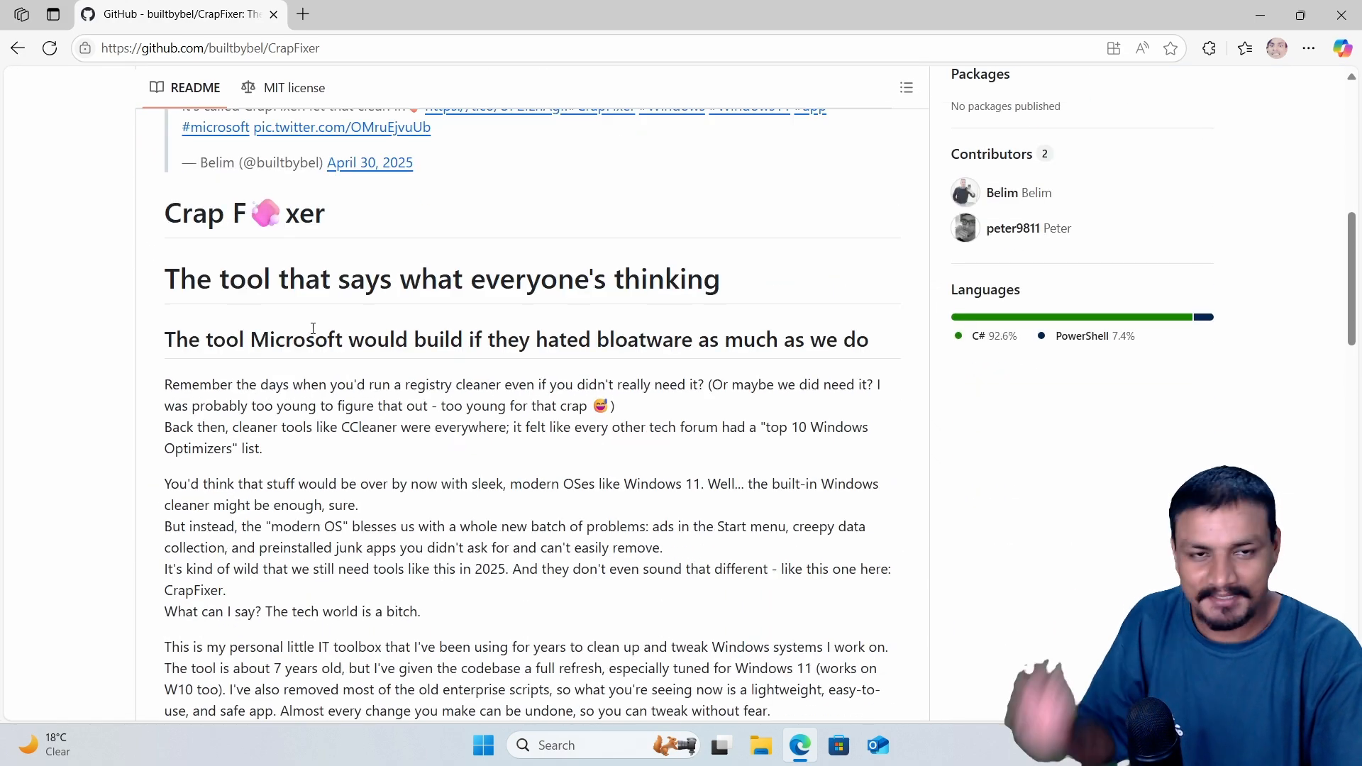
pyautogui.scroll(-3)
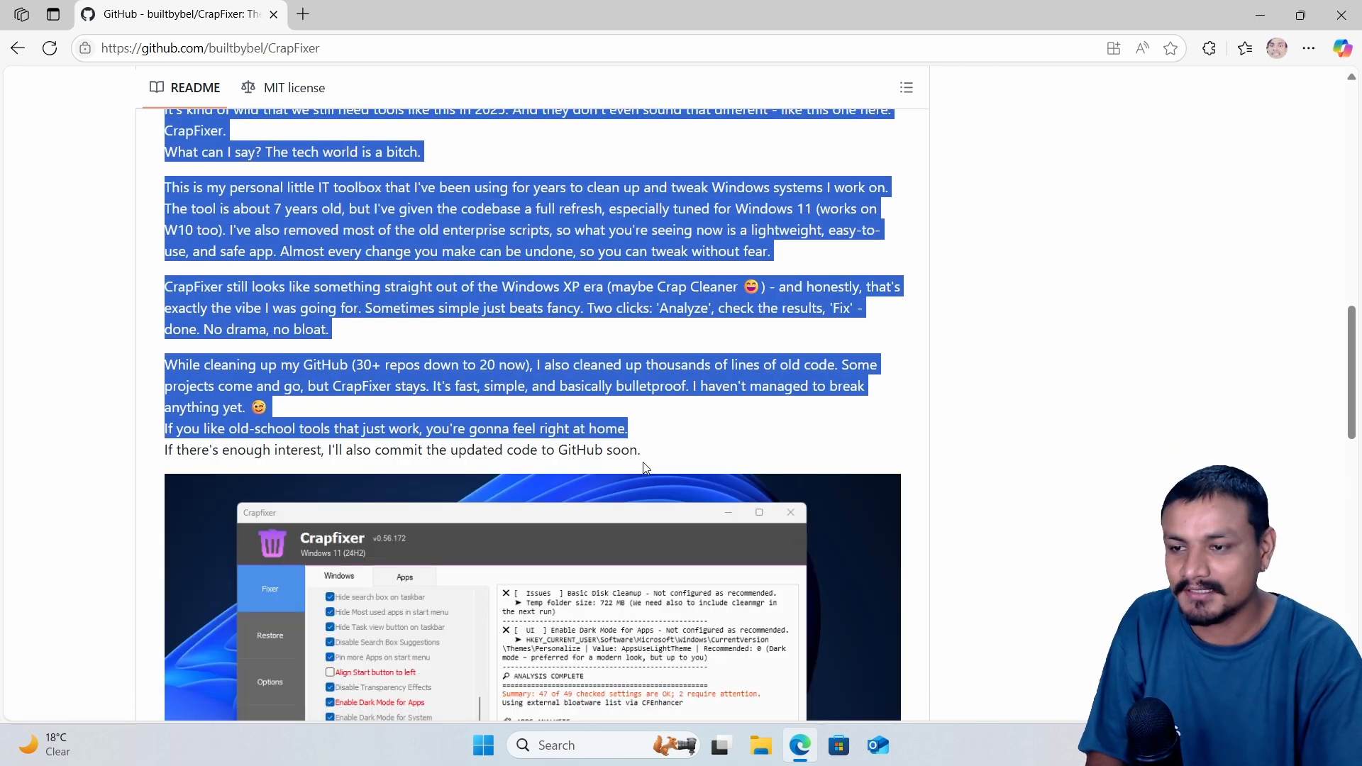
pyautogui.rightClick(644, 468)
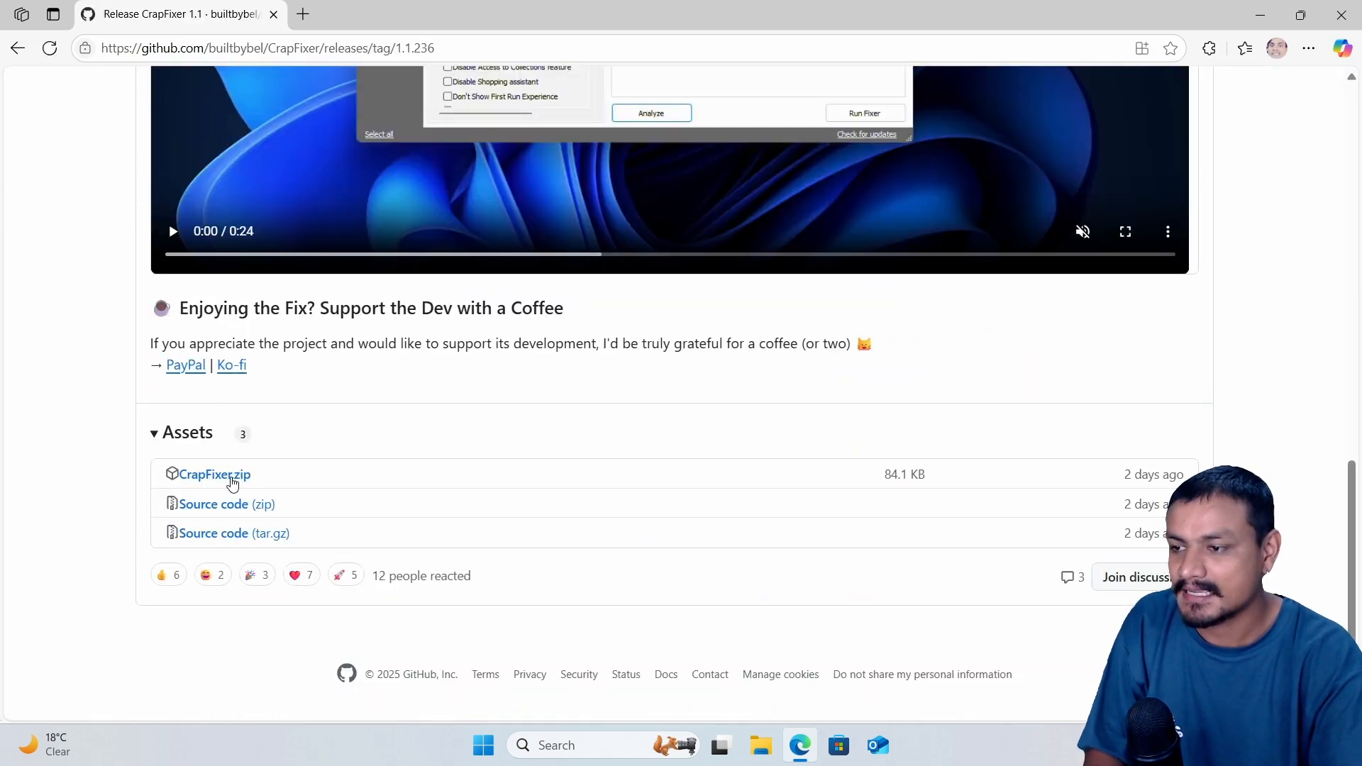
# - Download CrapFixer.zip, open it in Downloads and launch the CFixer application
pyautogui.click(214, 474)
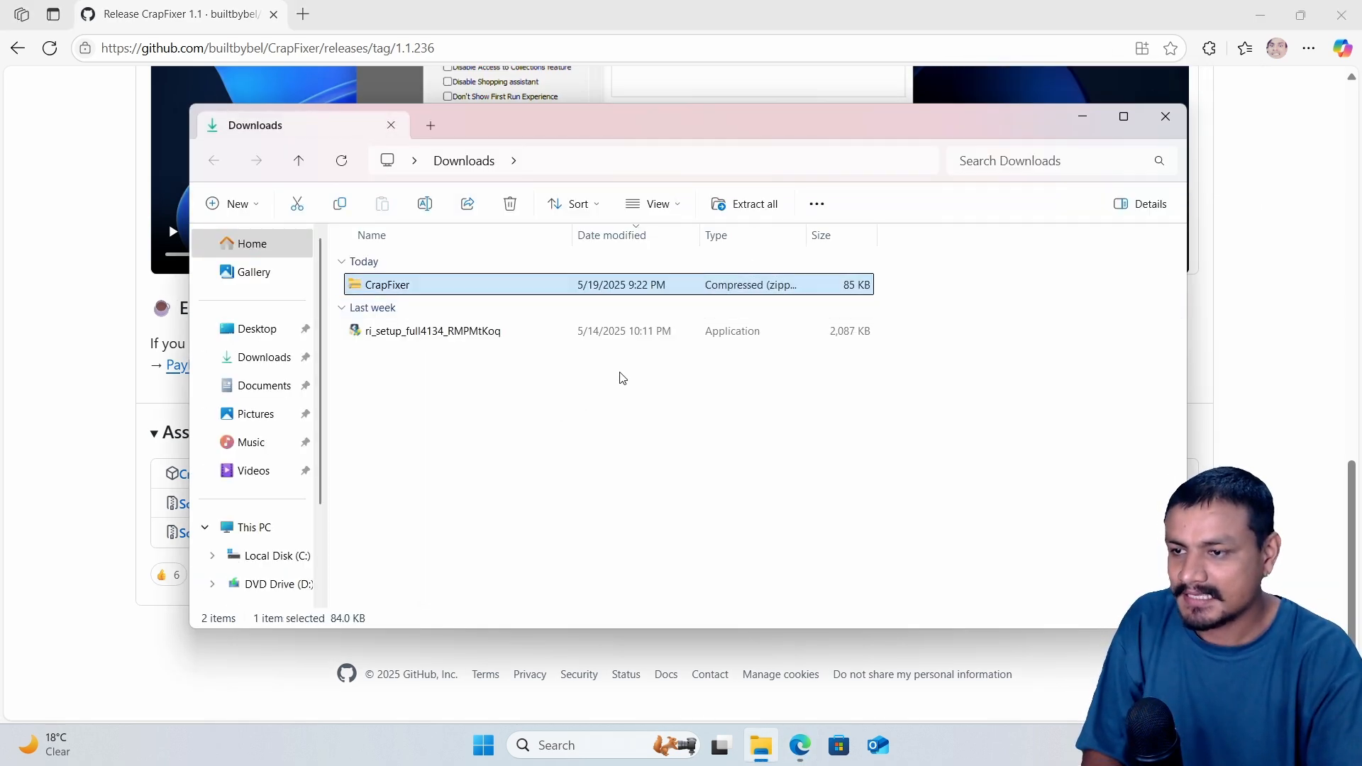
pyautogui.doubleClick(386, 284)
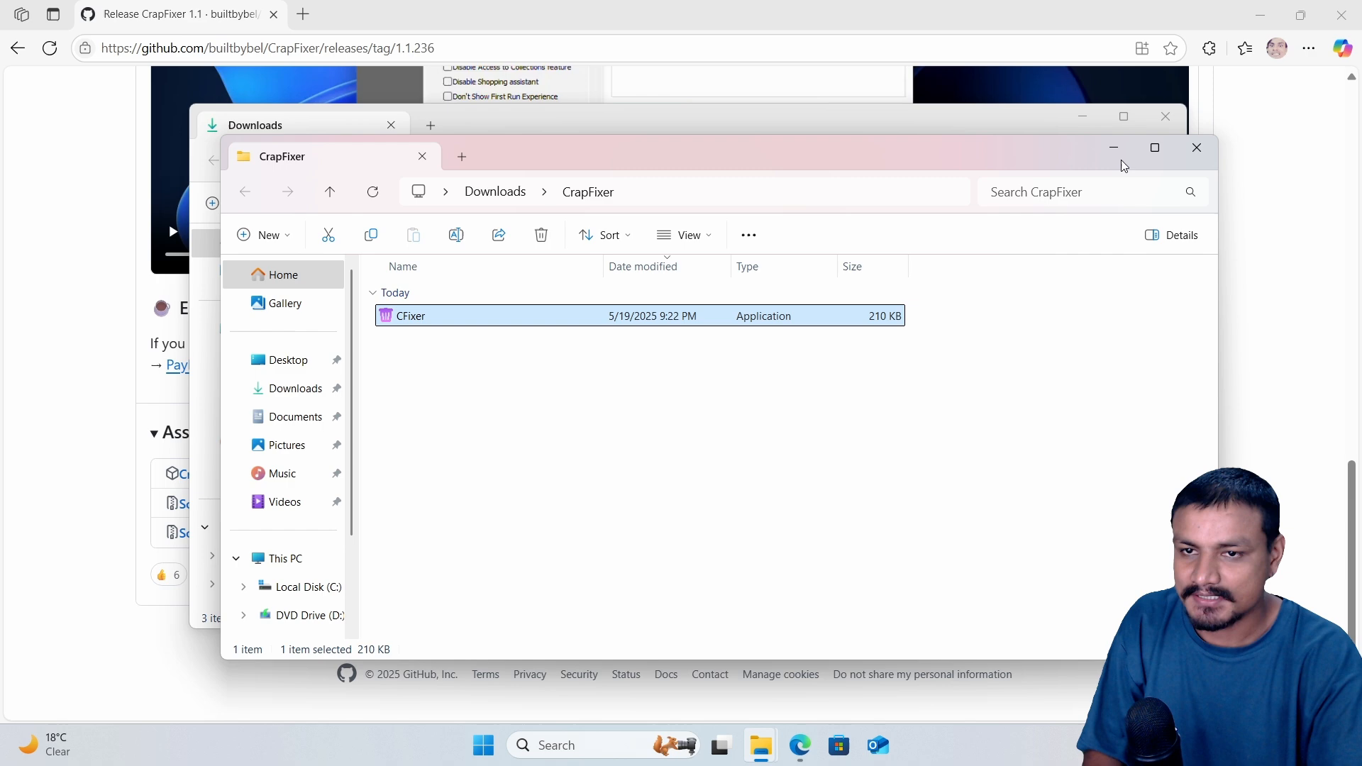
pyautogui.click(1196, 148)
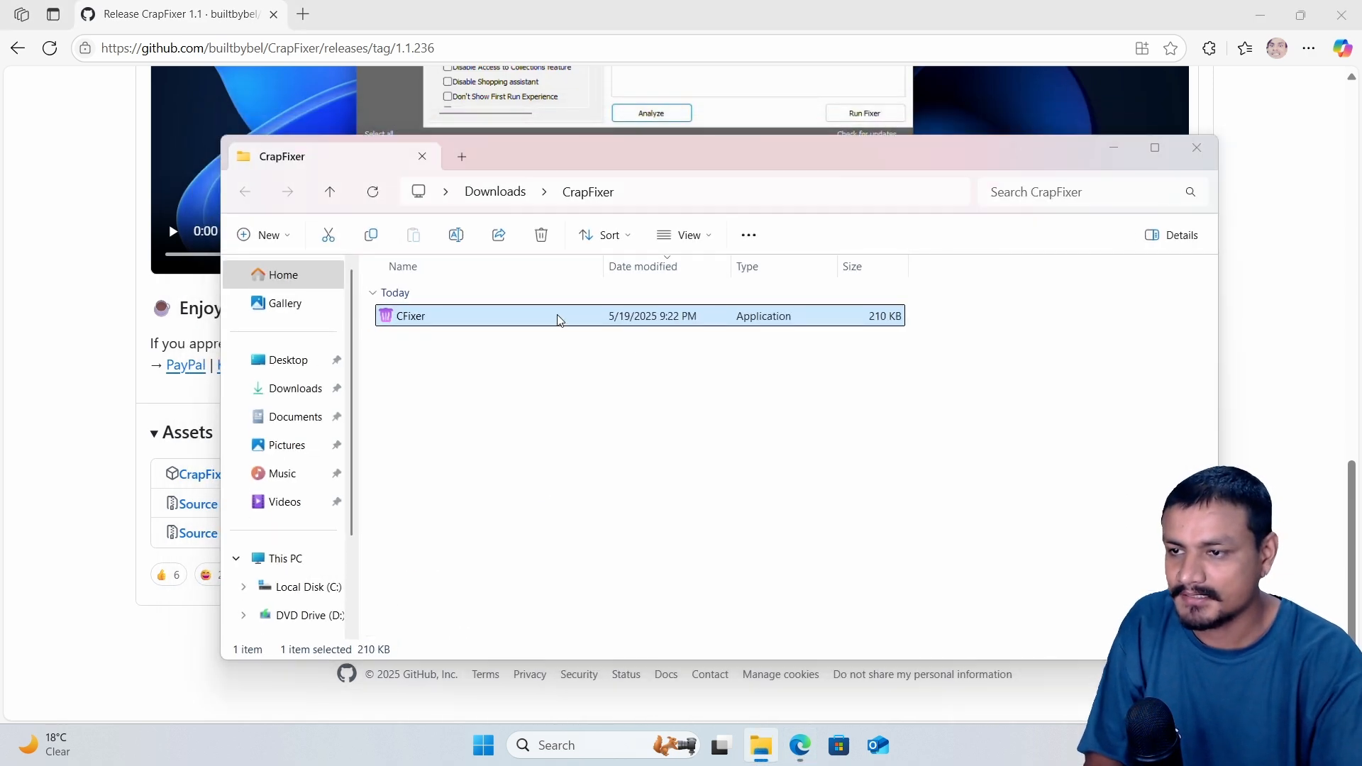
pyautogui.doubleClick(408, 315)
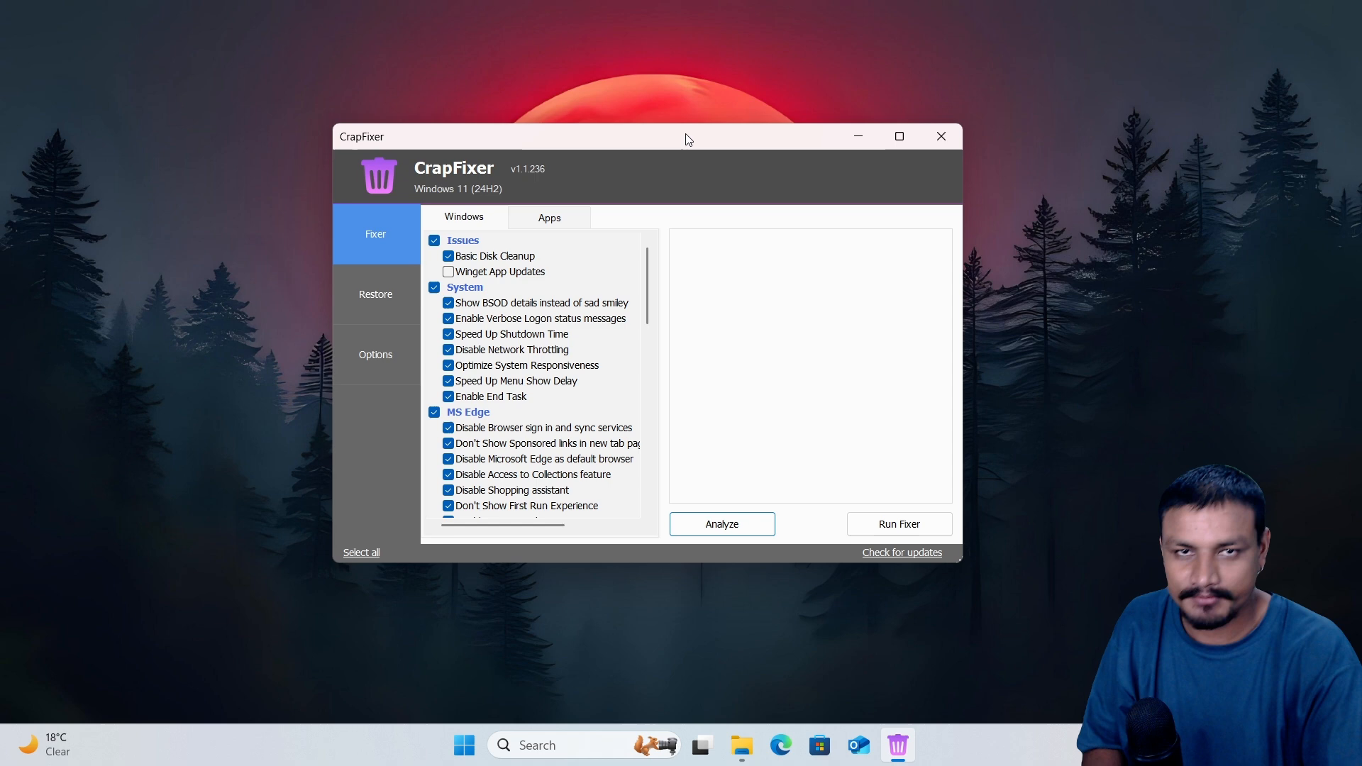
pyautogui.moveTo(696, 145)
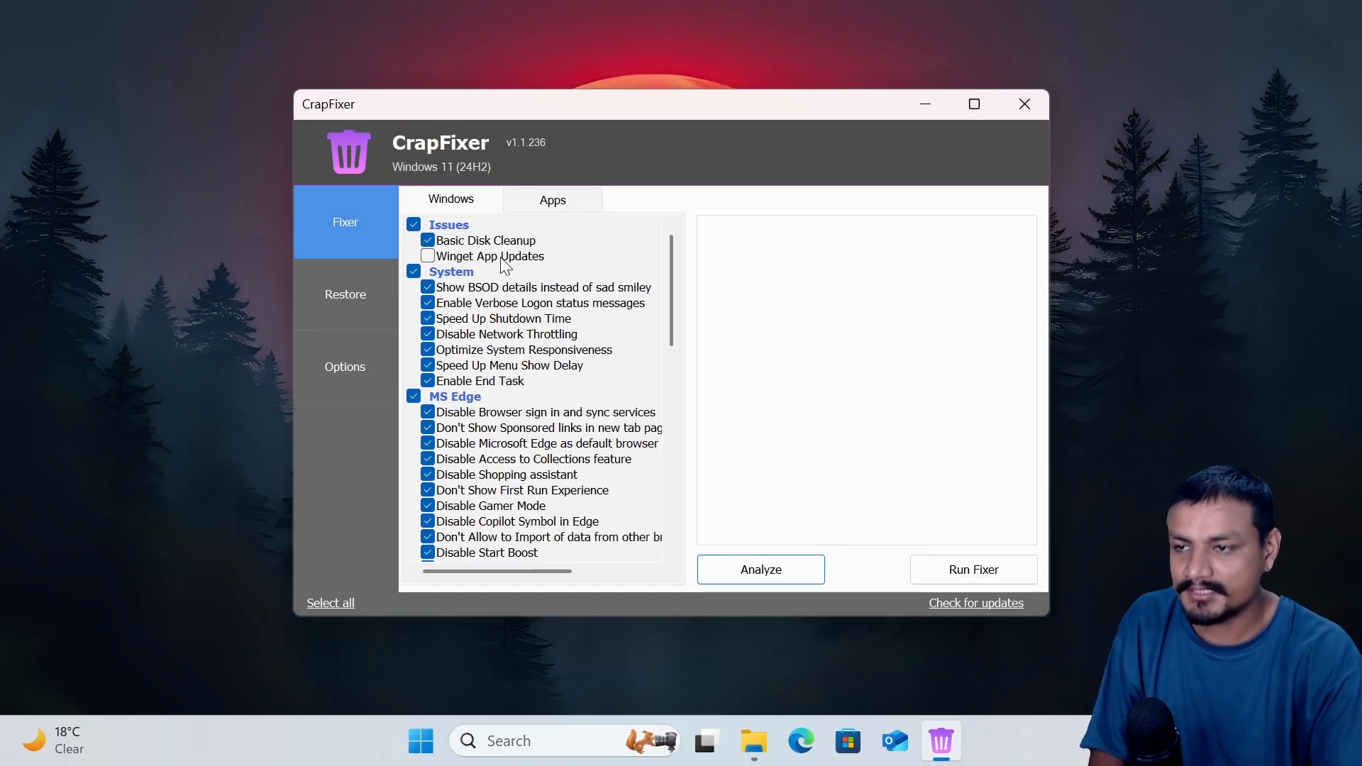
pyautogui.moveTo(440, 233)
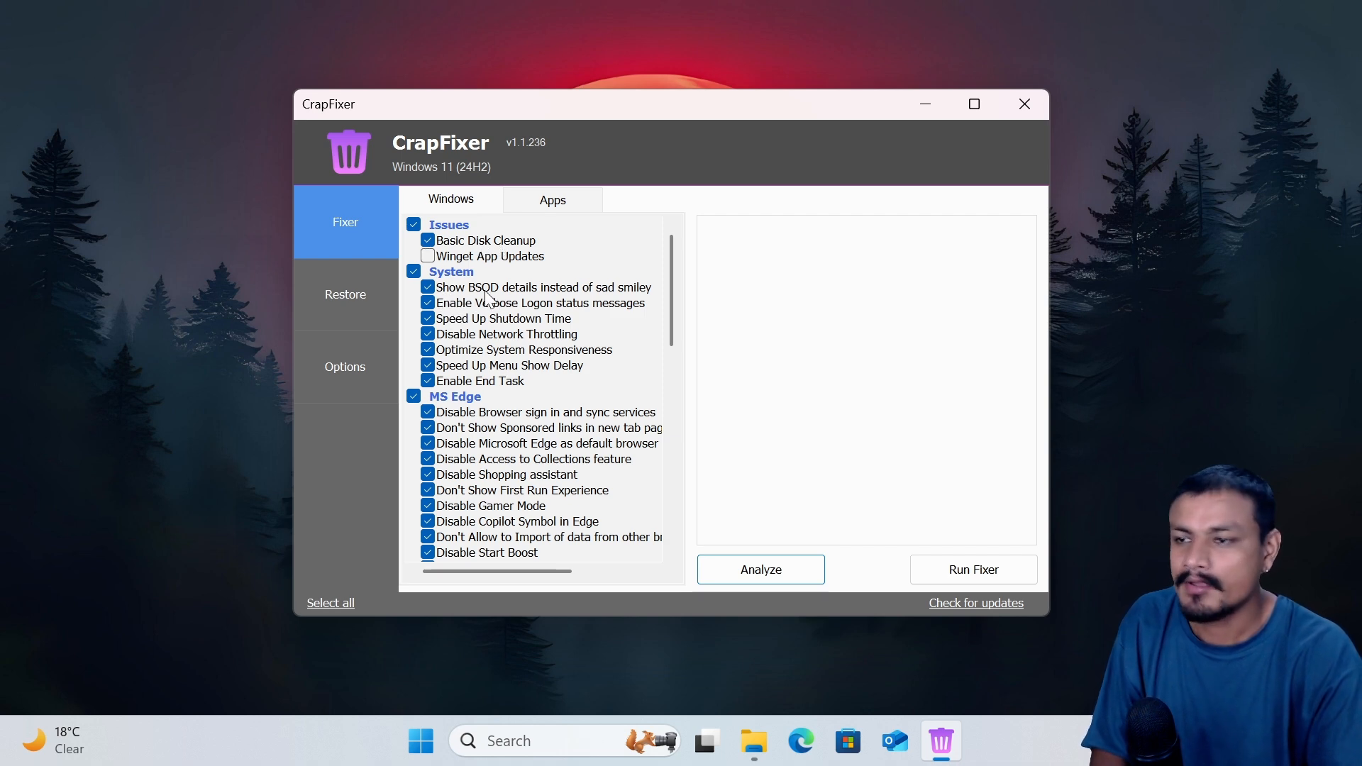
pyautogui.moveTo(577, 306)
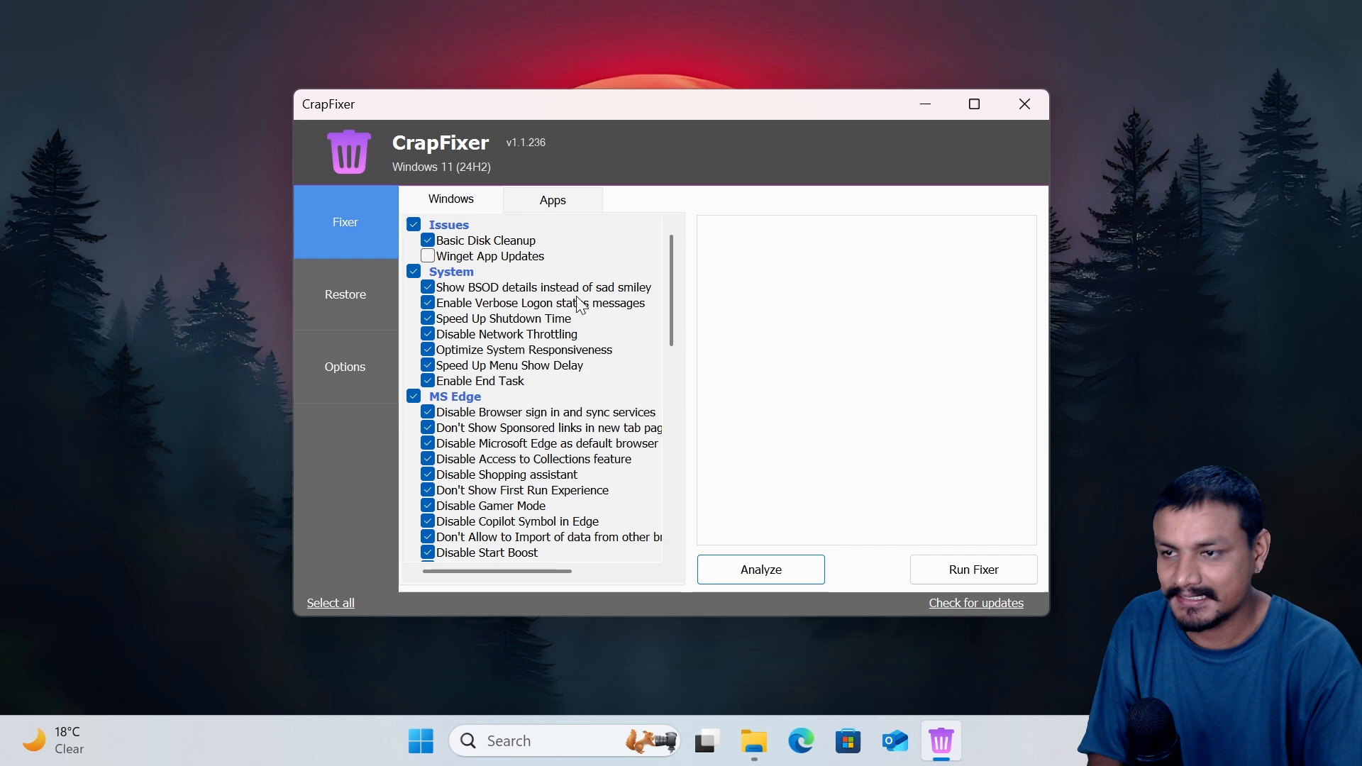
pyautogui.moveTo(457, 314)
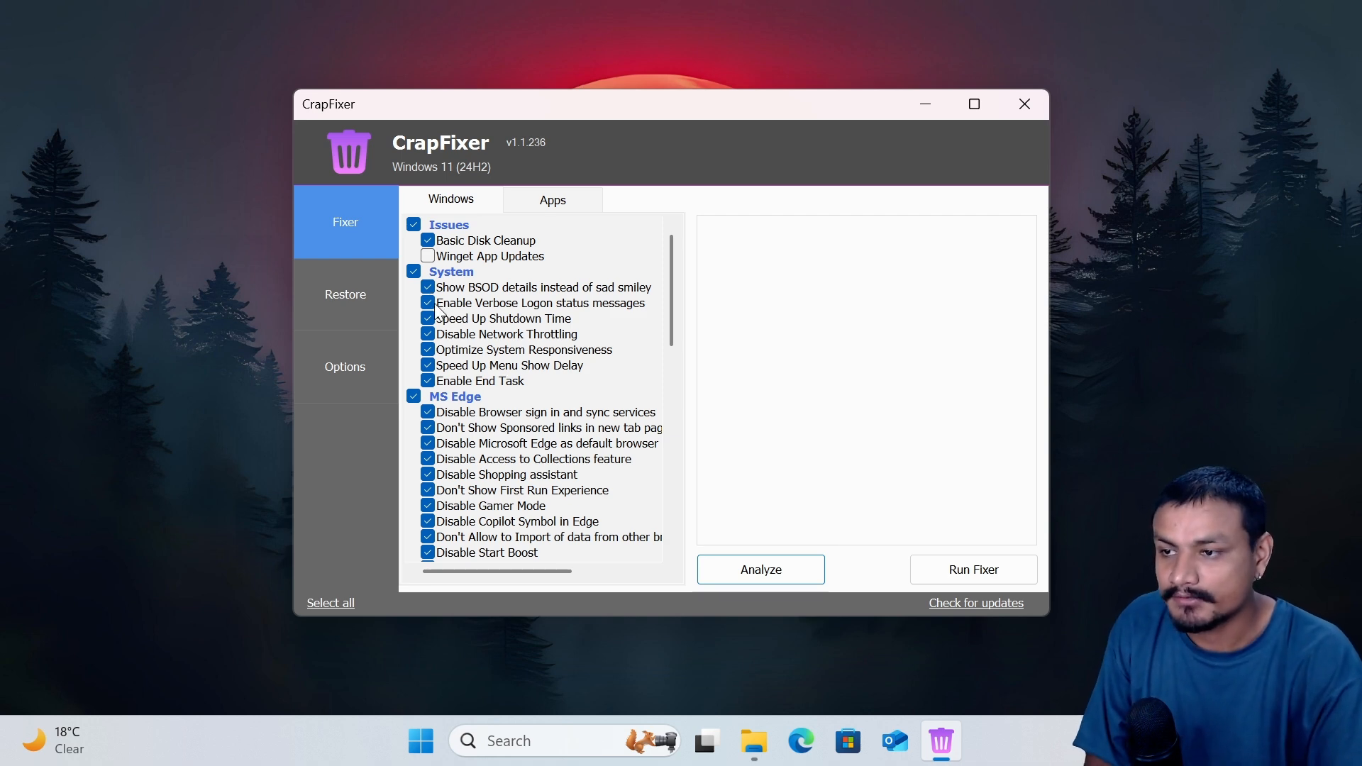
pyautogui.moveTo(565, 316)
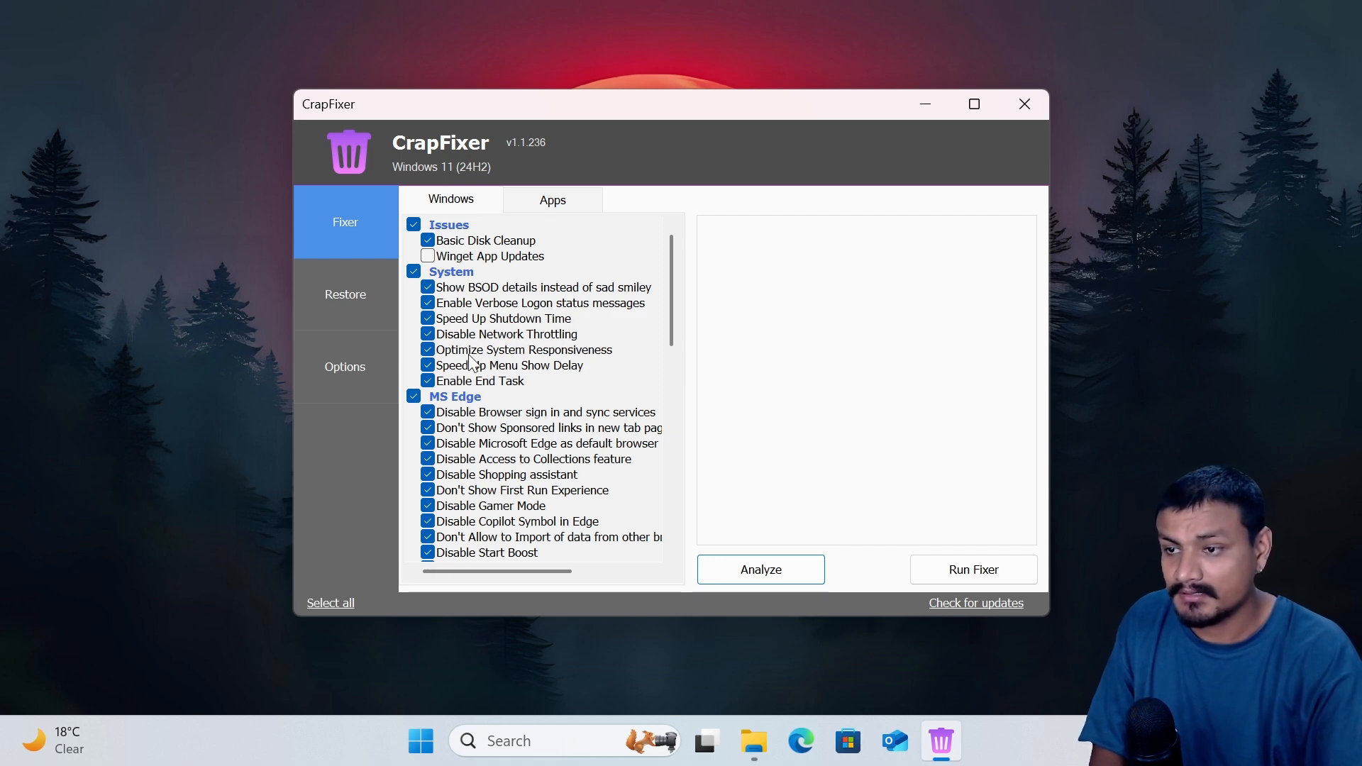
pyautogui.scroll(-3)
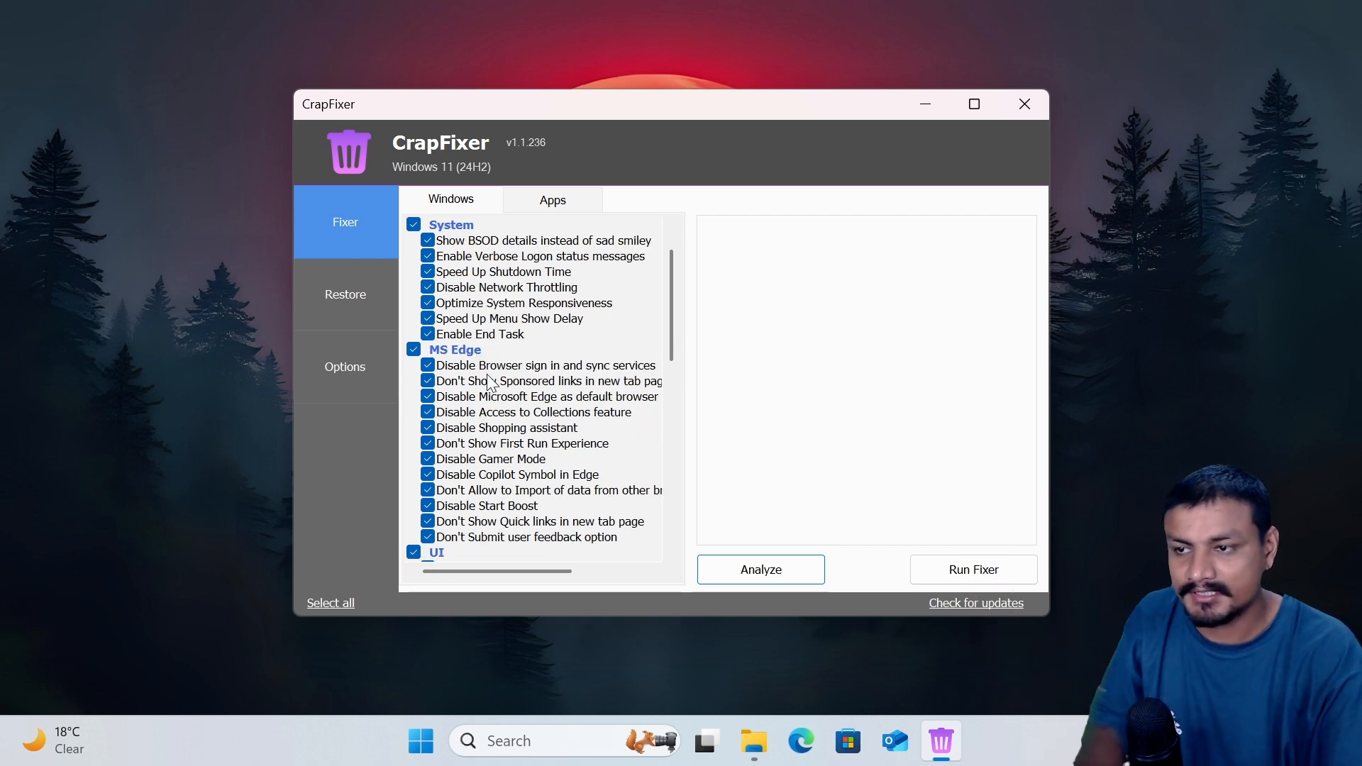
pyautogui.moveTo(502, 374)
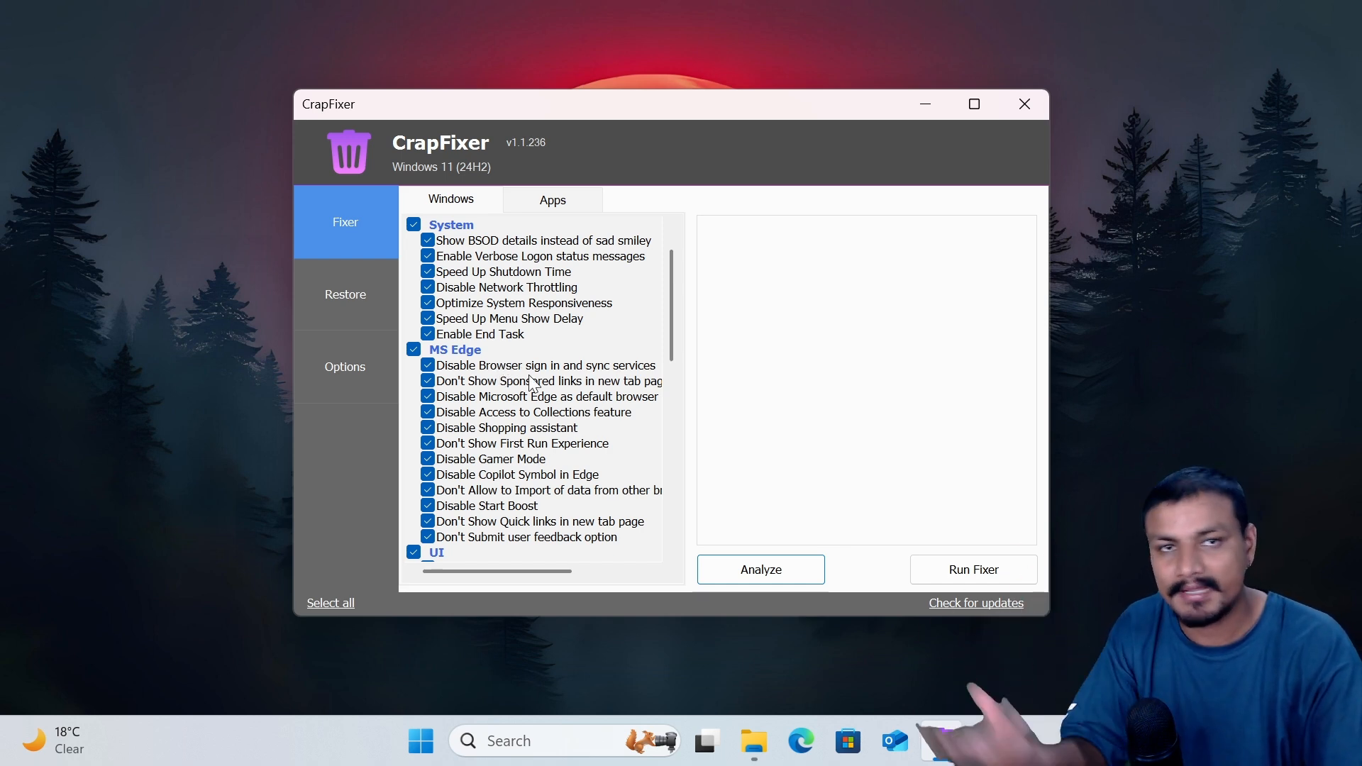
pyautogui.scroll(-3)
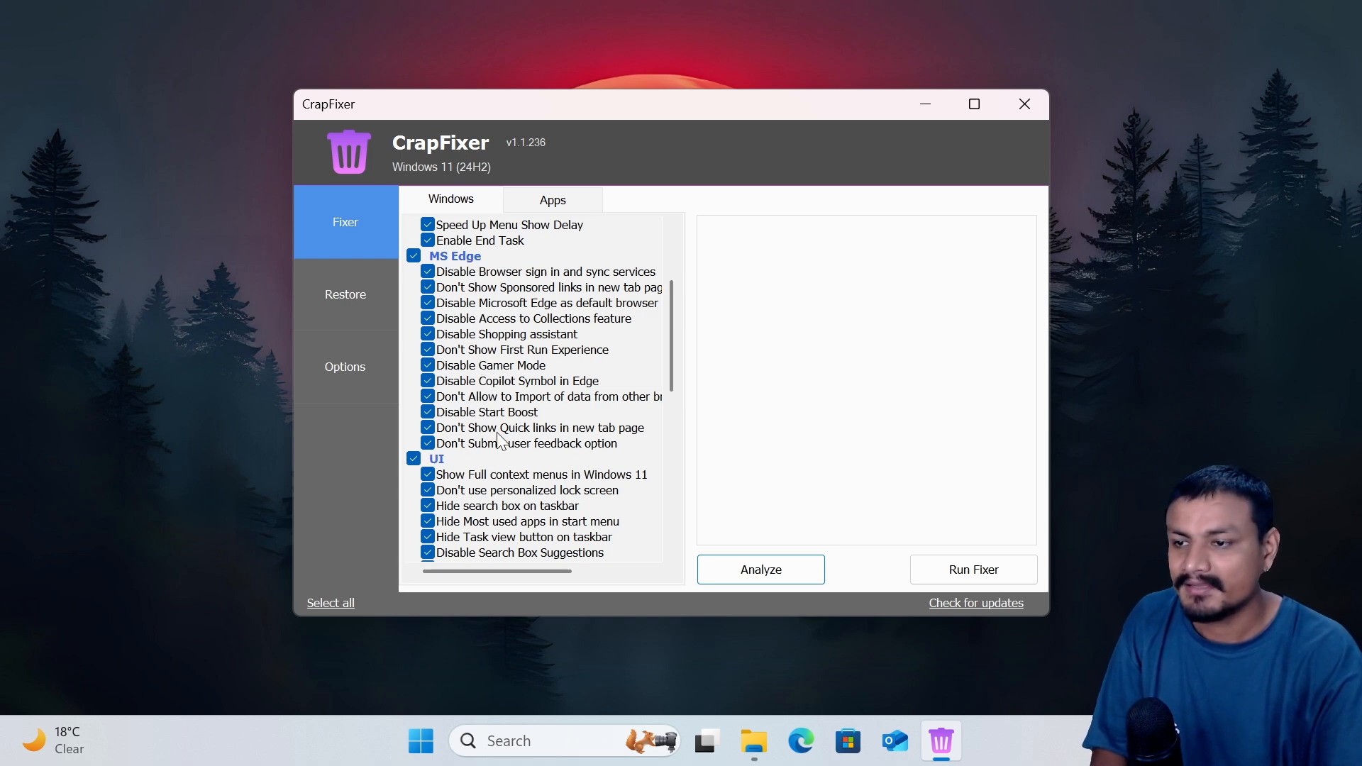
pyautogui.moveTo(444, 429)
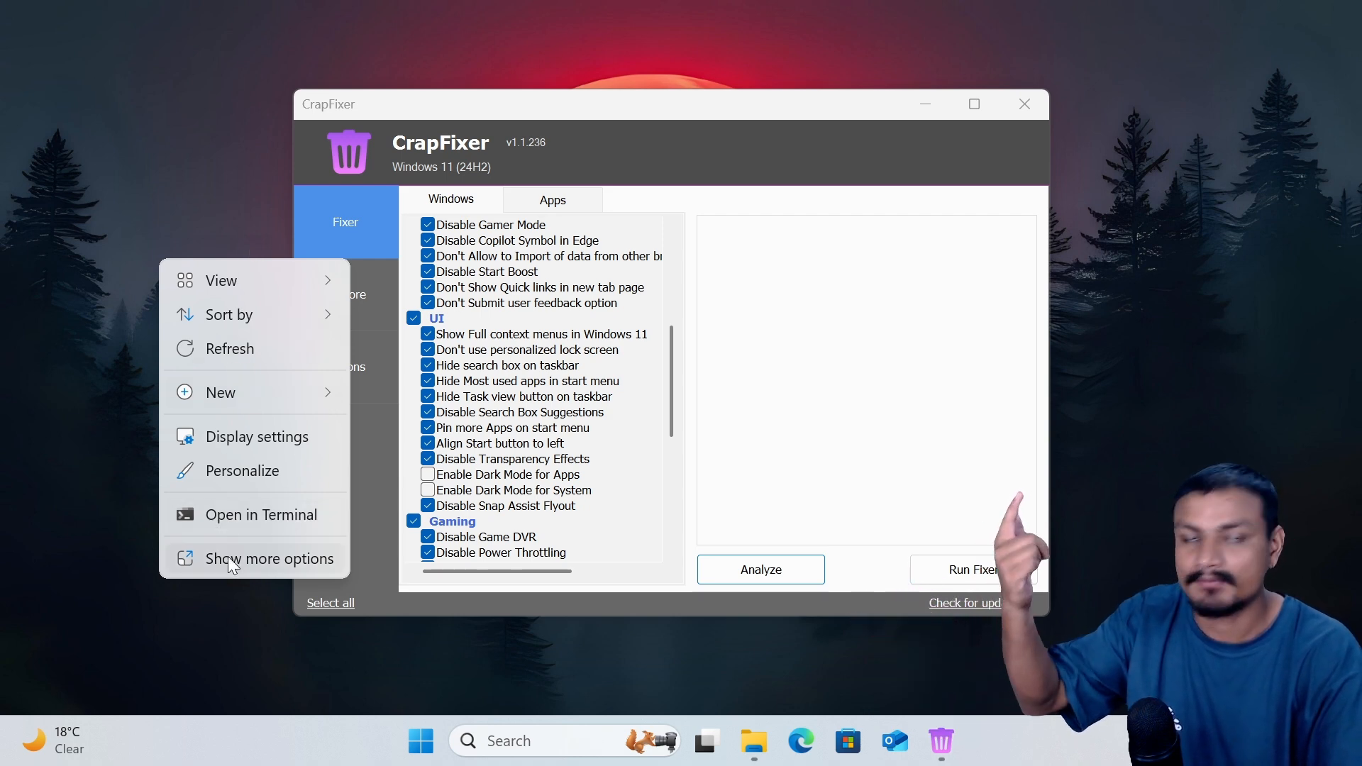
pyautogui.click(269, 559)
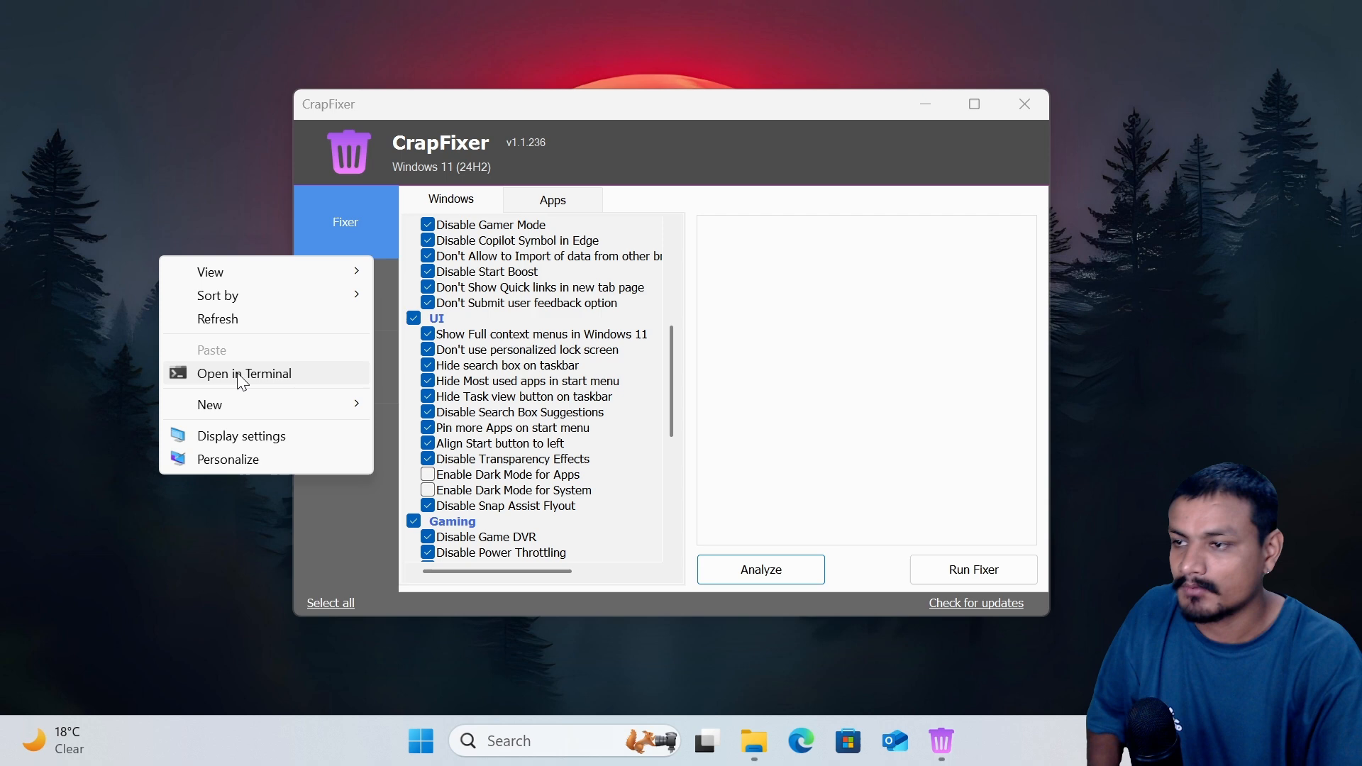
pyautogui.moveTo(169, 561)
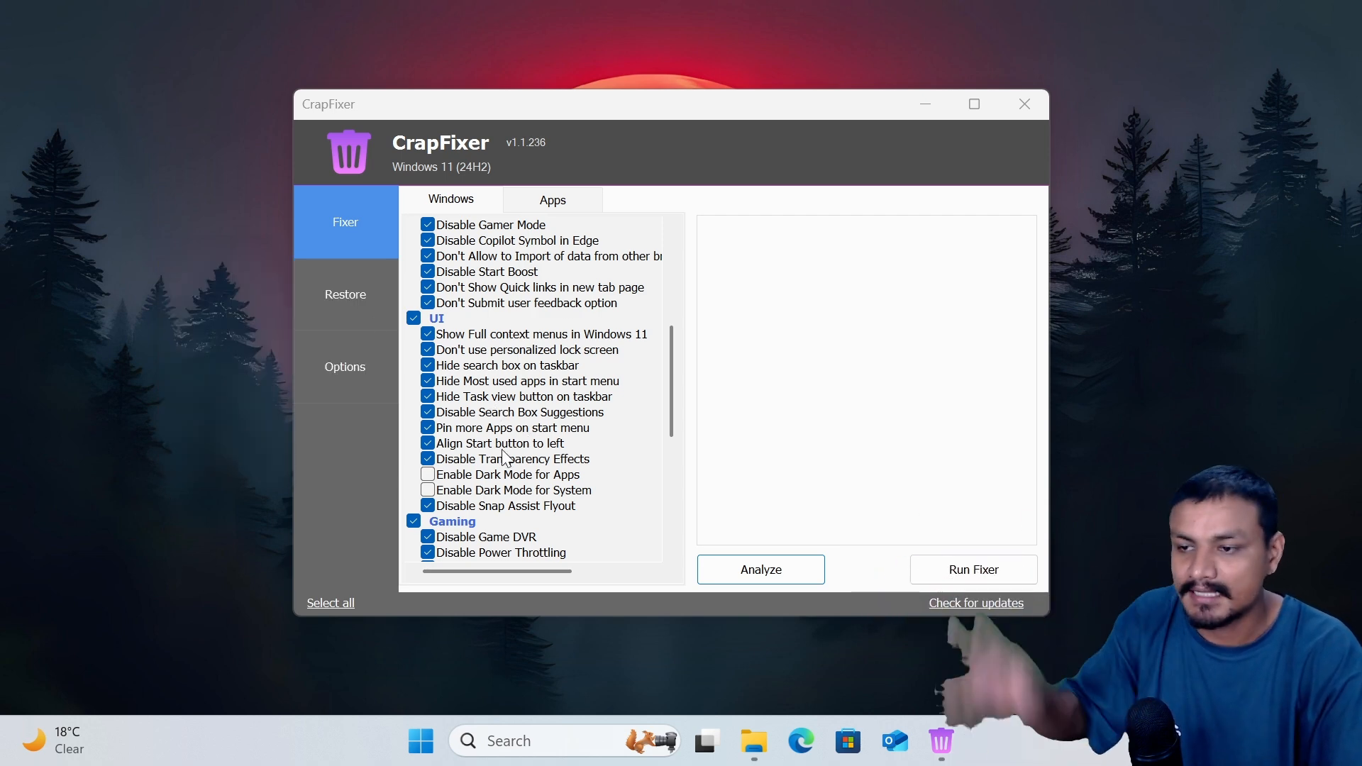
pyautogui.scroll(-3)
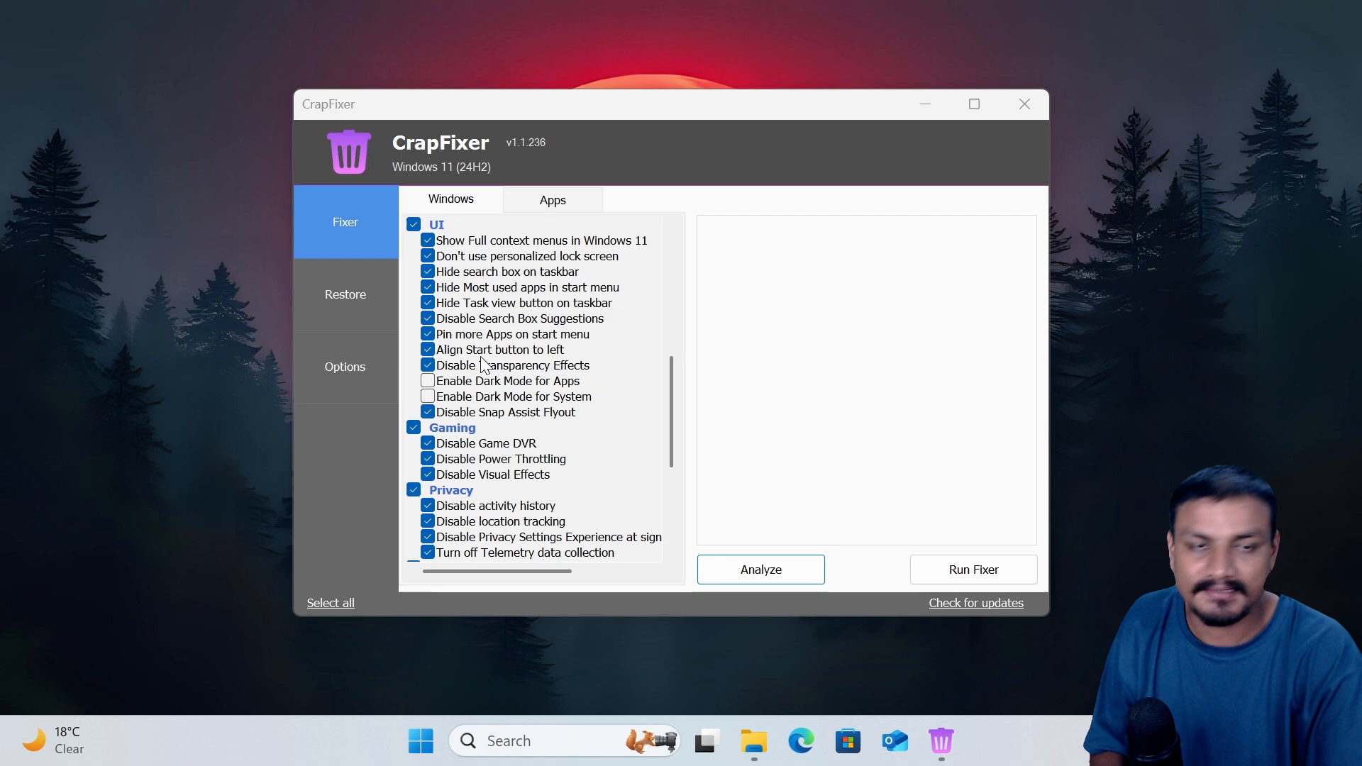
pyautogui.scroll(-3)
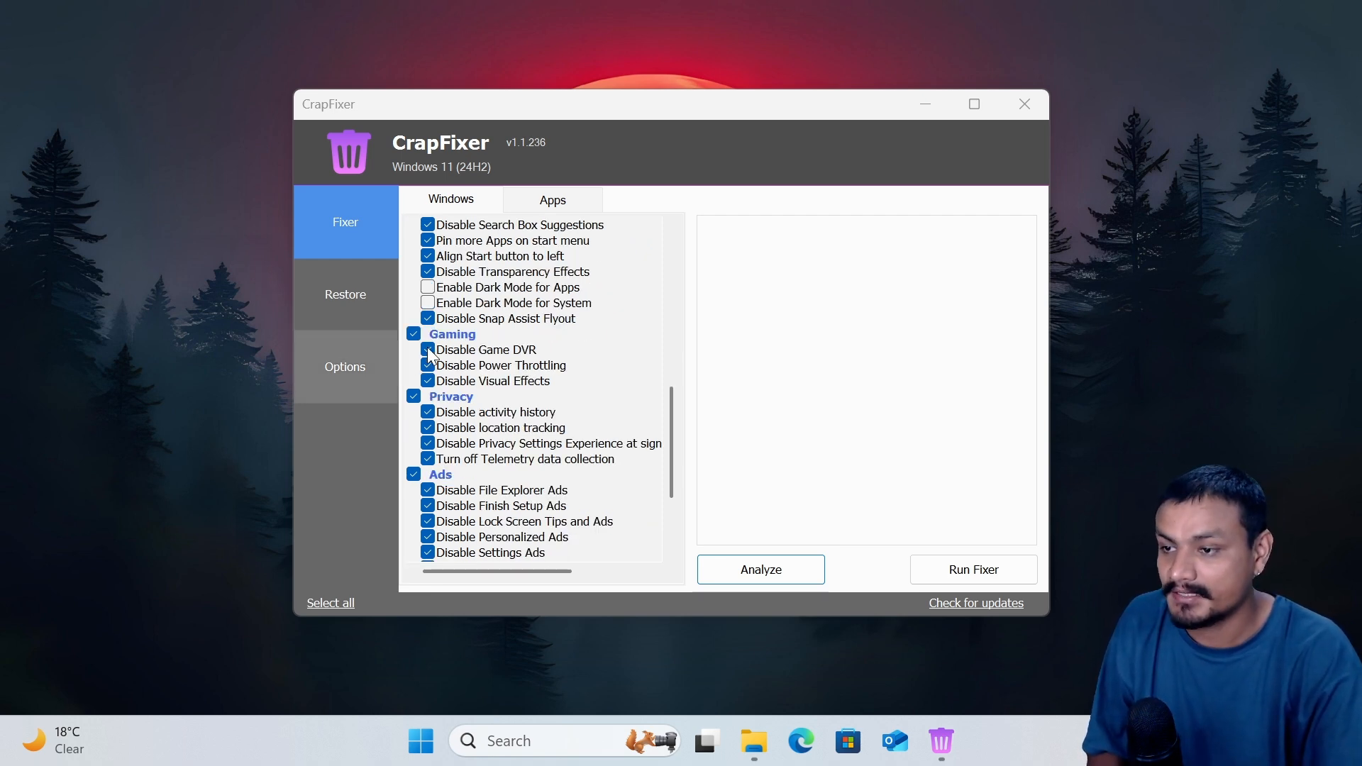
# - Uncheck Disable Game DVR and Disable Visual Effects, then review the AI and Plugins sections
pyautogui.click(427, 349)
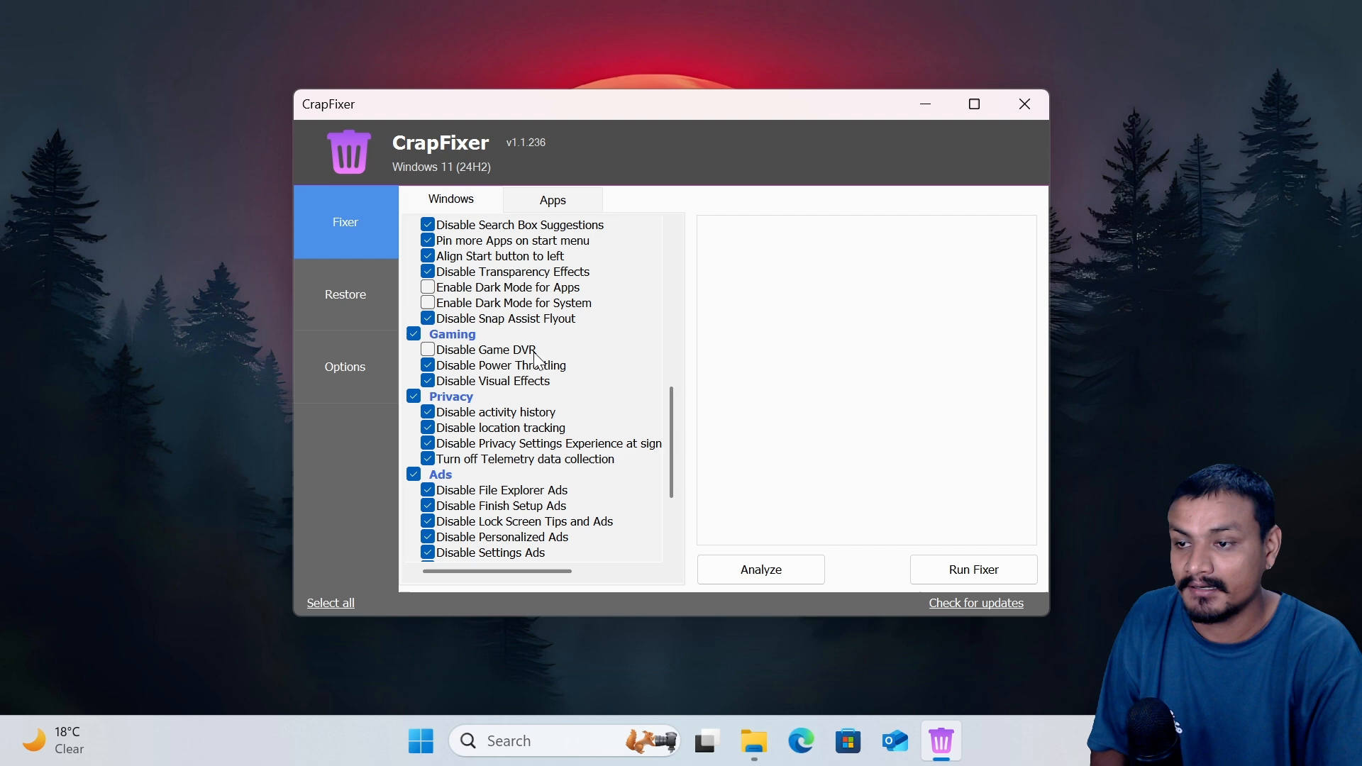
pyautogui.moveTo(509, 361)
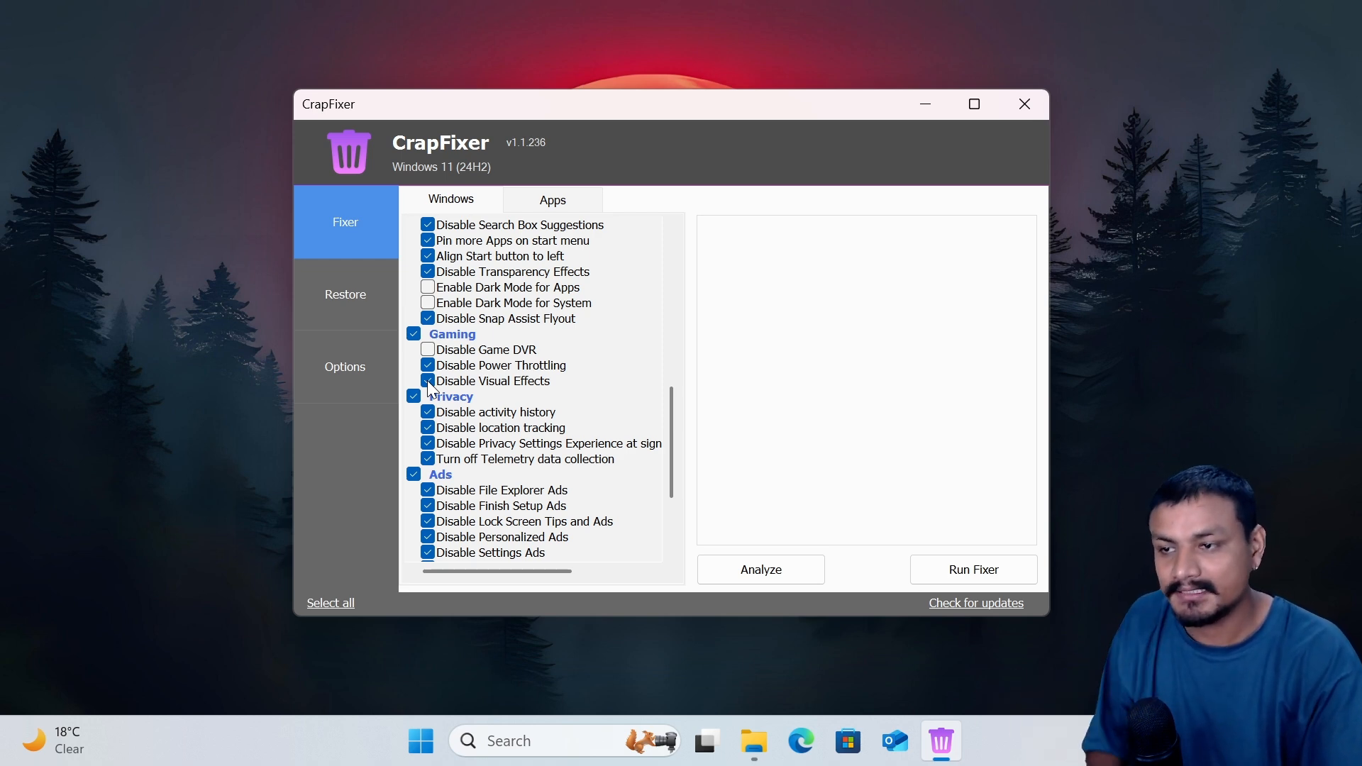
pyautogui.click(427, 380)
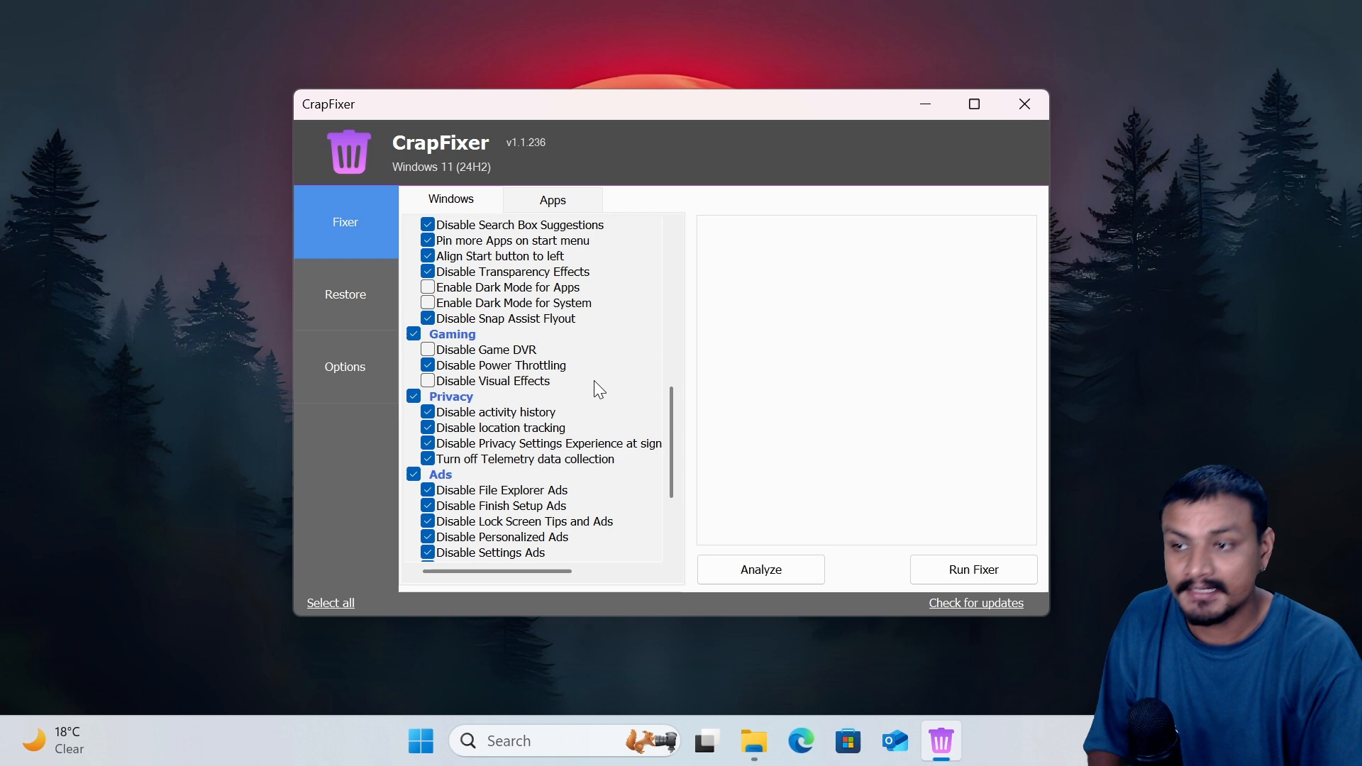
pyautogui.scroll(-3)
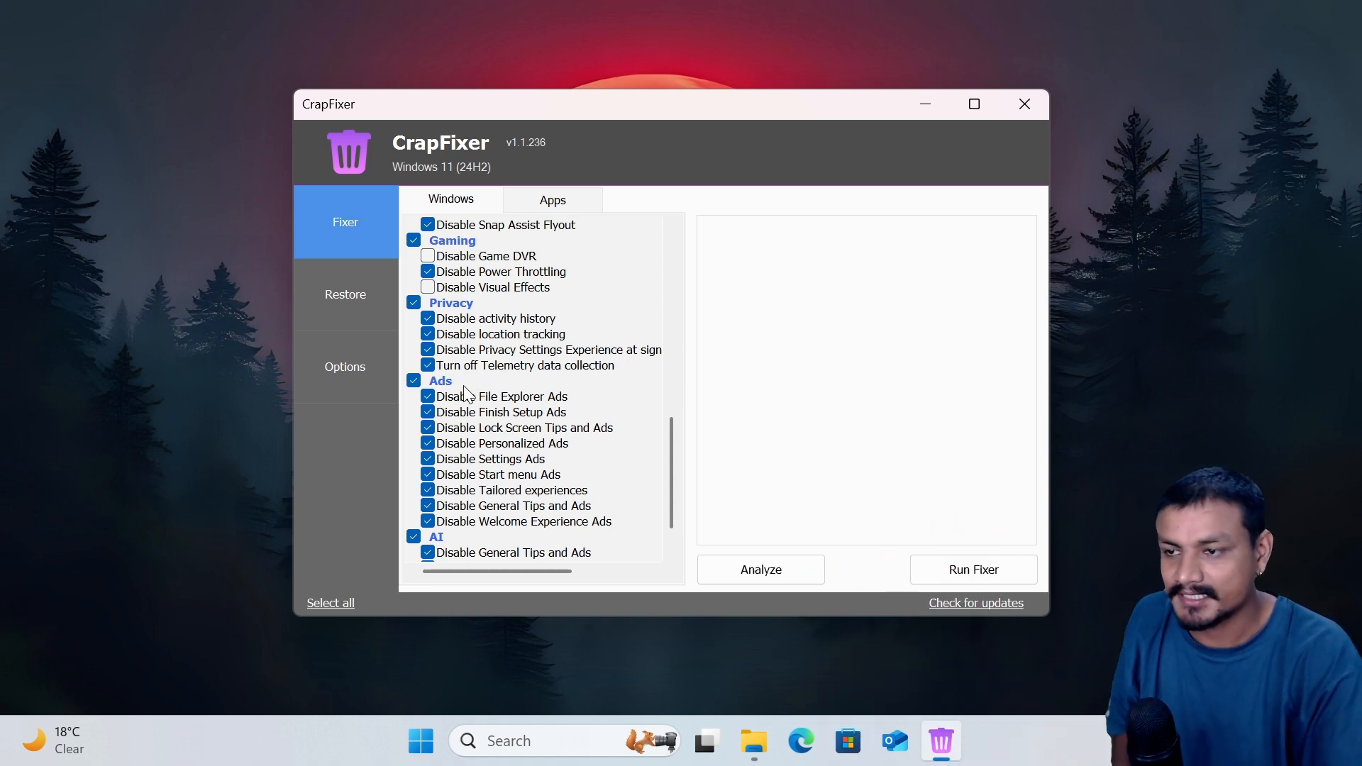
pyautogui.scroll(-3)
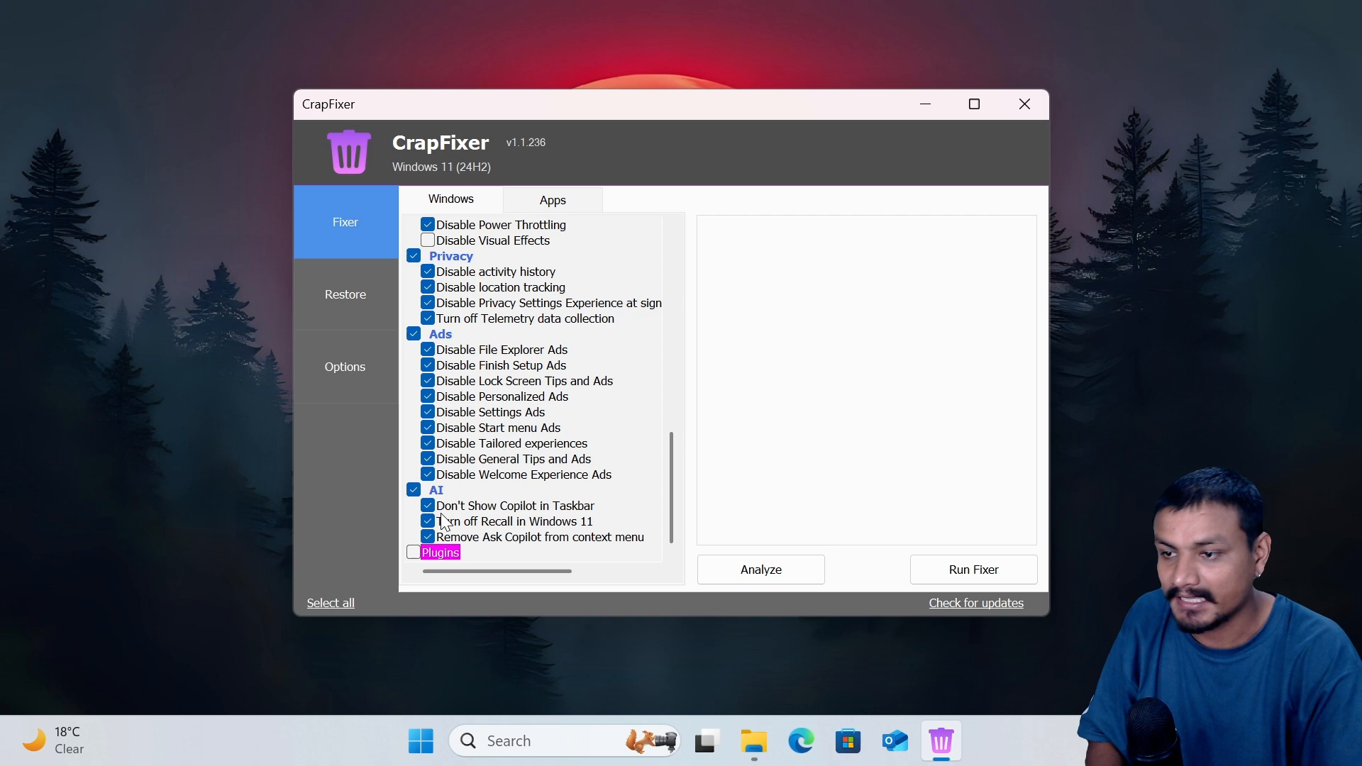
pyautogui.moveTo(497, 556)
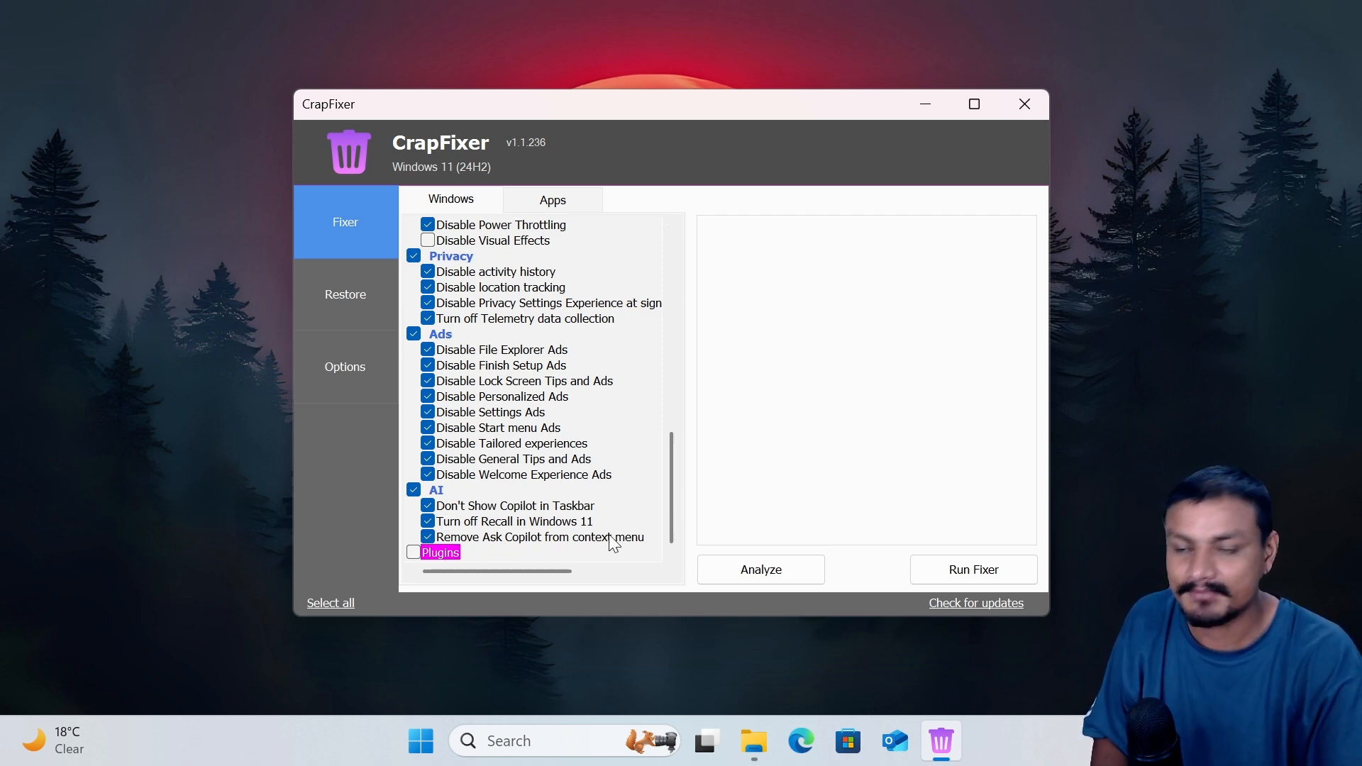
pyautogui.click(760, 571)
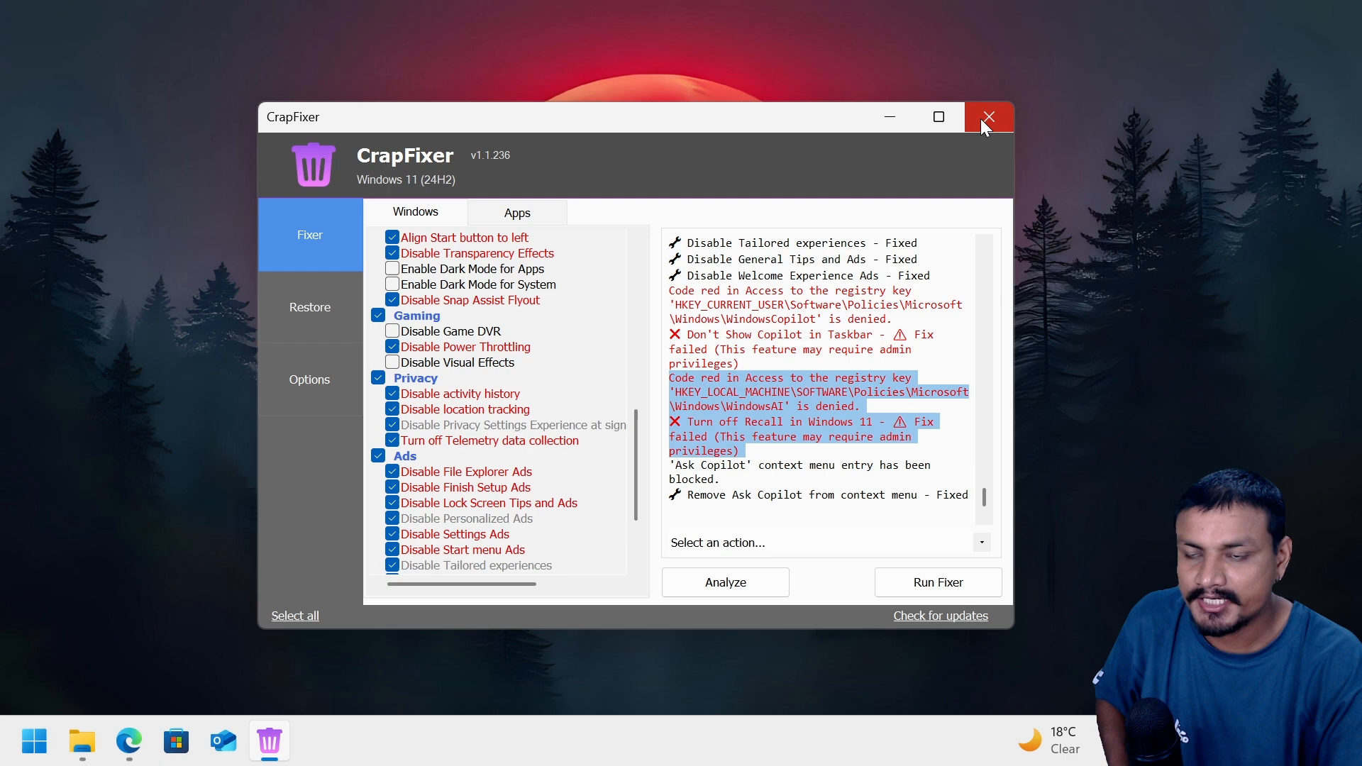
# - Close CrapFixer, relaunch CFixer from the Downloads folder and close the leftover window
pyautogui.click(987, 117)
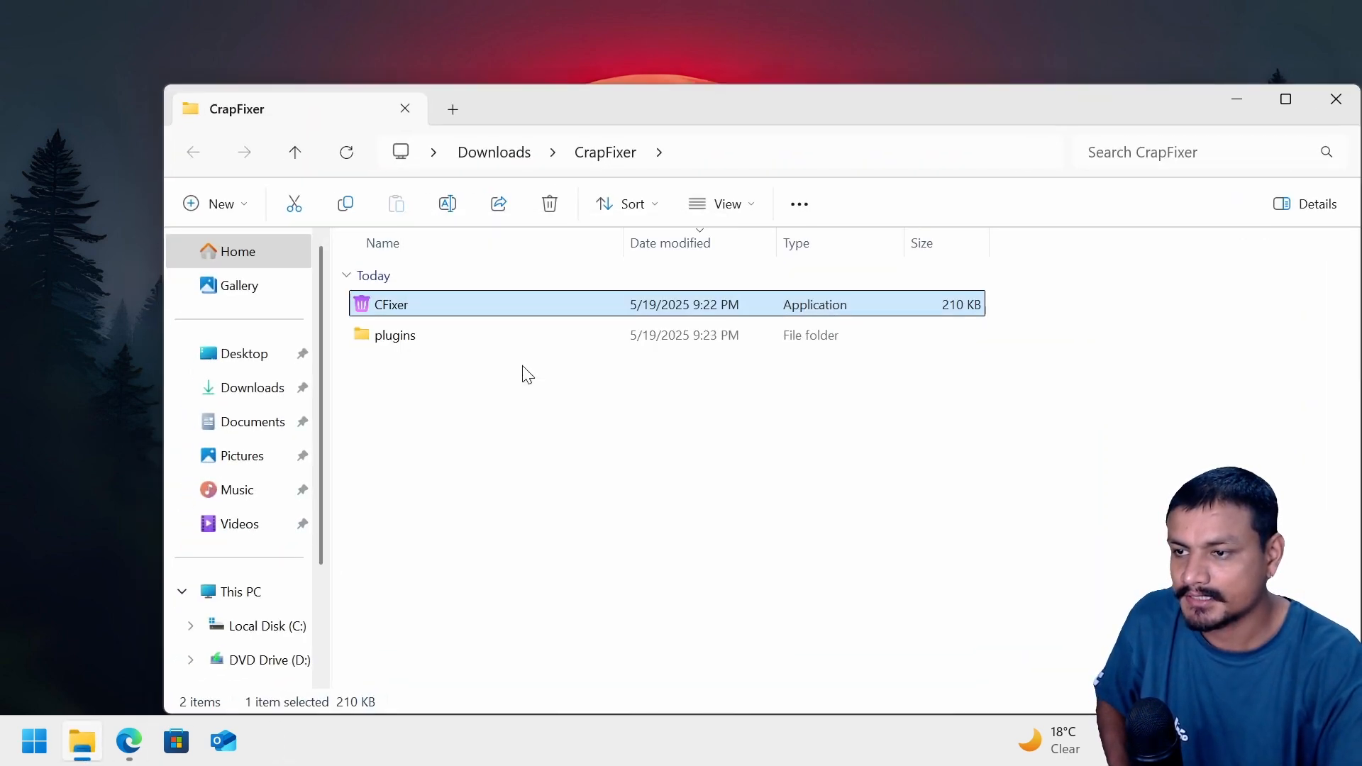
pyautogui.doubleClick(392, 303)
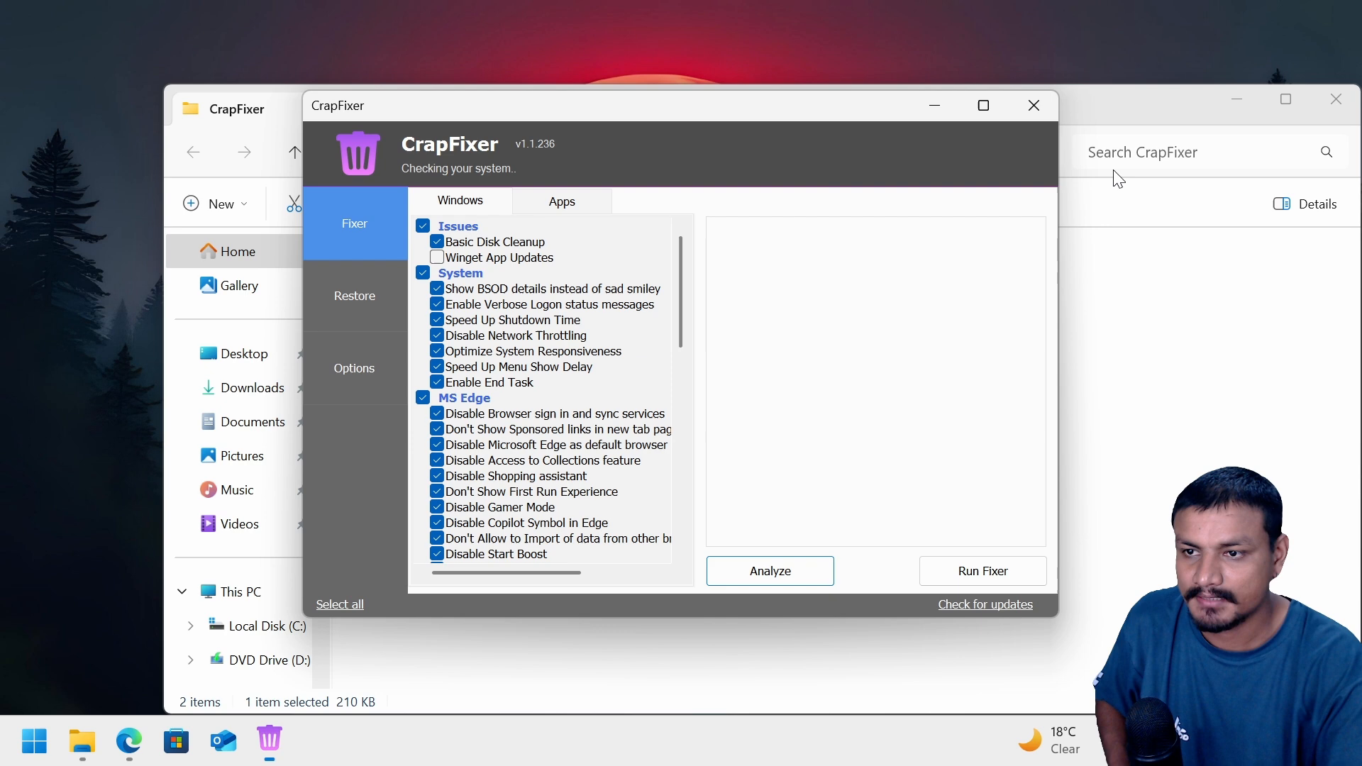
pyautogui.click(769, 570)
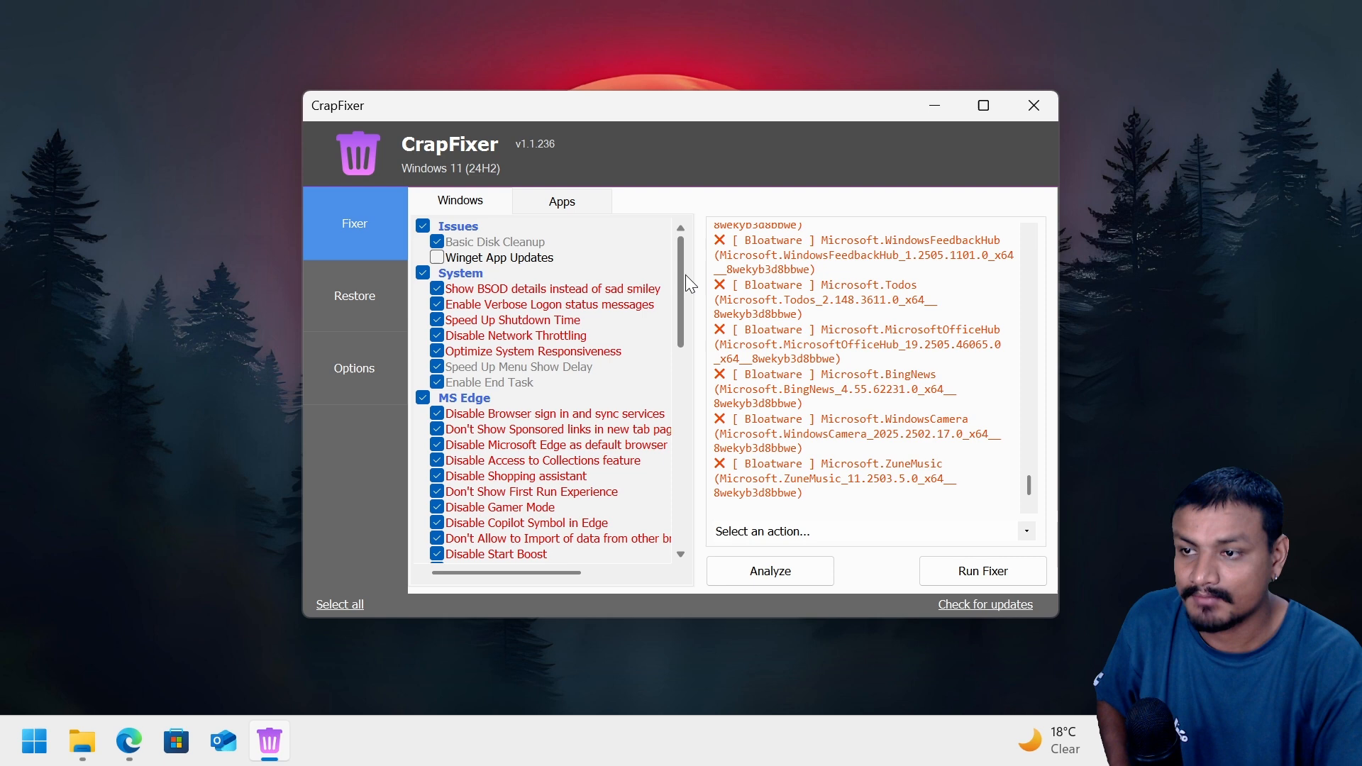
pyautogui.moveTo(681, 318)
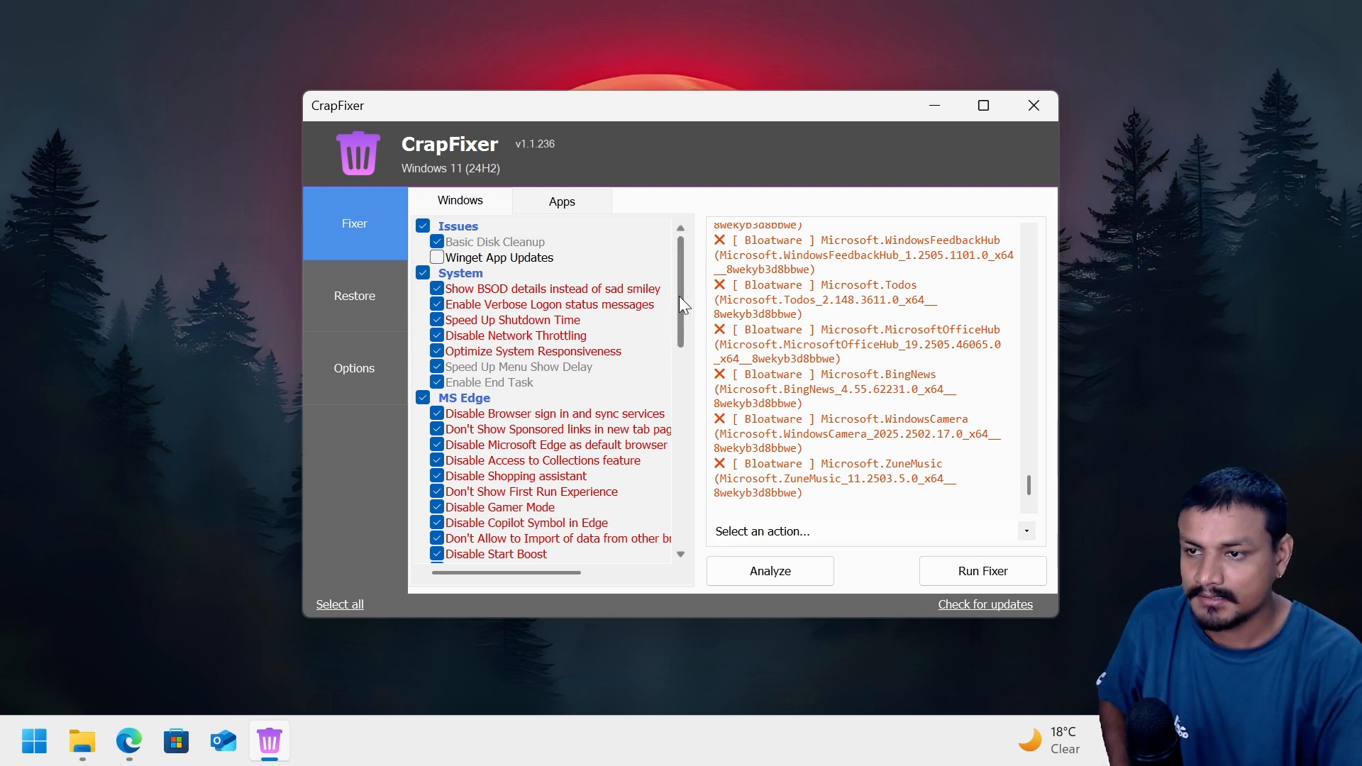
# - Review the Windows tweaks list down to Plugins and start Run Fixer on the checked fixes
pyautogui.scroll(-3)
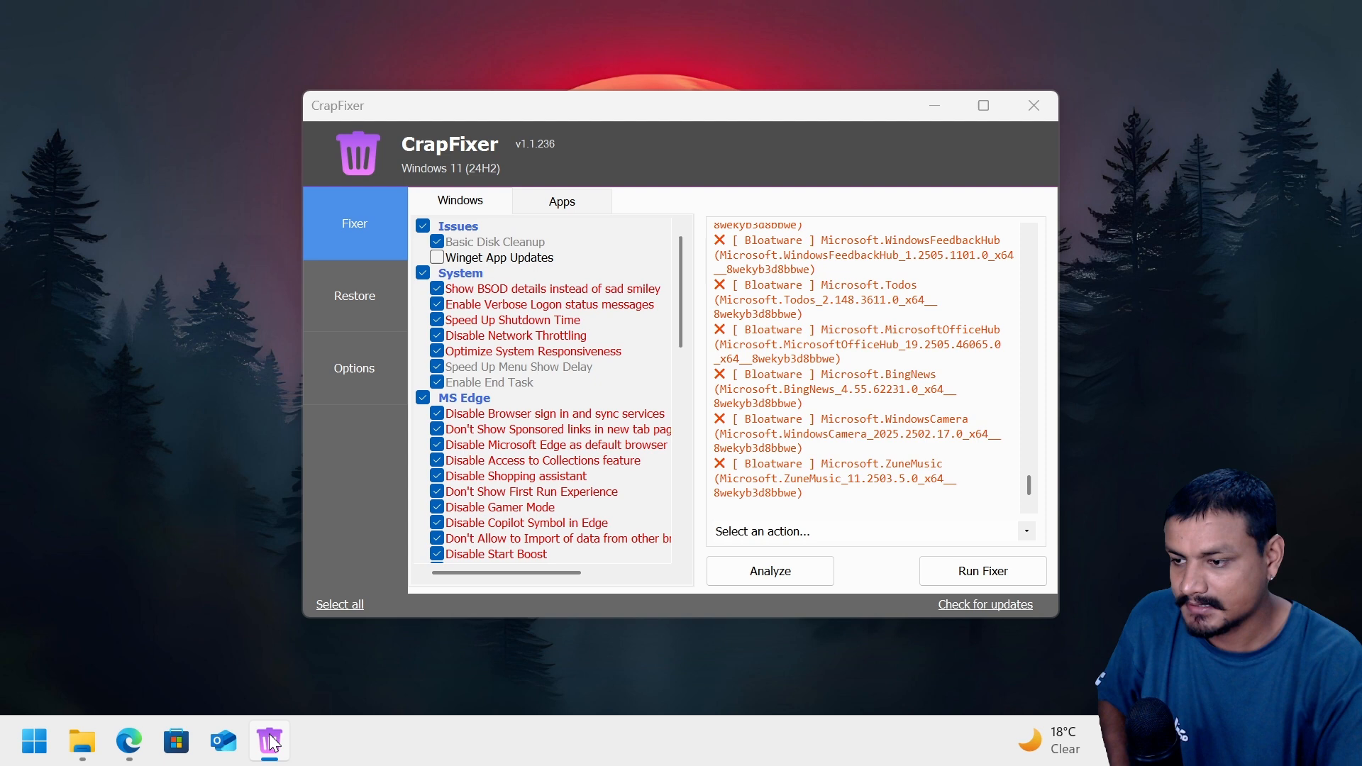
pyautogui.rightClick(269, 741)
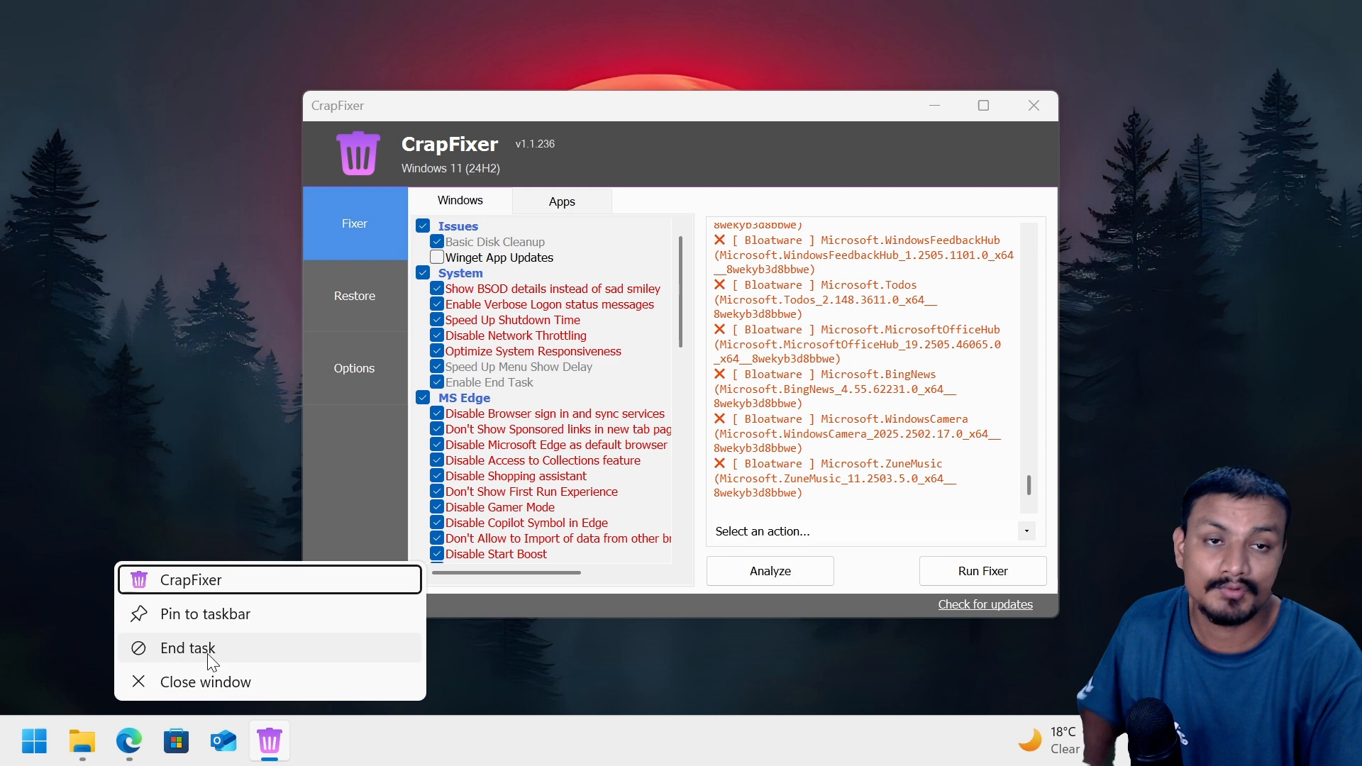
pyautogui.moveTo(175, 434)
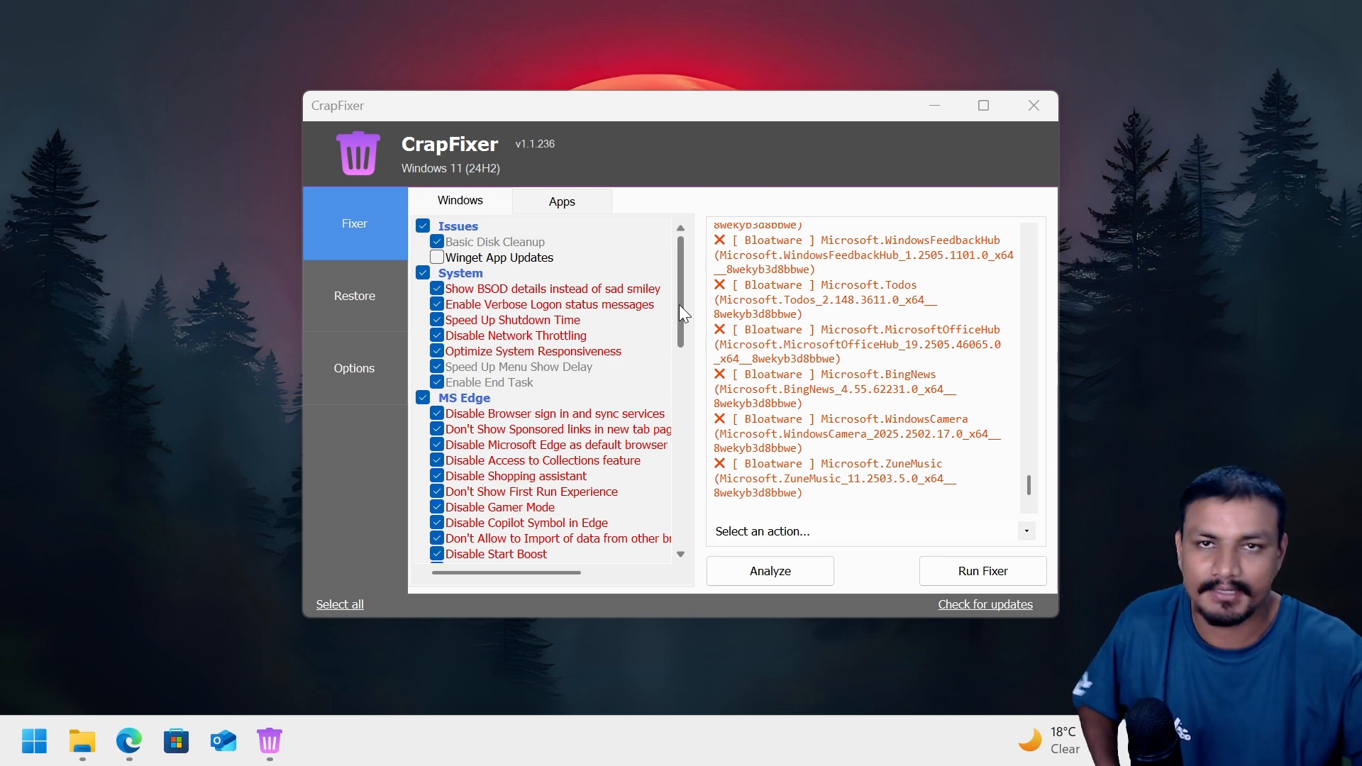
pyautogui.scroll(-3)
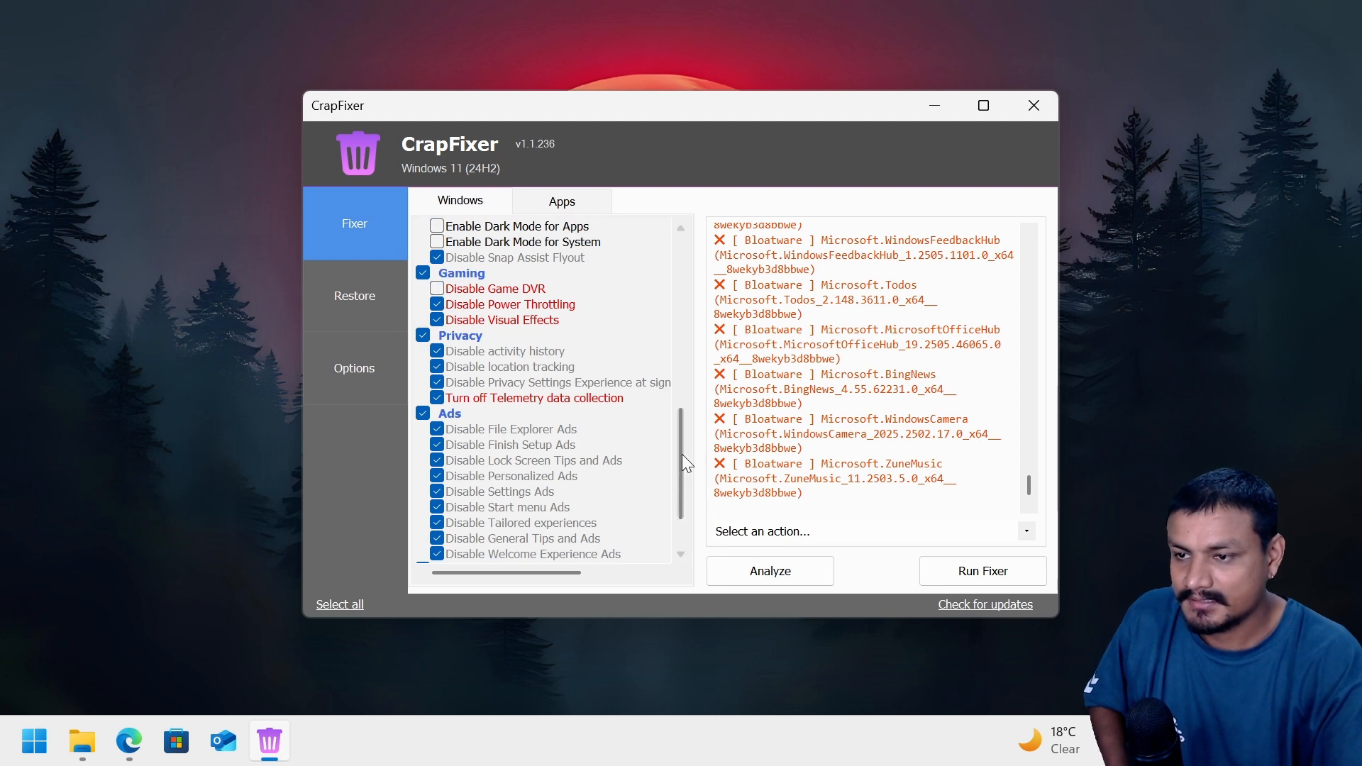
pyautogui.scroll(-3)
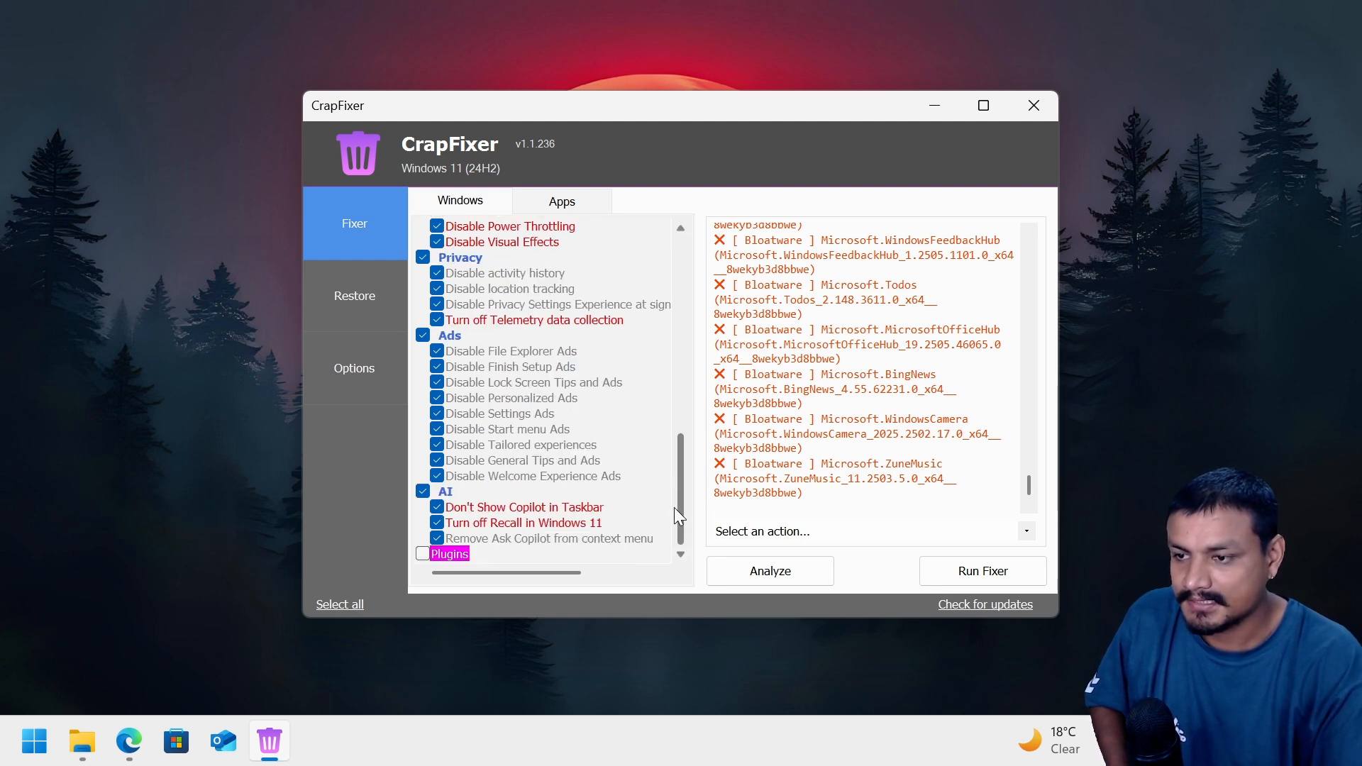
pyautogui.click(982, 570)
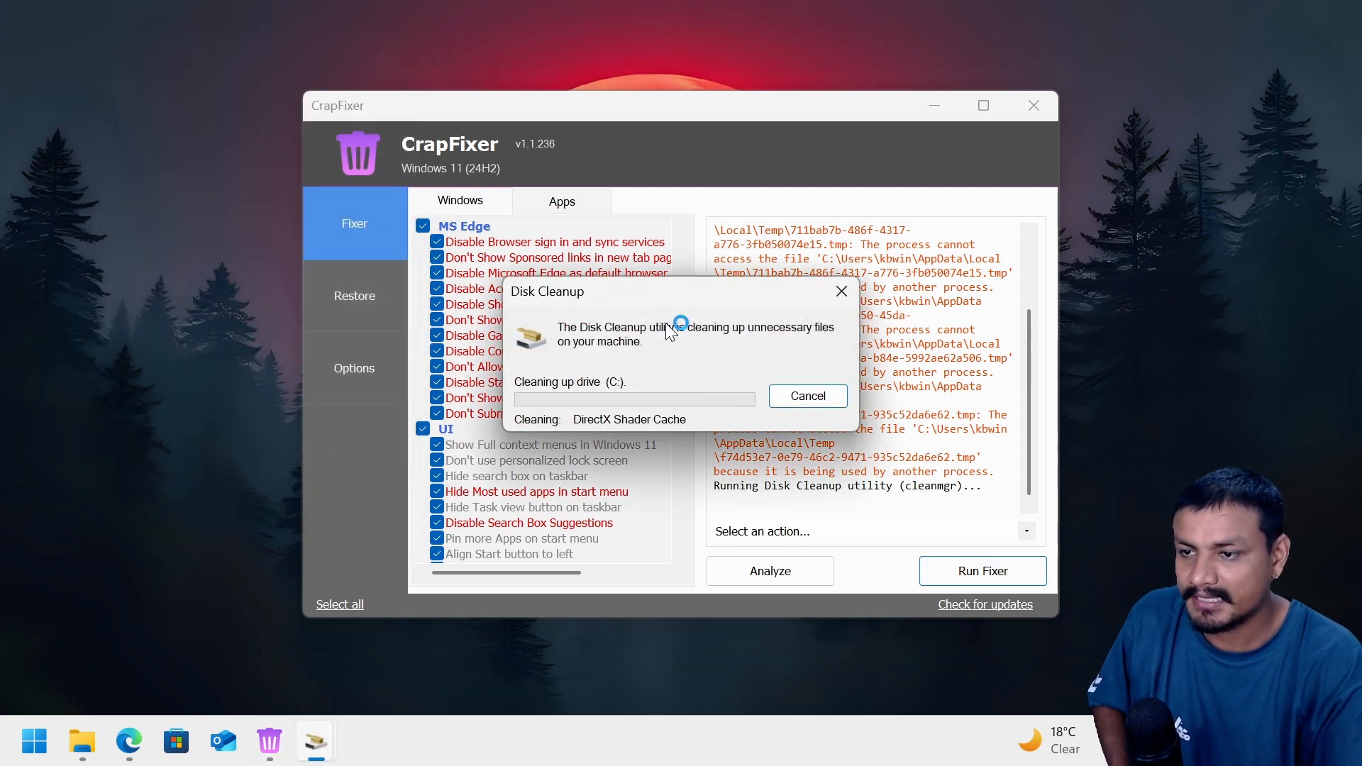
# - Analyze the system again, check the Apps list, then go to the Options about page
pyautogui.click(769, 570)
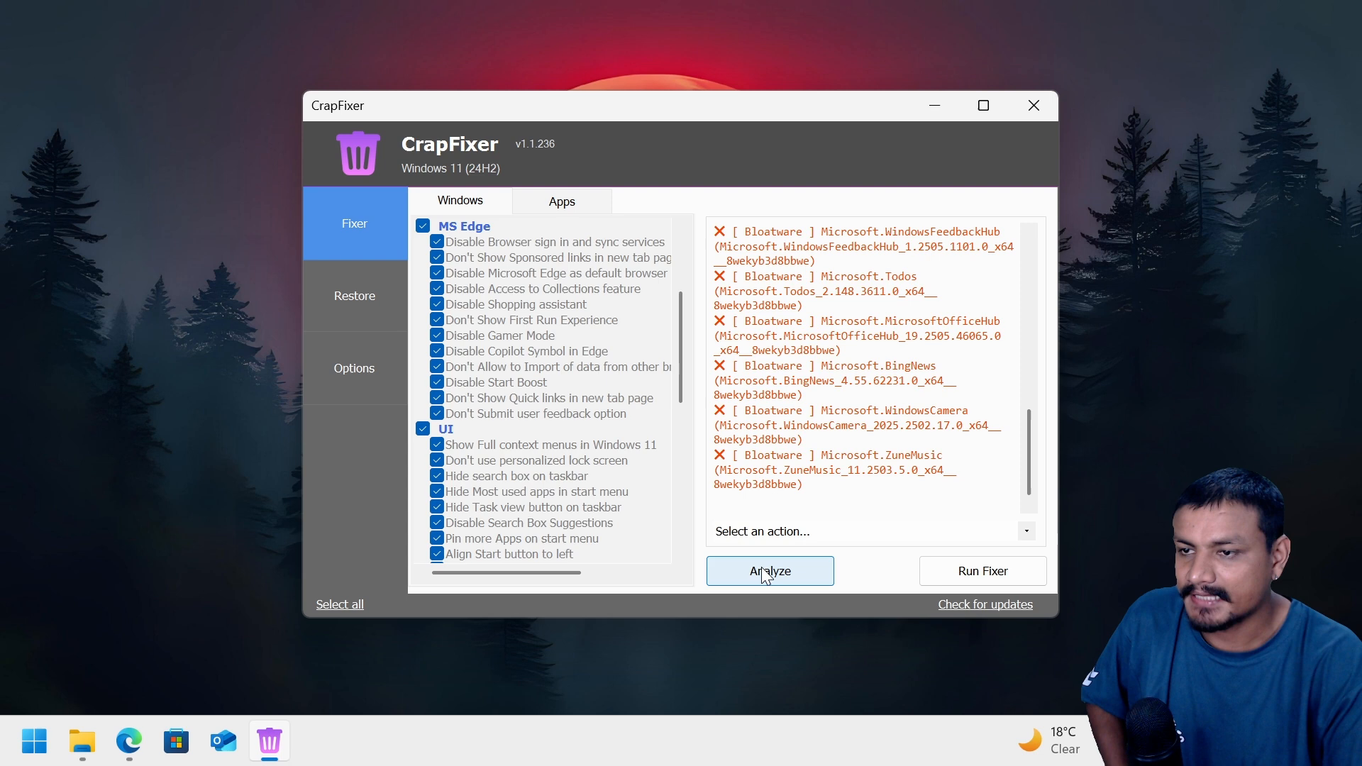
pyautogui.scroll(-3)
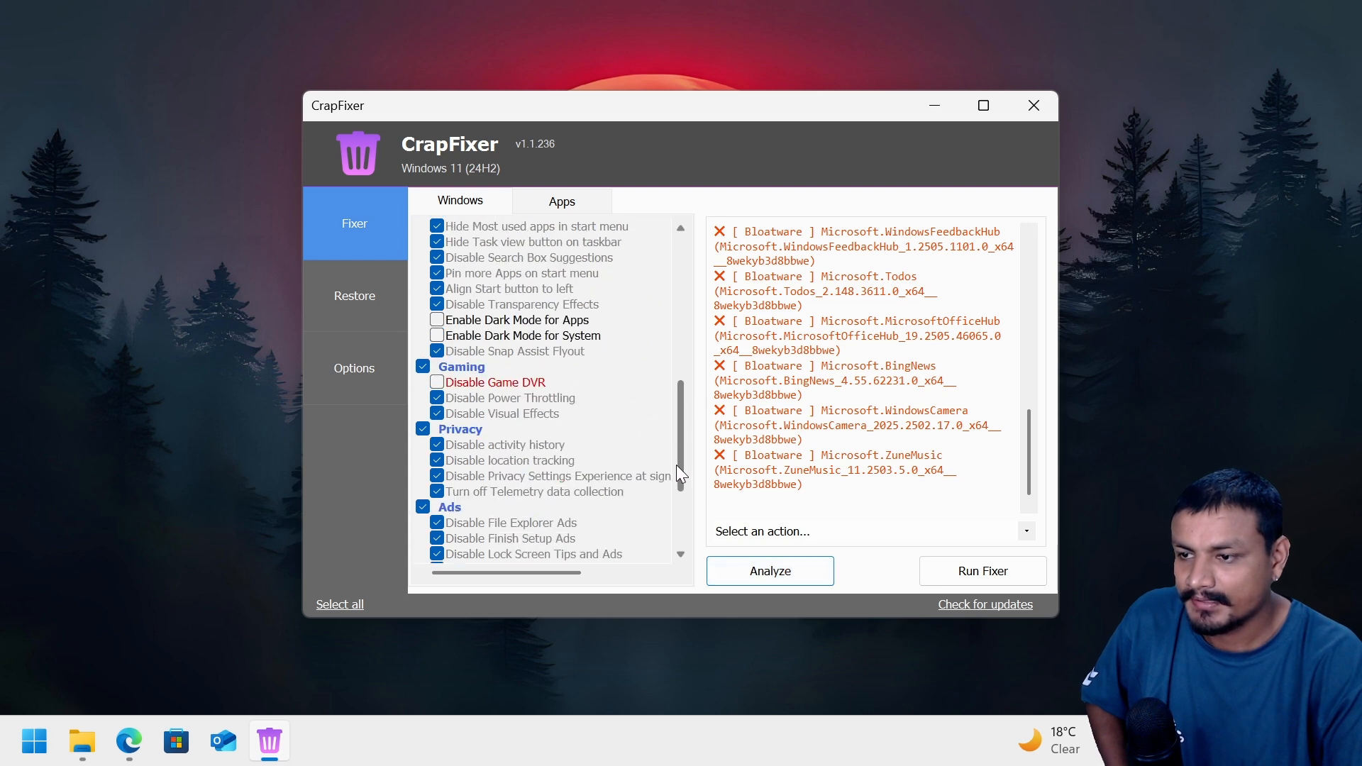
pyautogui.scroll(-3)
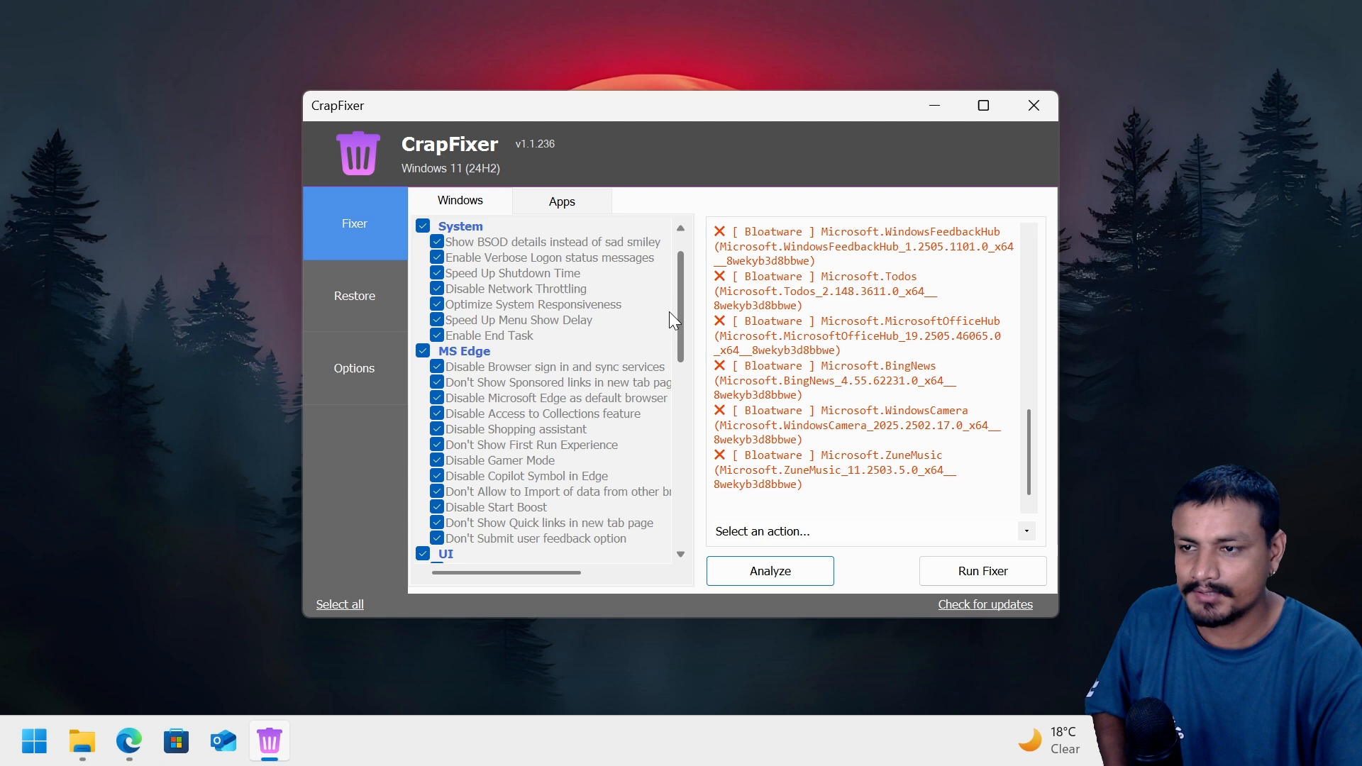
pyautogui.click(562, 201)
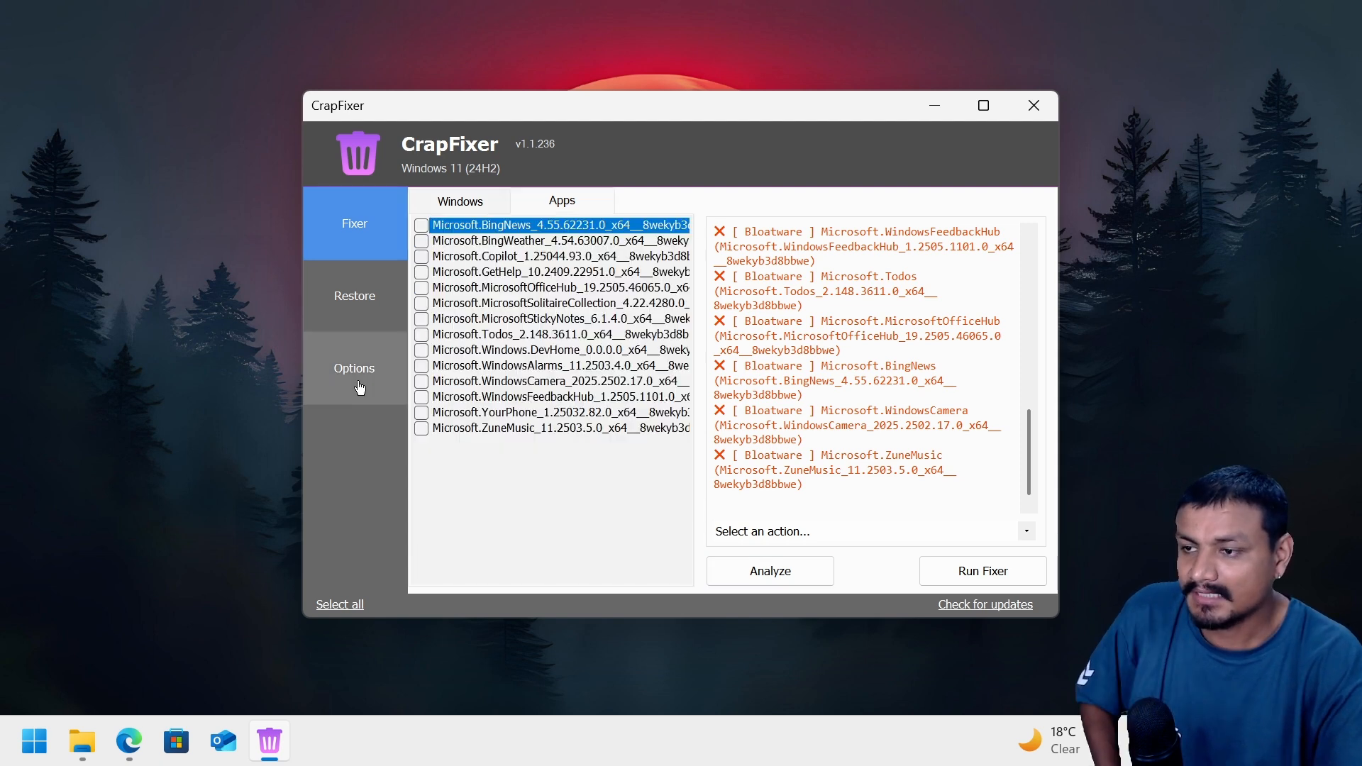
pyautogui.click(355, 368)
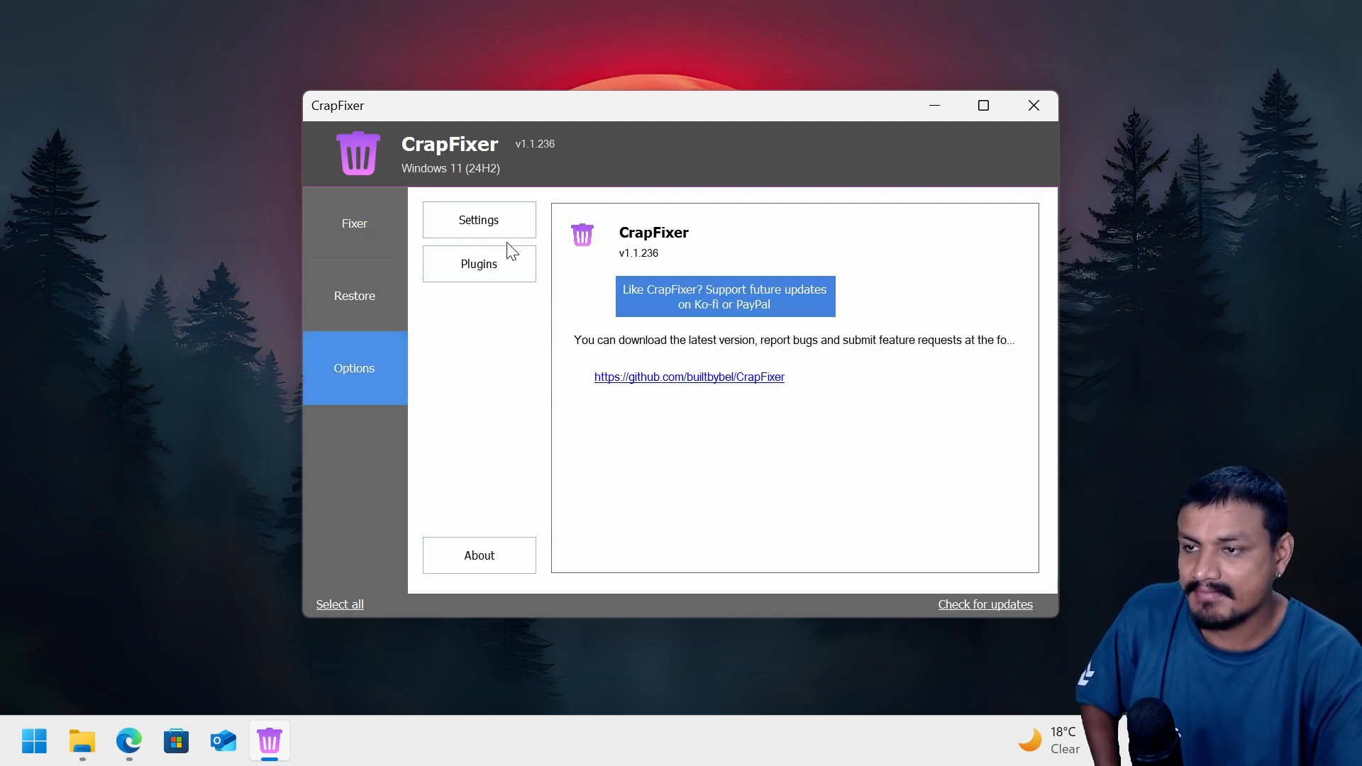
# - Install the Uninstall OneDrive, CFEnhancer and Remove Windows AI plugins, then return to Fixer
pyautogui.click(480, 264)
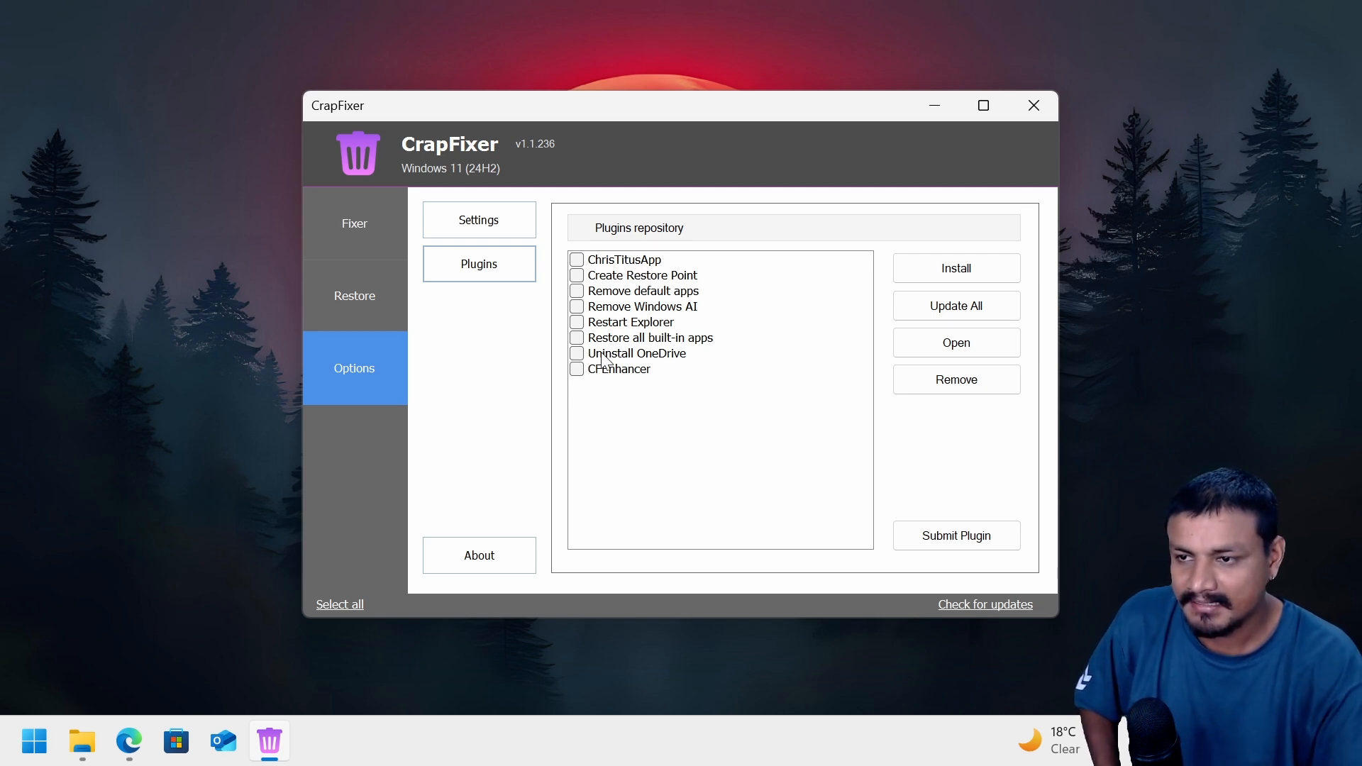
pyautogui.click(636, 354)
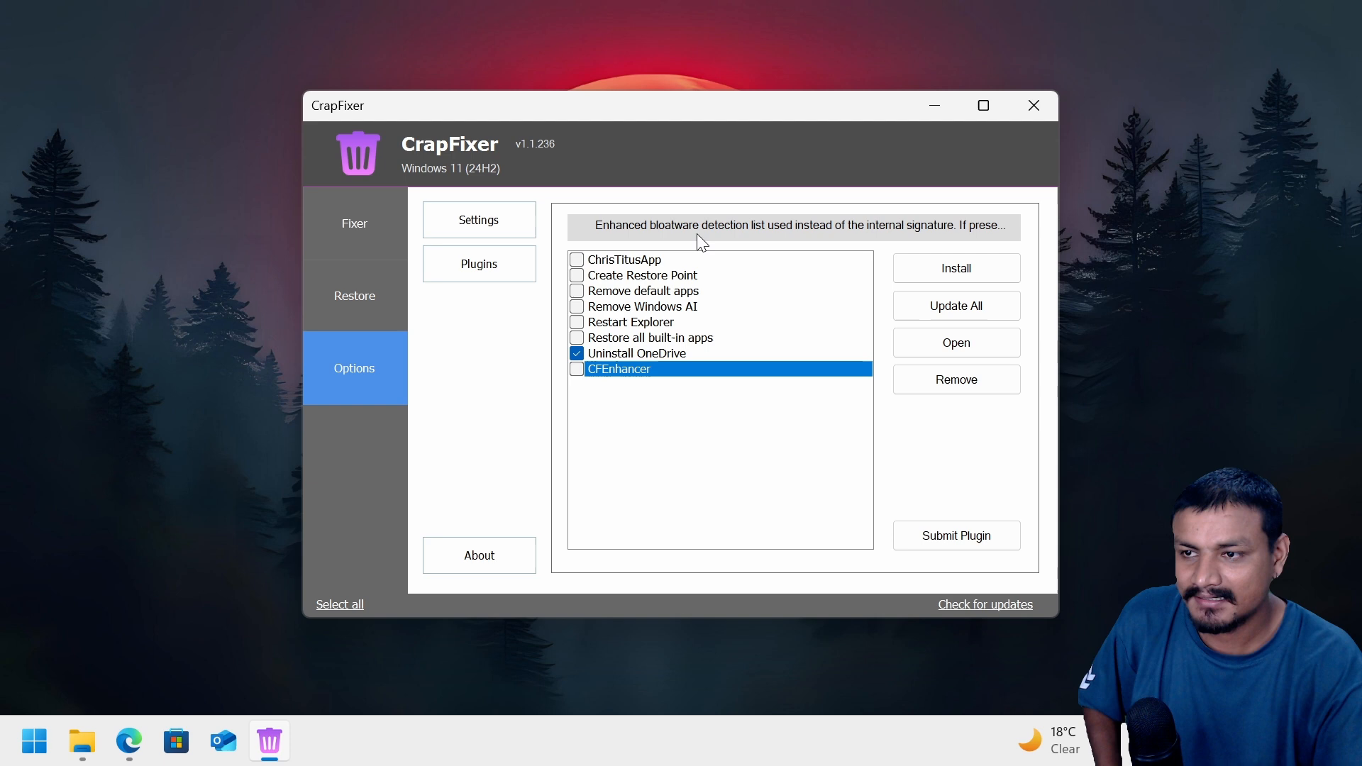
pyautogui.moveTo(769, 235)
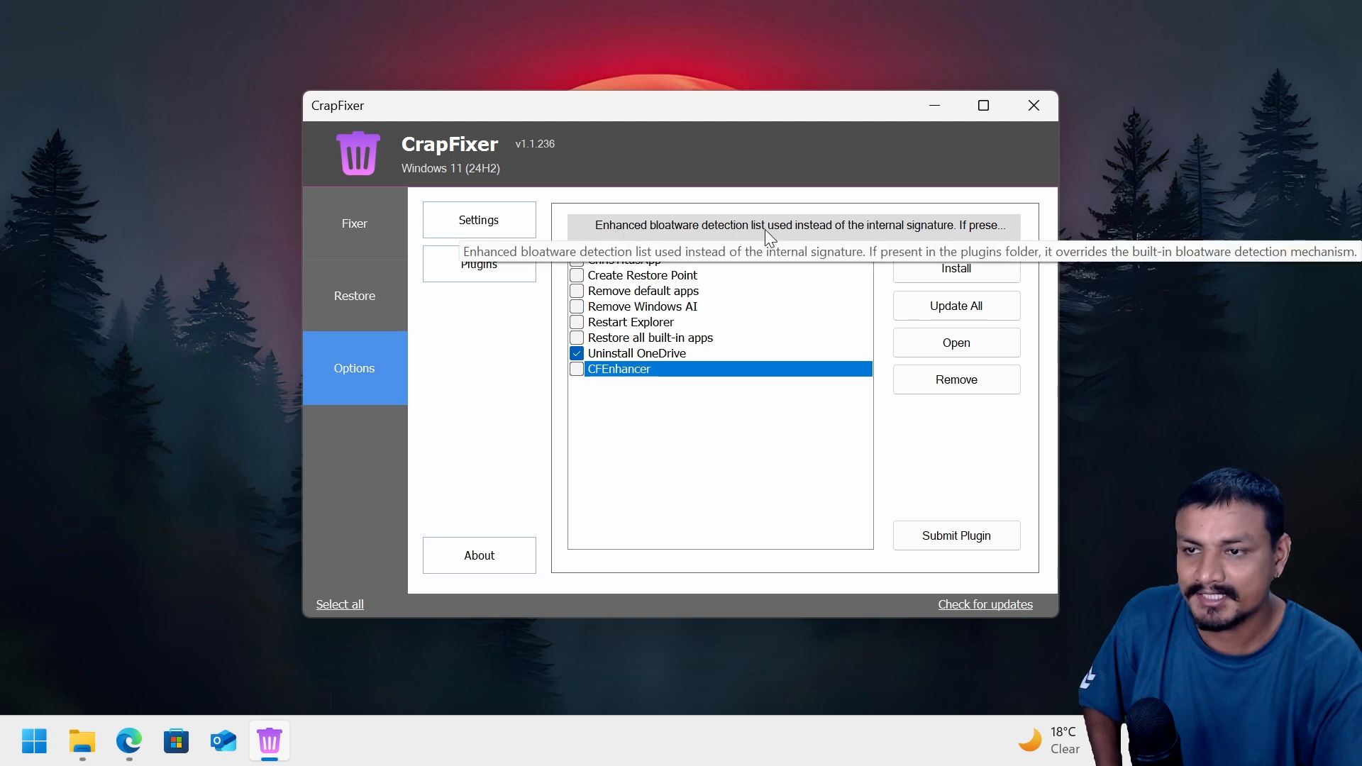
pyautogui.click(576, 369)
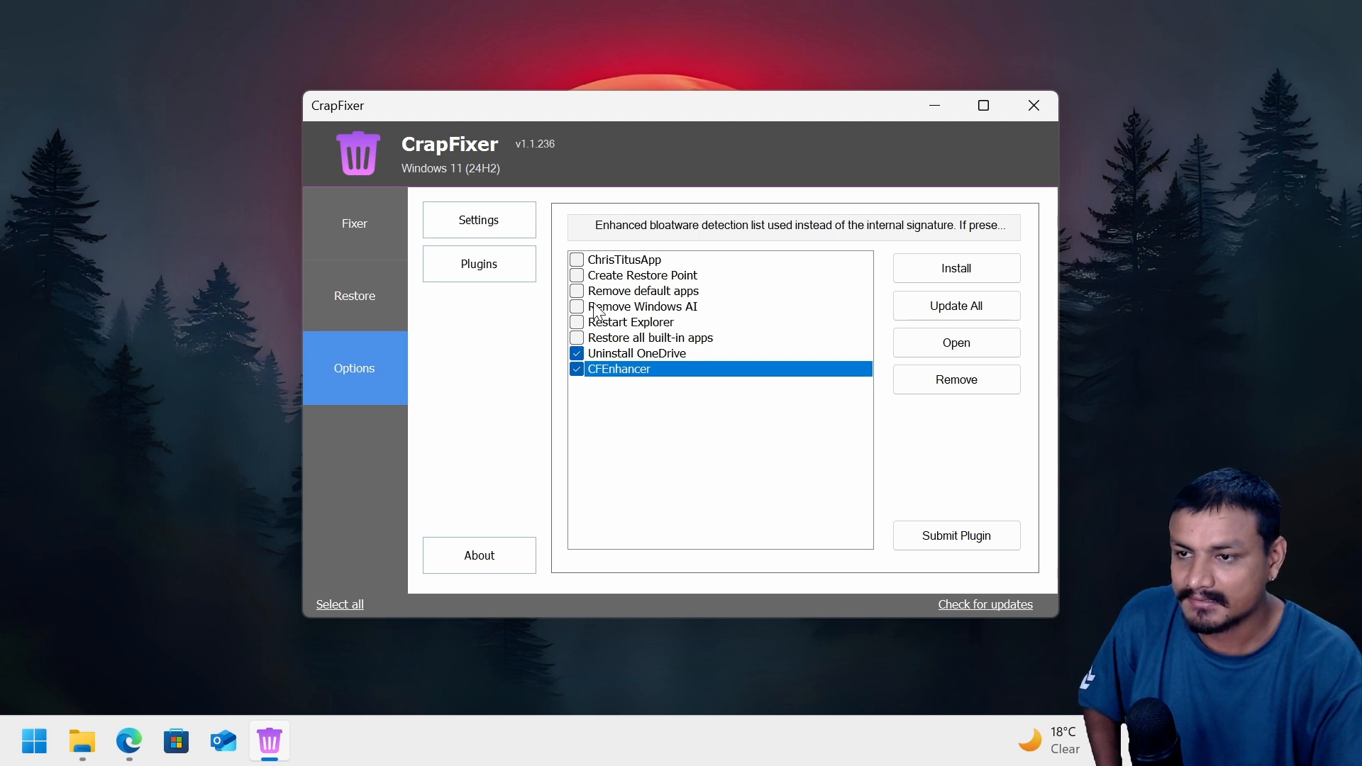
pyautogui.click(643, 306)
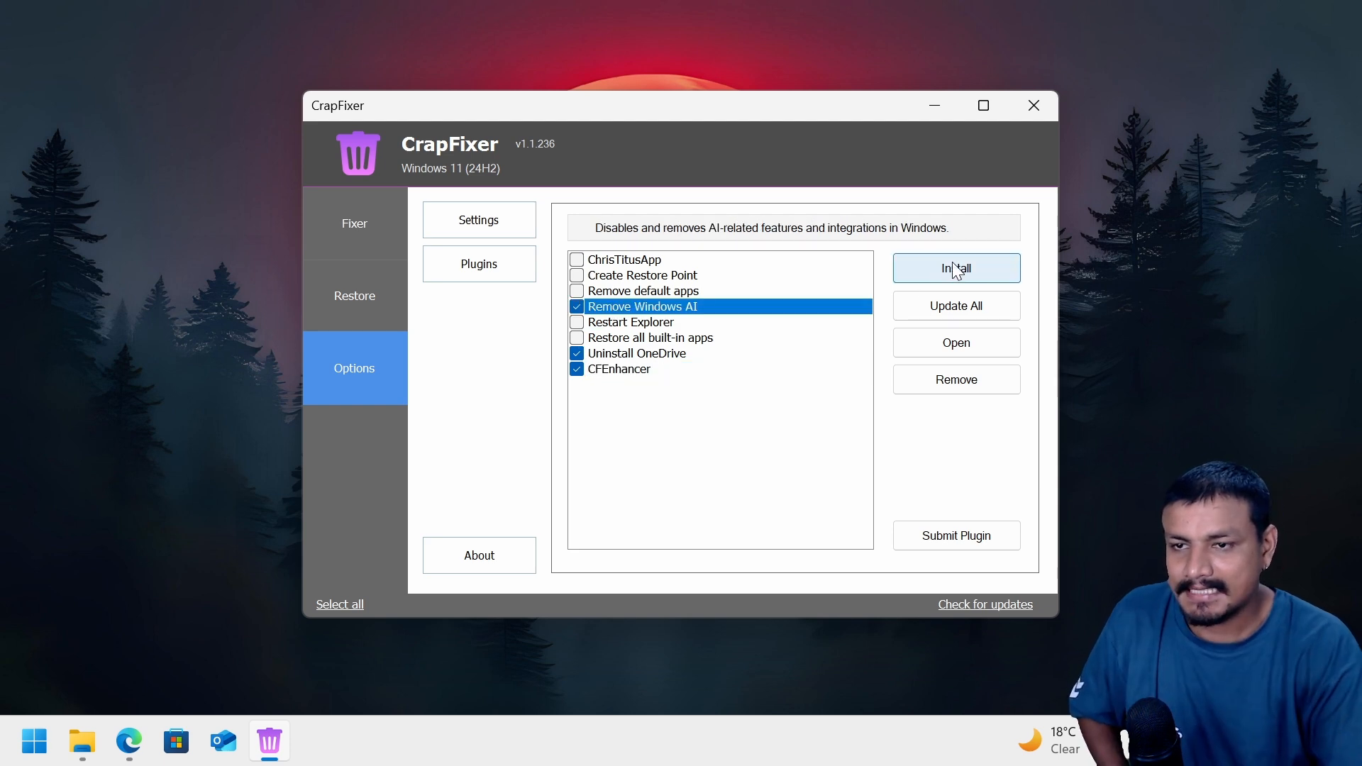
pyautogui.click(956, 268)
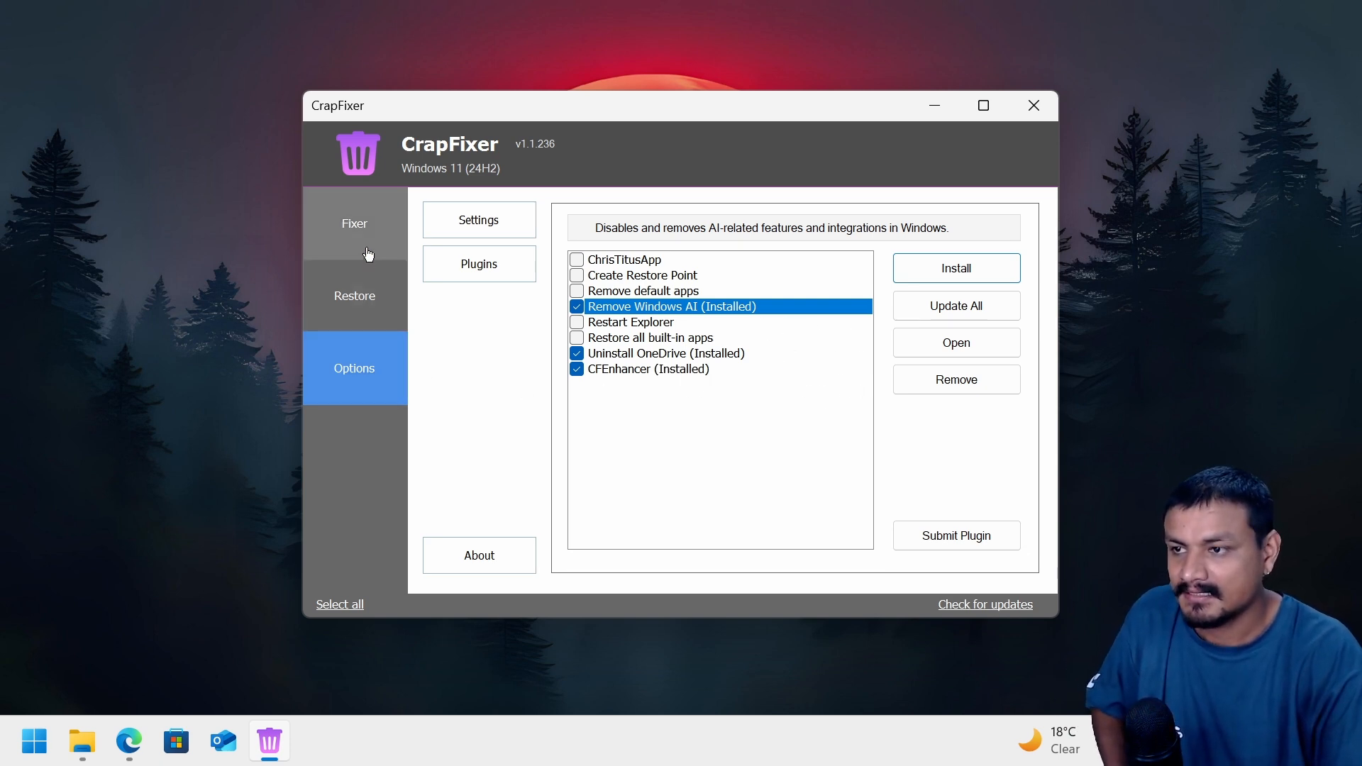
pyautogui.click(354, 223)
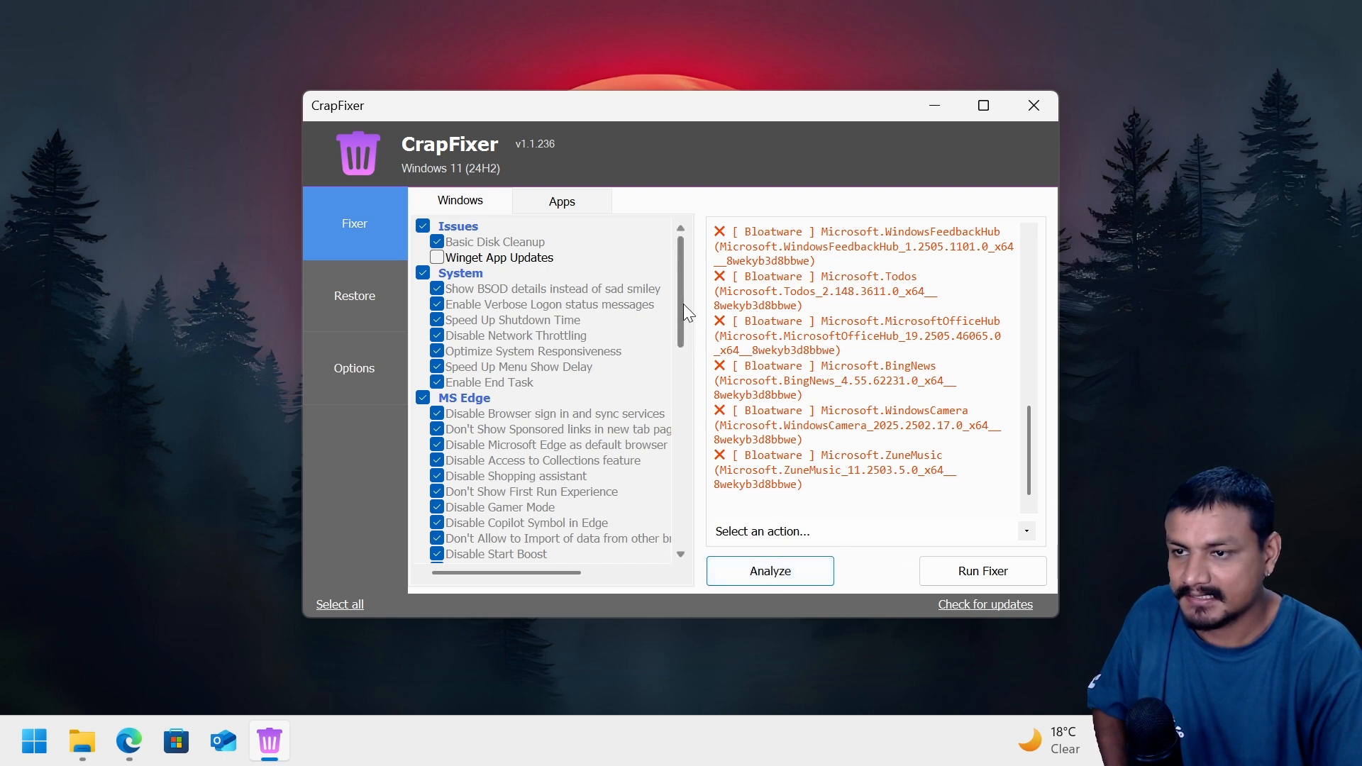
# - Run Fixer again with the plugins so Copilot and Recall report Fixed, then show the Apps list
pyautogui.scroll(-3)
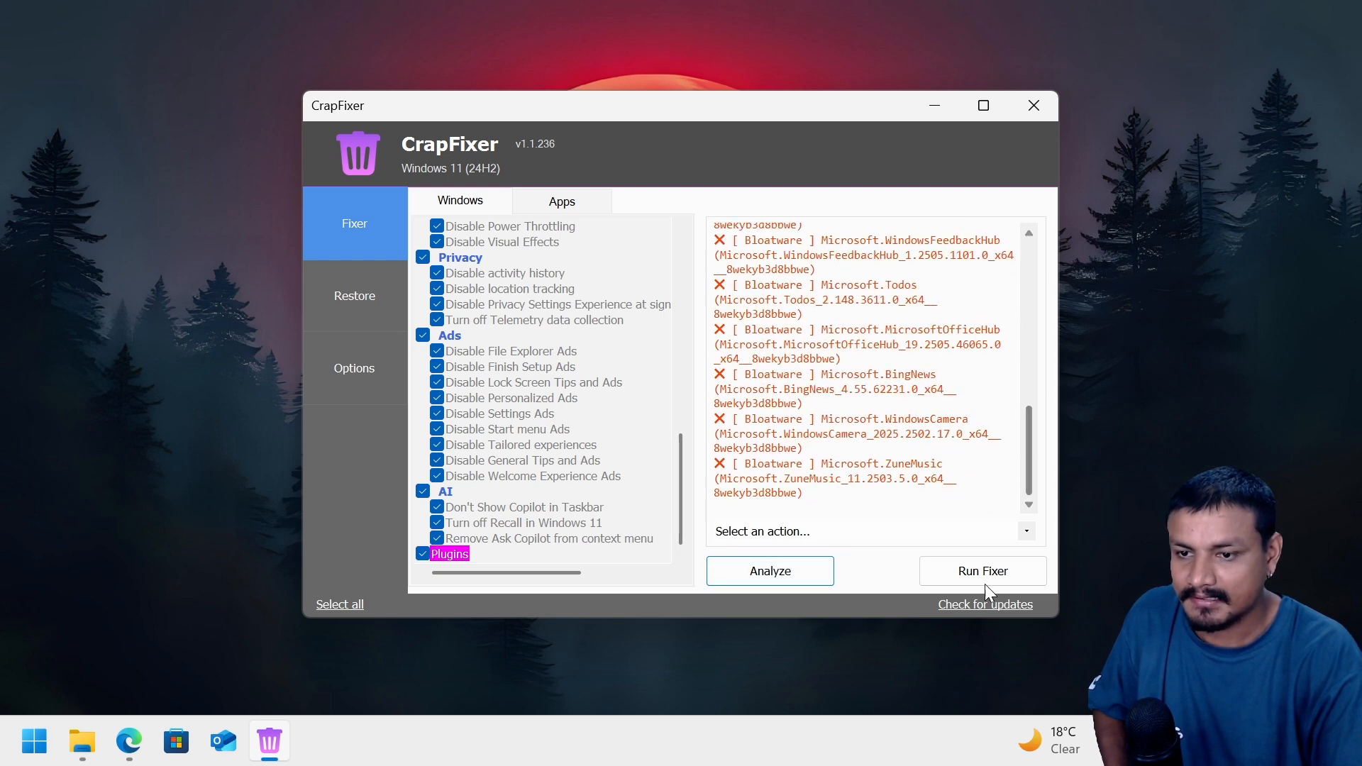
pyautogui.click(981, 570)
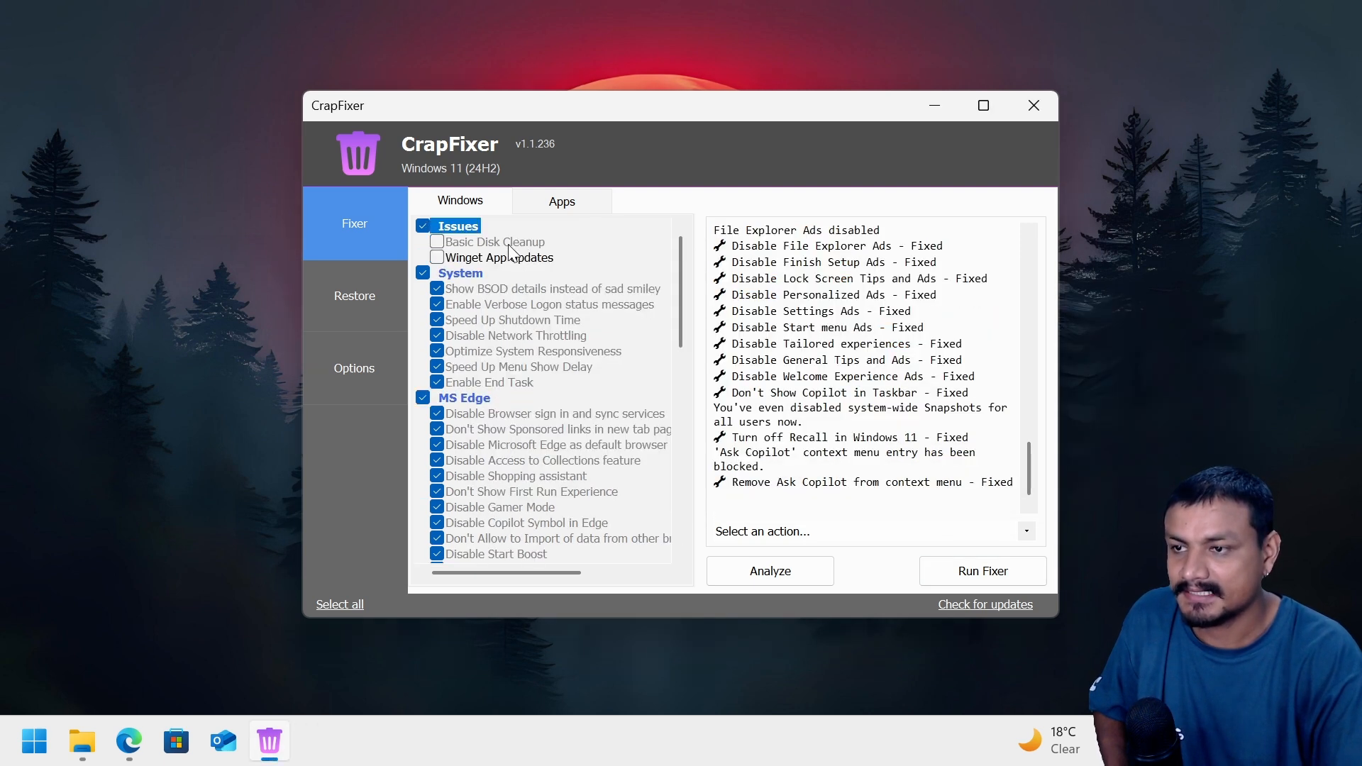
pyautogui.click(768, 570)
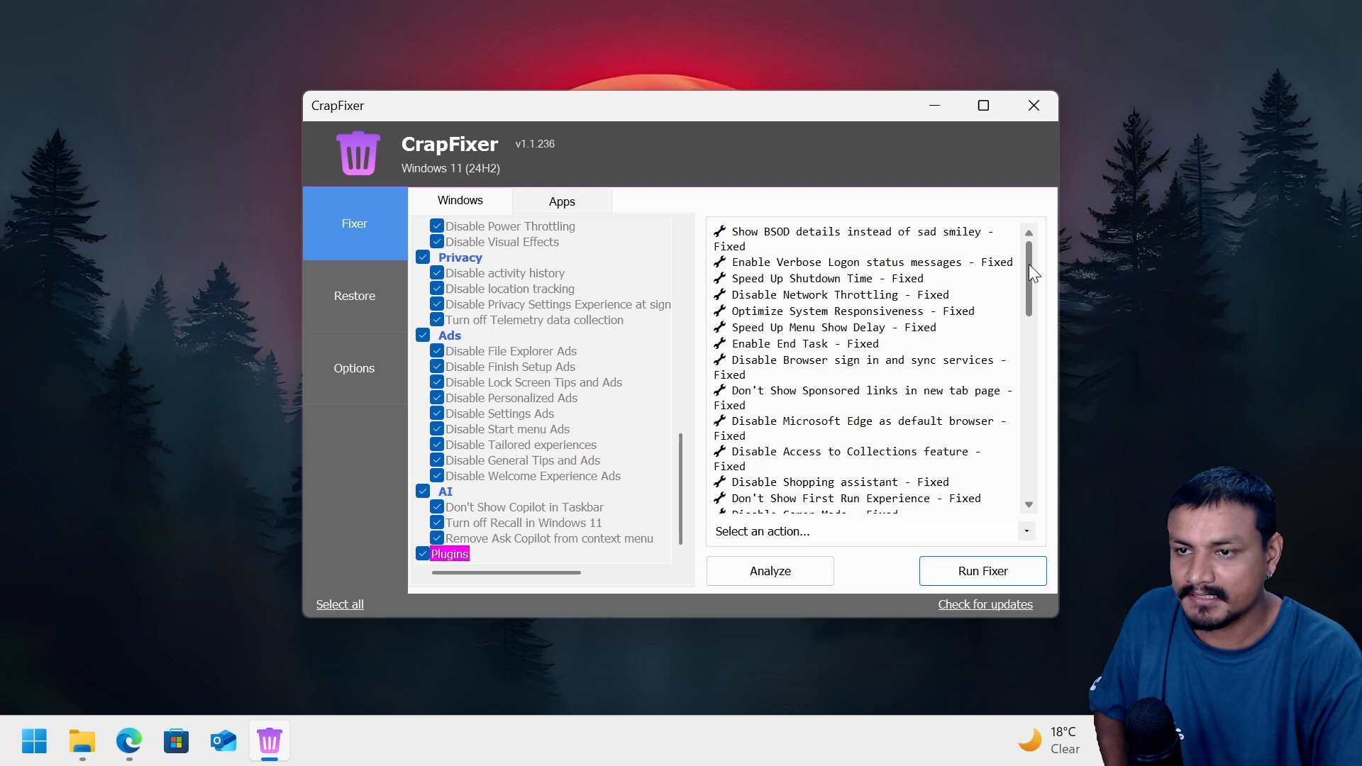
pyautogui.click(562, 201)
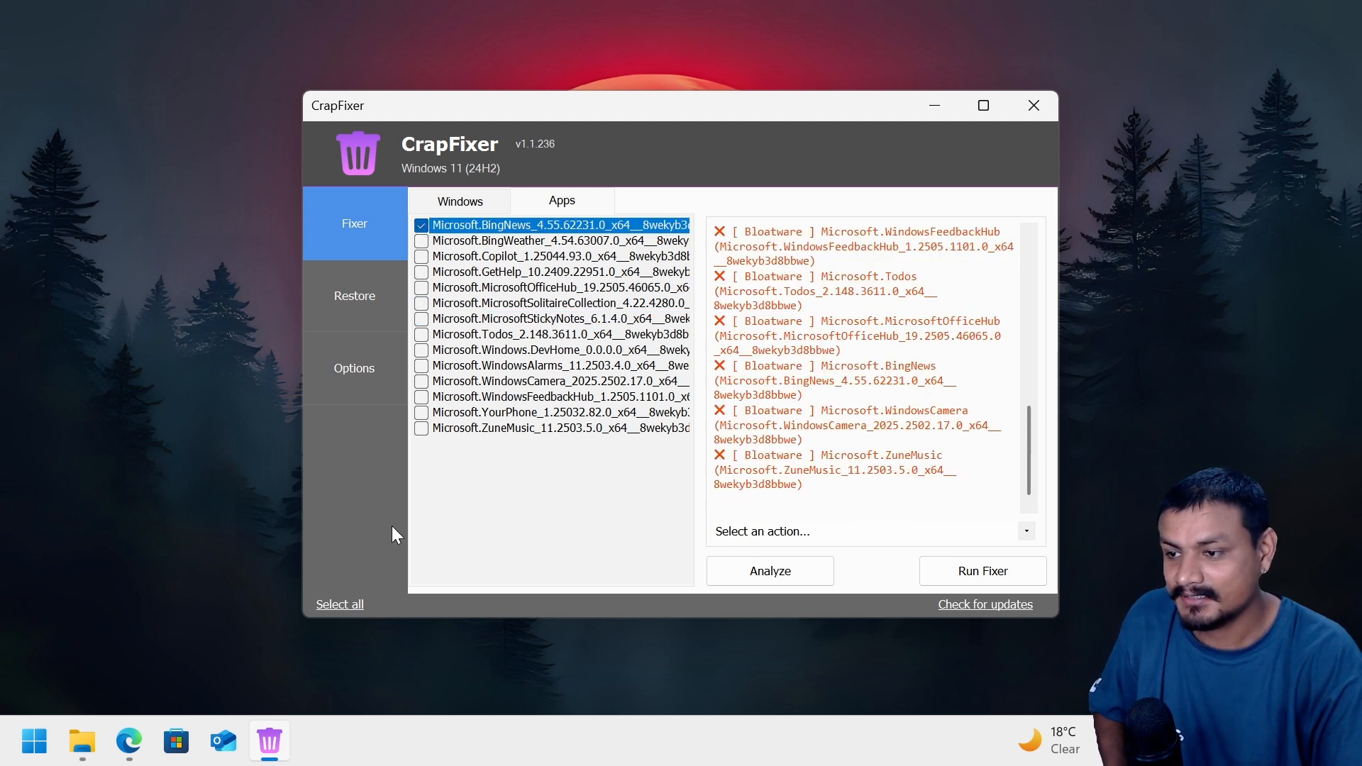
# - Select all detected bloatware apps, remove them with Run Fixer, and return to the Windows list
pyautogui.click(339, 604)
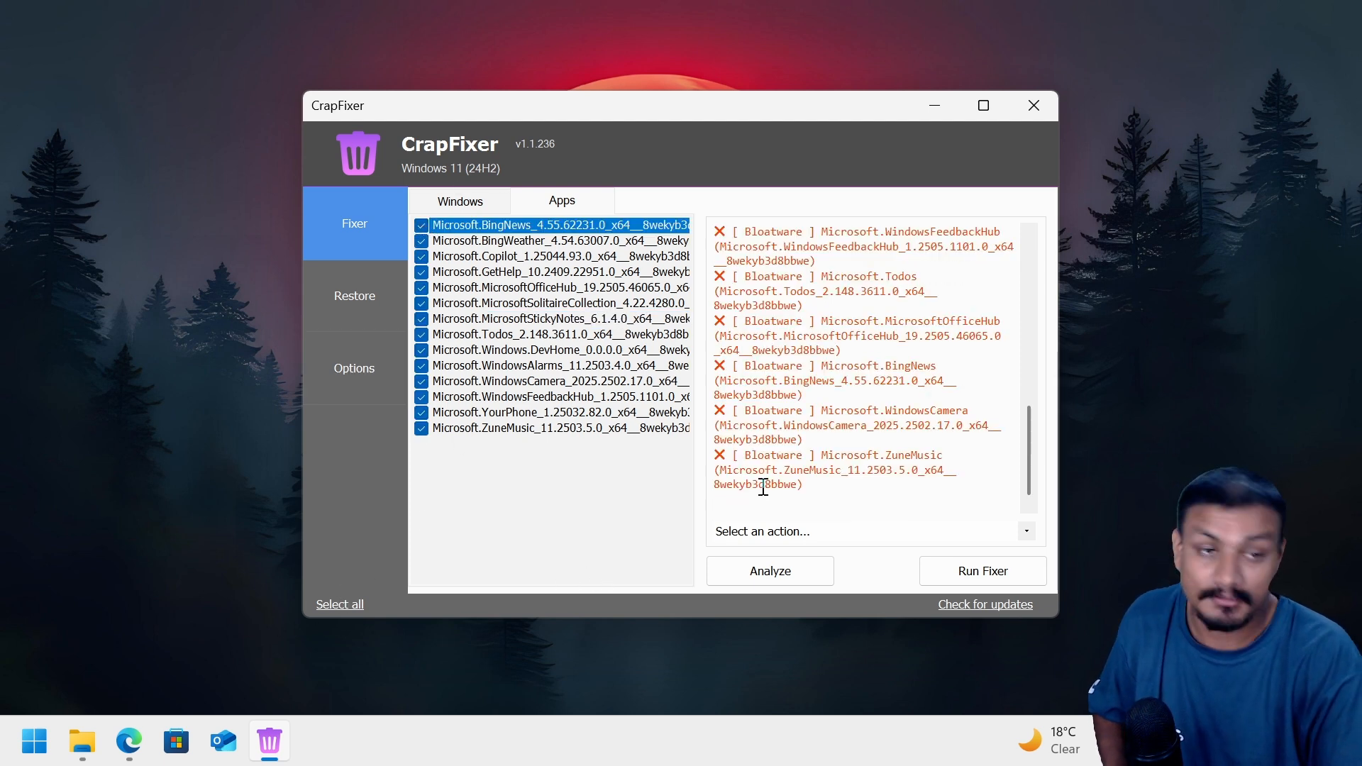
pyautogui.click(982, 570)
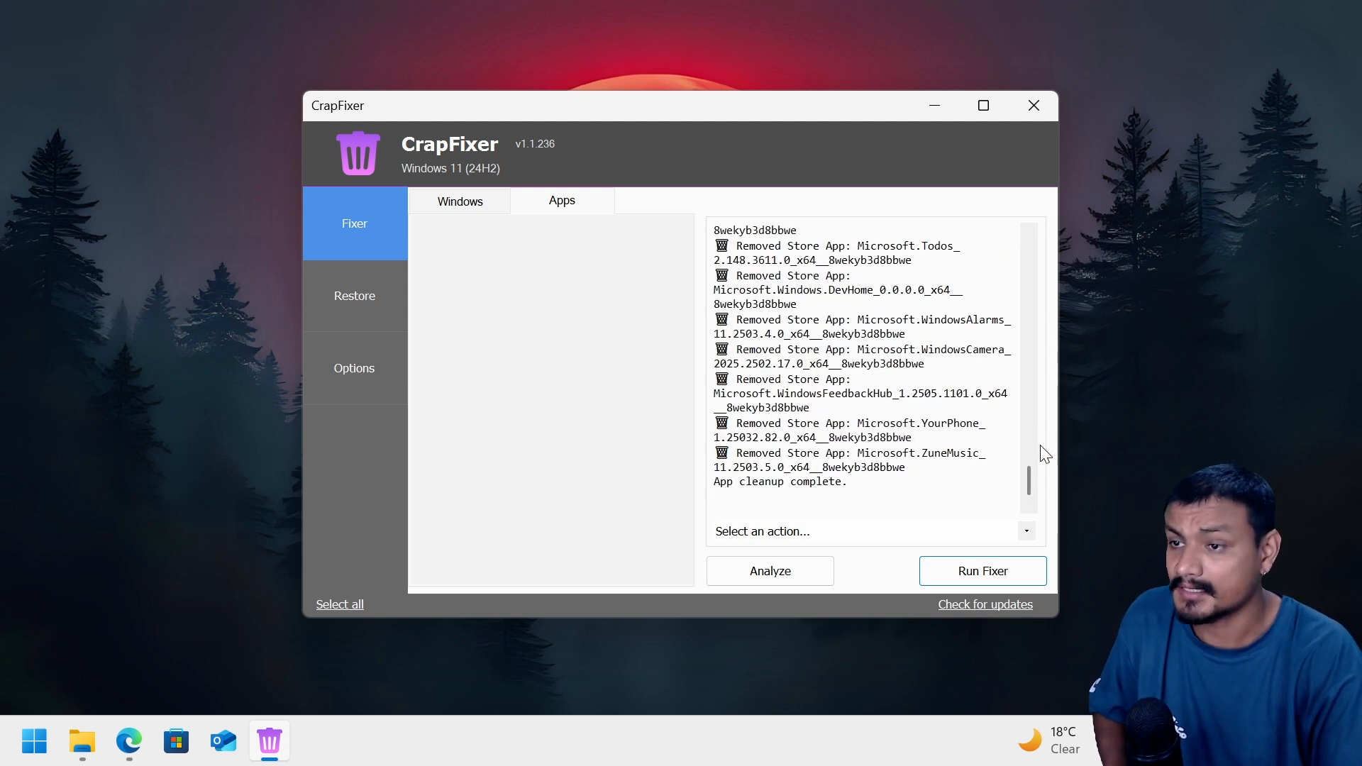
pyautogui.click(459, 201)
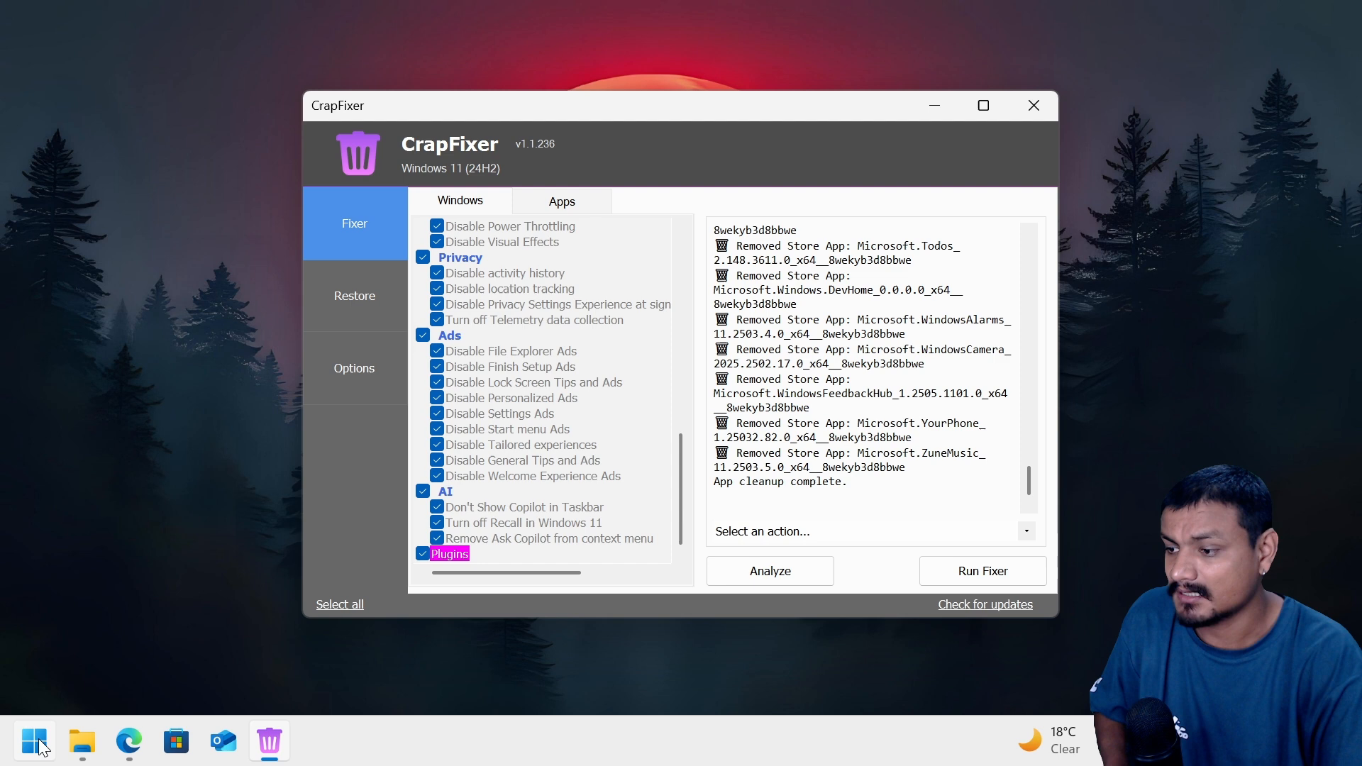
pyautogui.moveTo(387, 305)
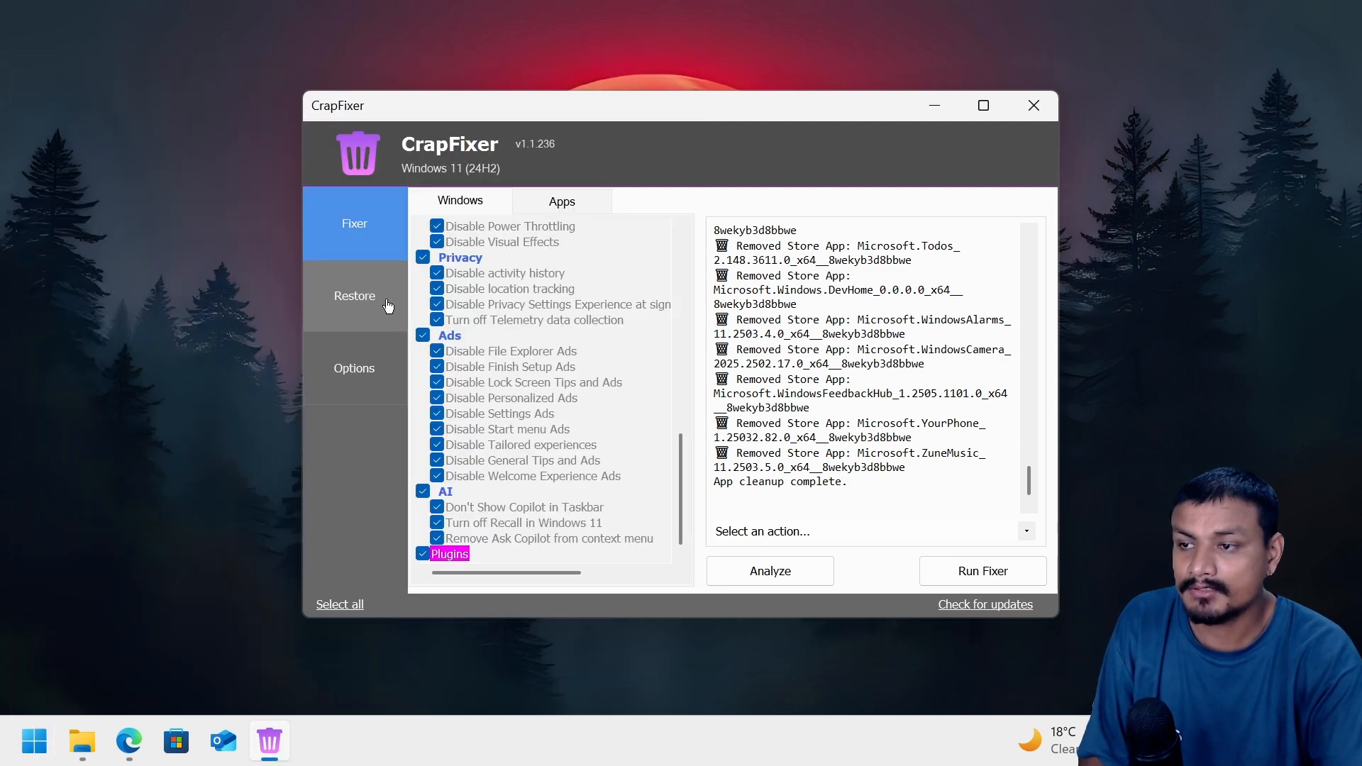
# - Restore all selected Windows features, confirming Yes in the Restore Selected Features dialog
pyautogui.click(354, 295)
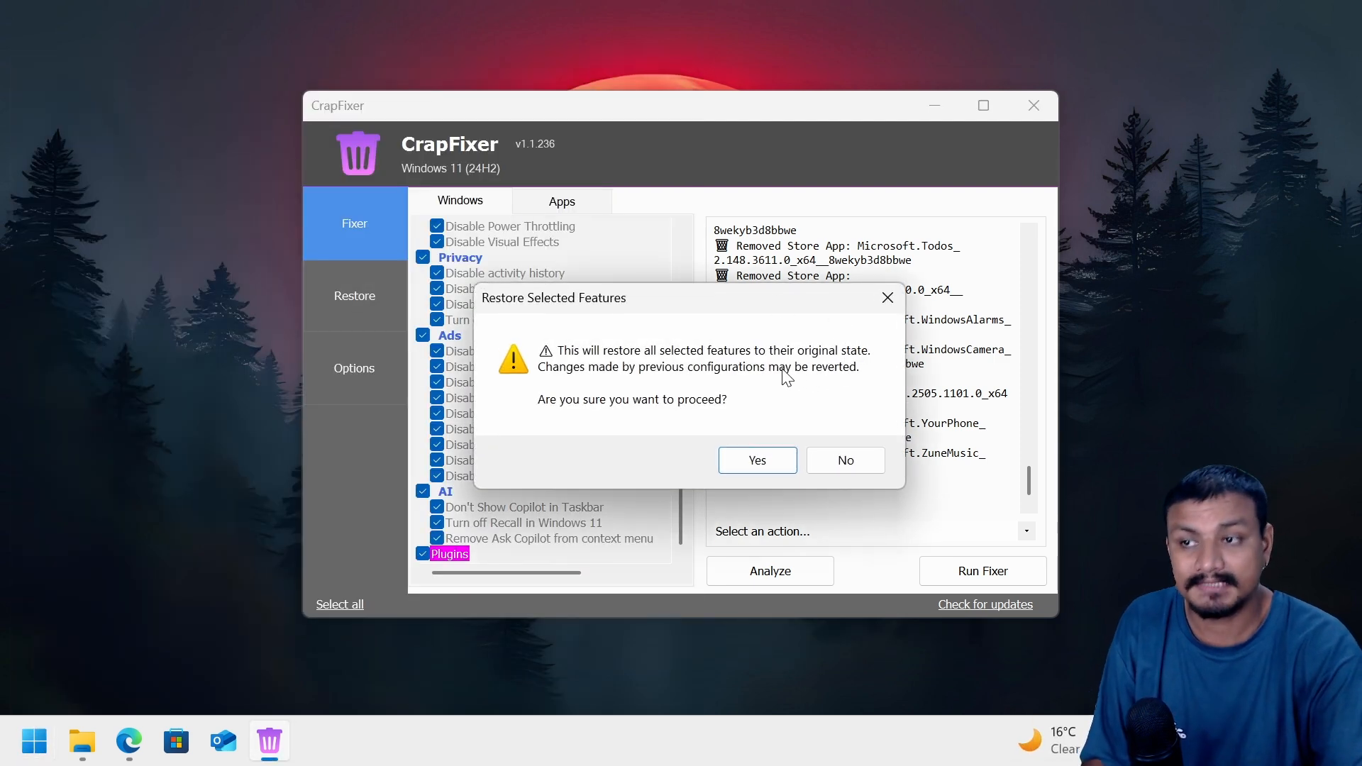
pyautogui.moveTo(650, 386)
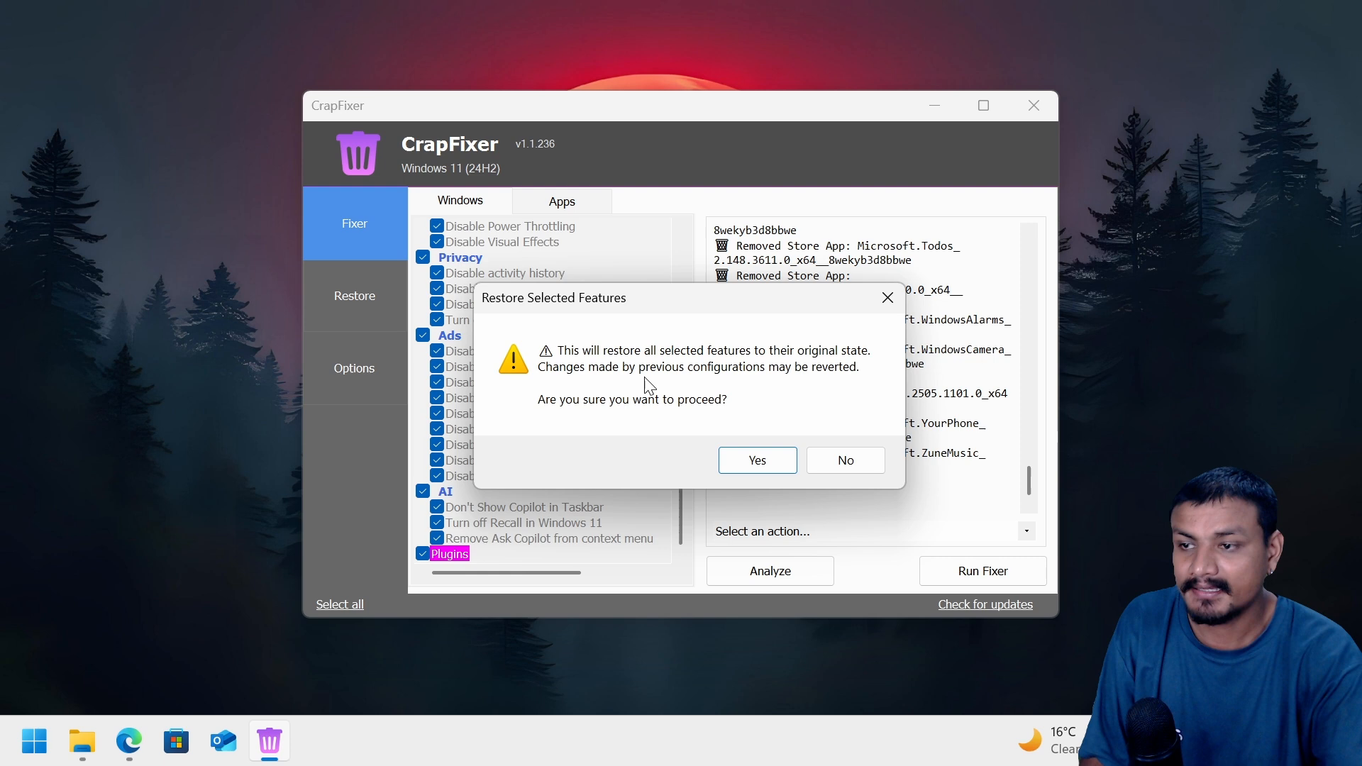
pyautogui.moveTo(739, 457)
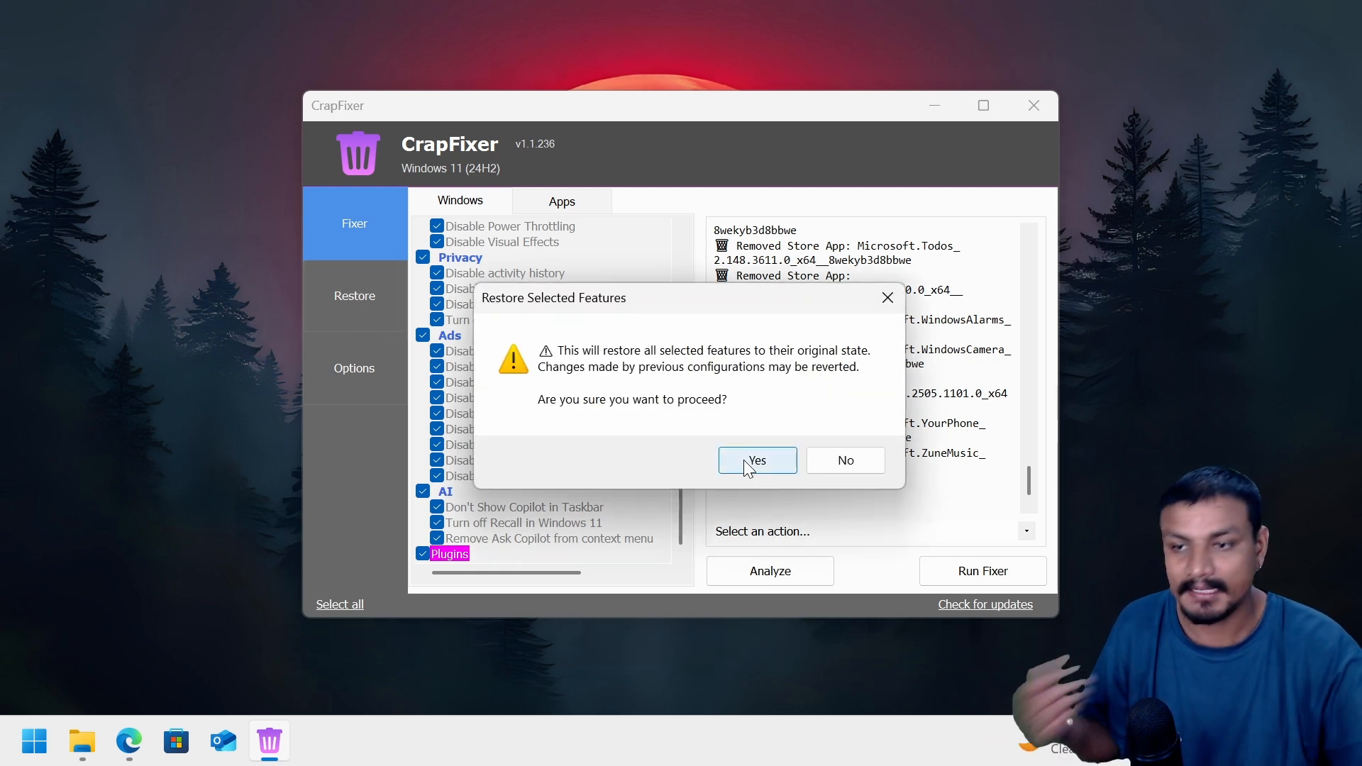
pyautogui.click(757, 460)
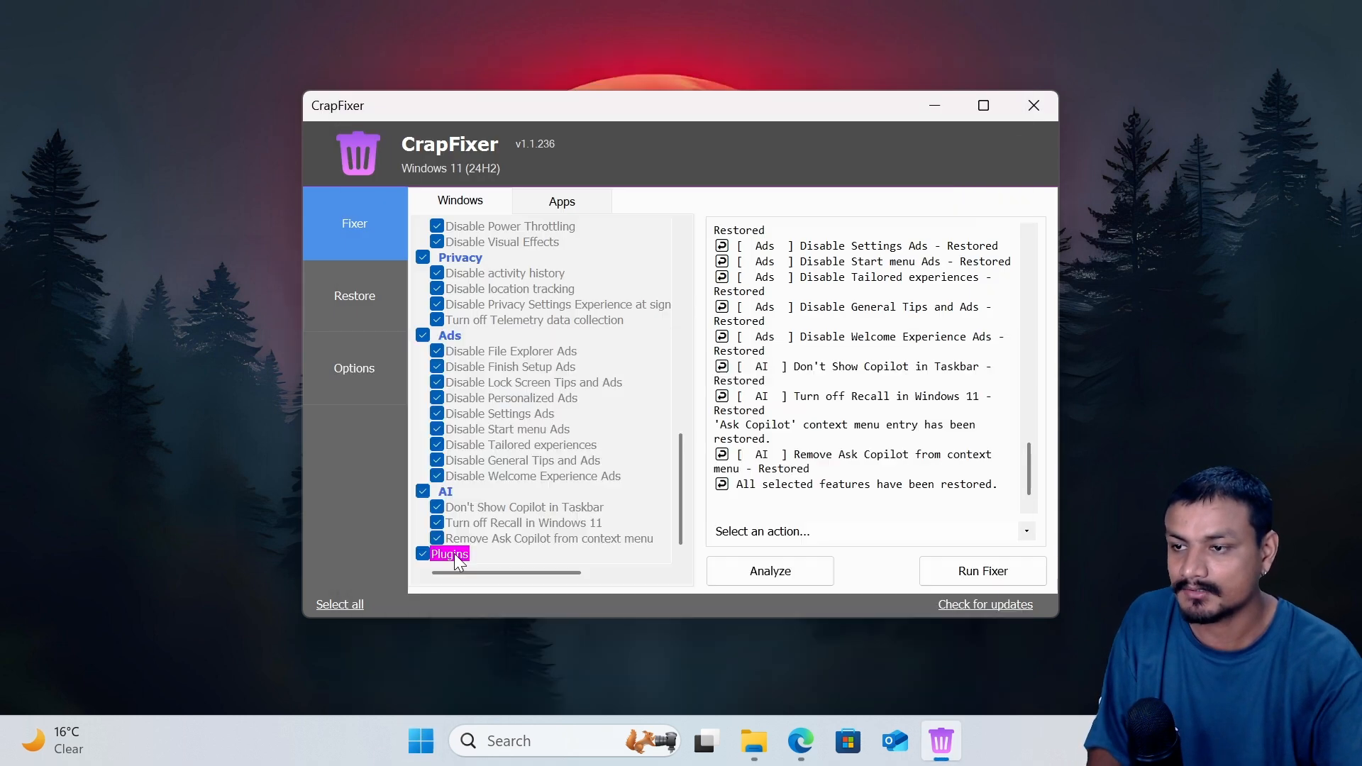
pyautogui.scroll(-3)
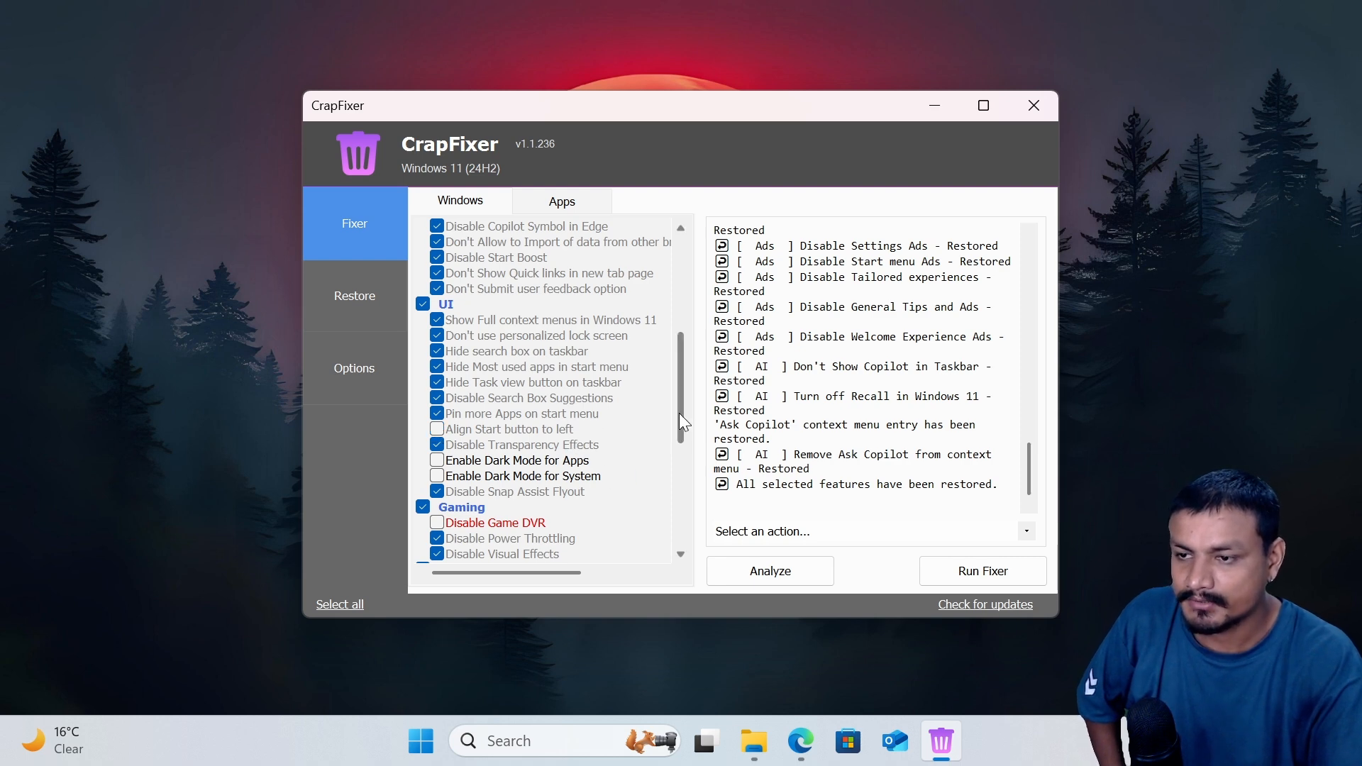
# - Tick Enable Dark Mode for System and analyze which checked settings need attention
pyautogui.scroll(-3)
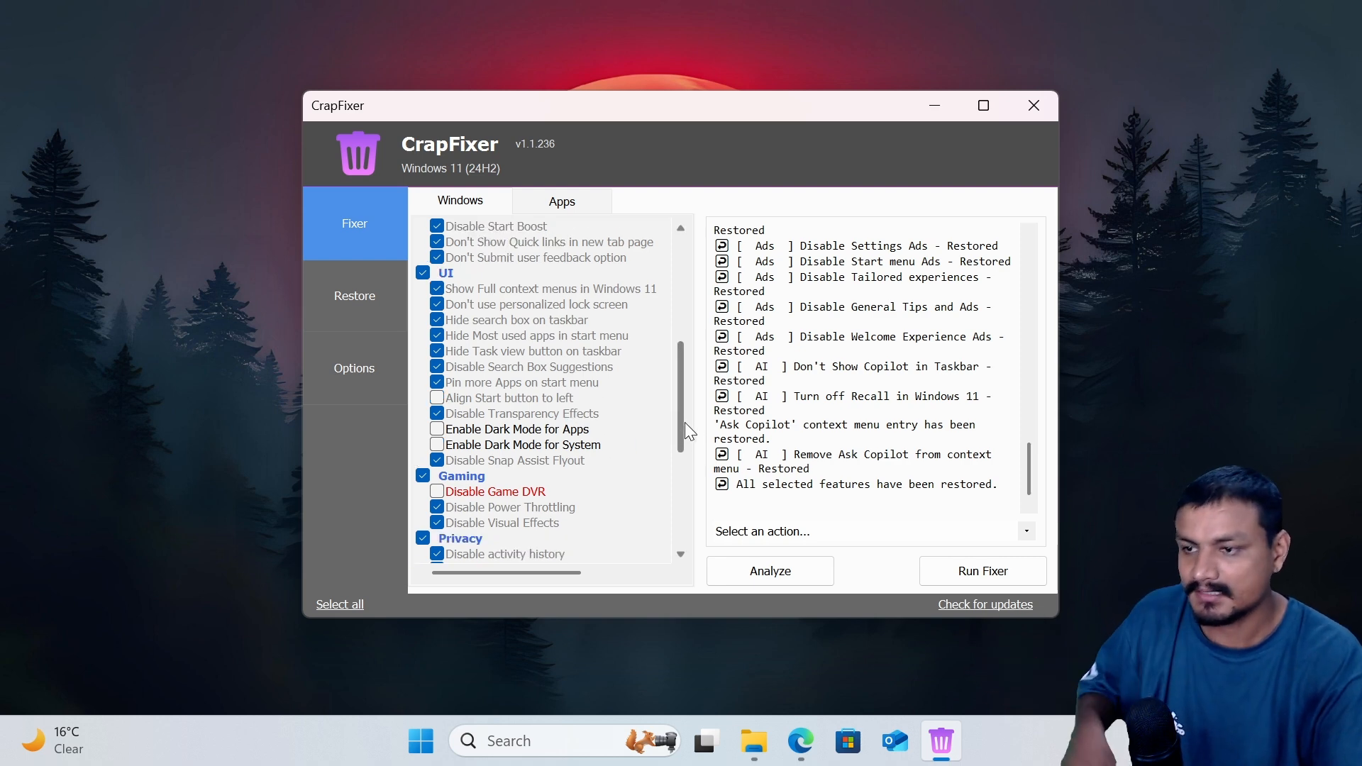
pyautogui.scroll(-3)
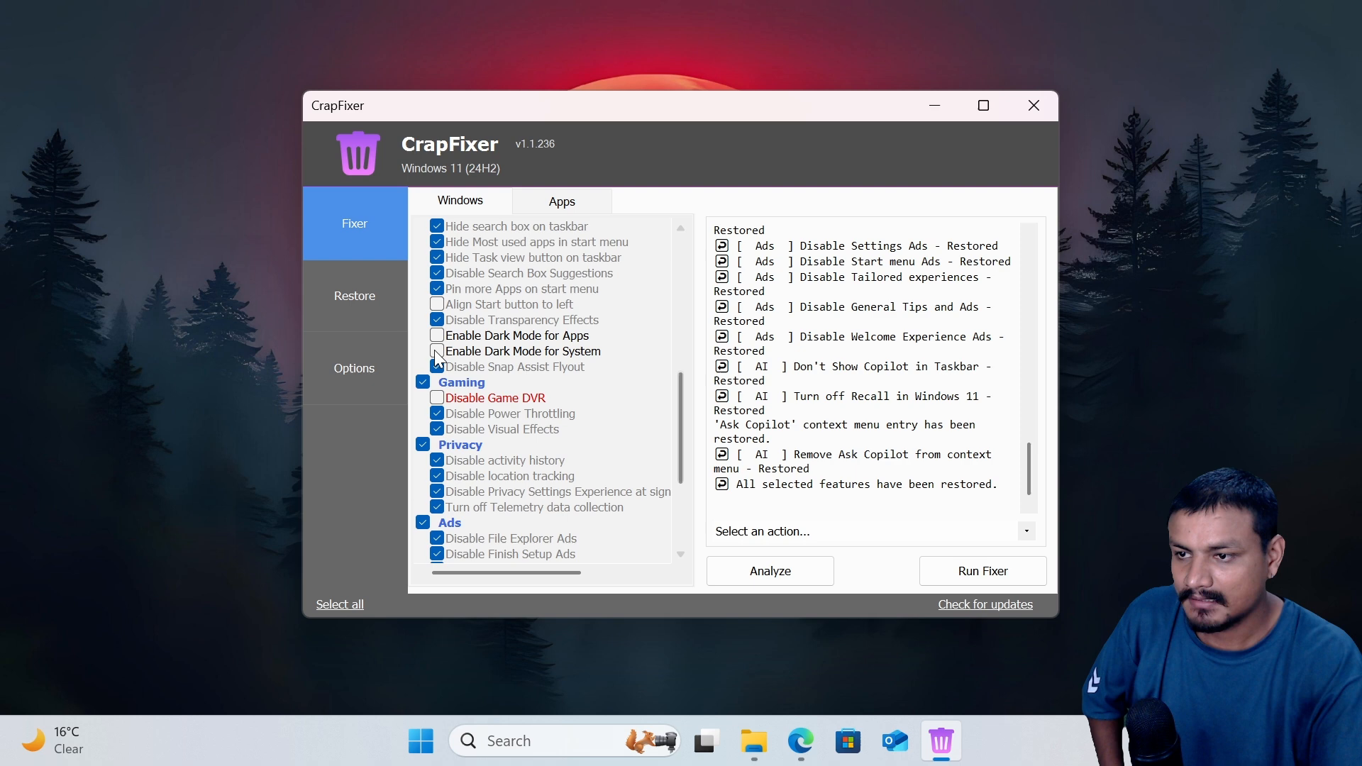
pyautogui.click(436, 352)
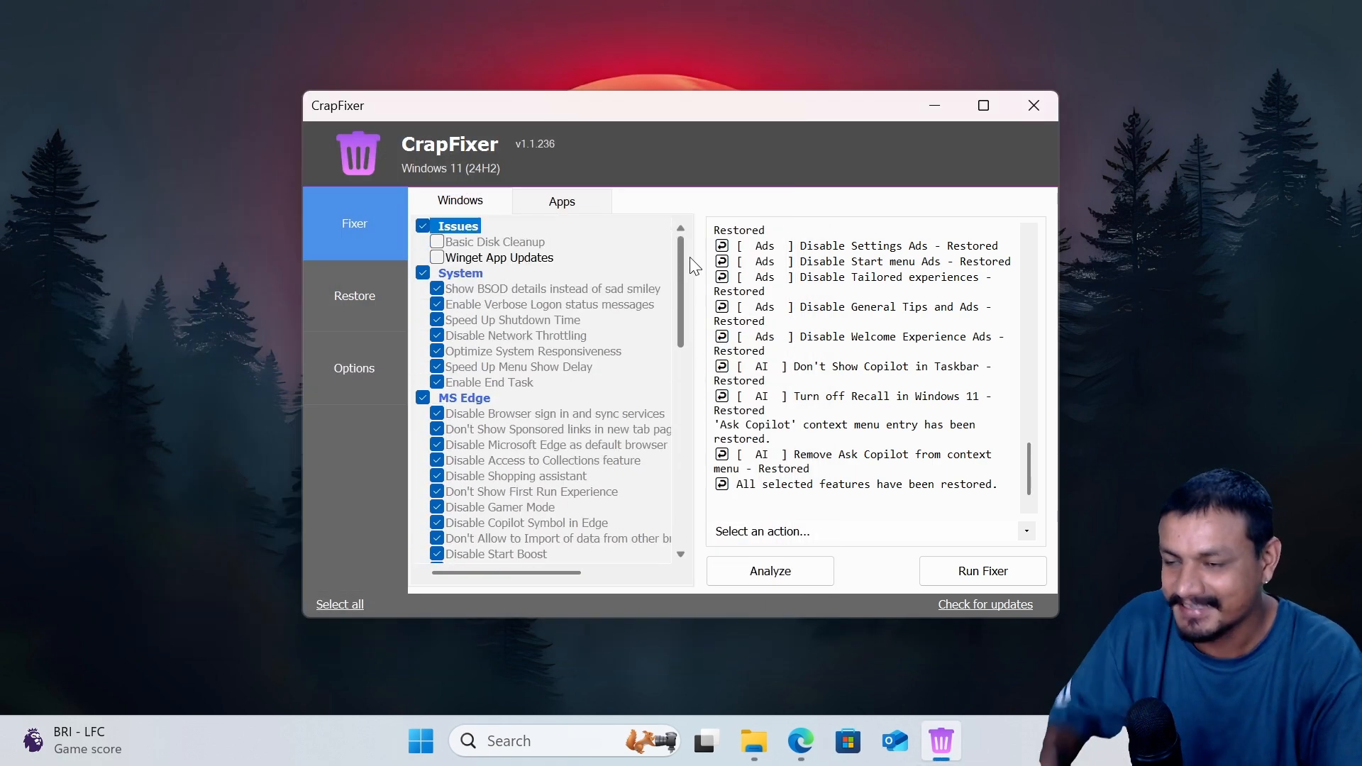
pyautogui.click(769, 570)
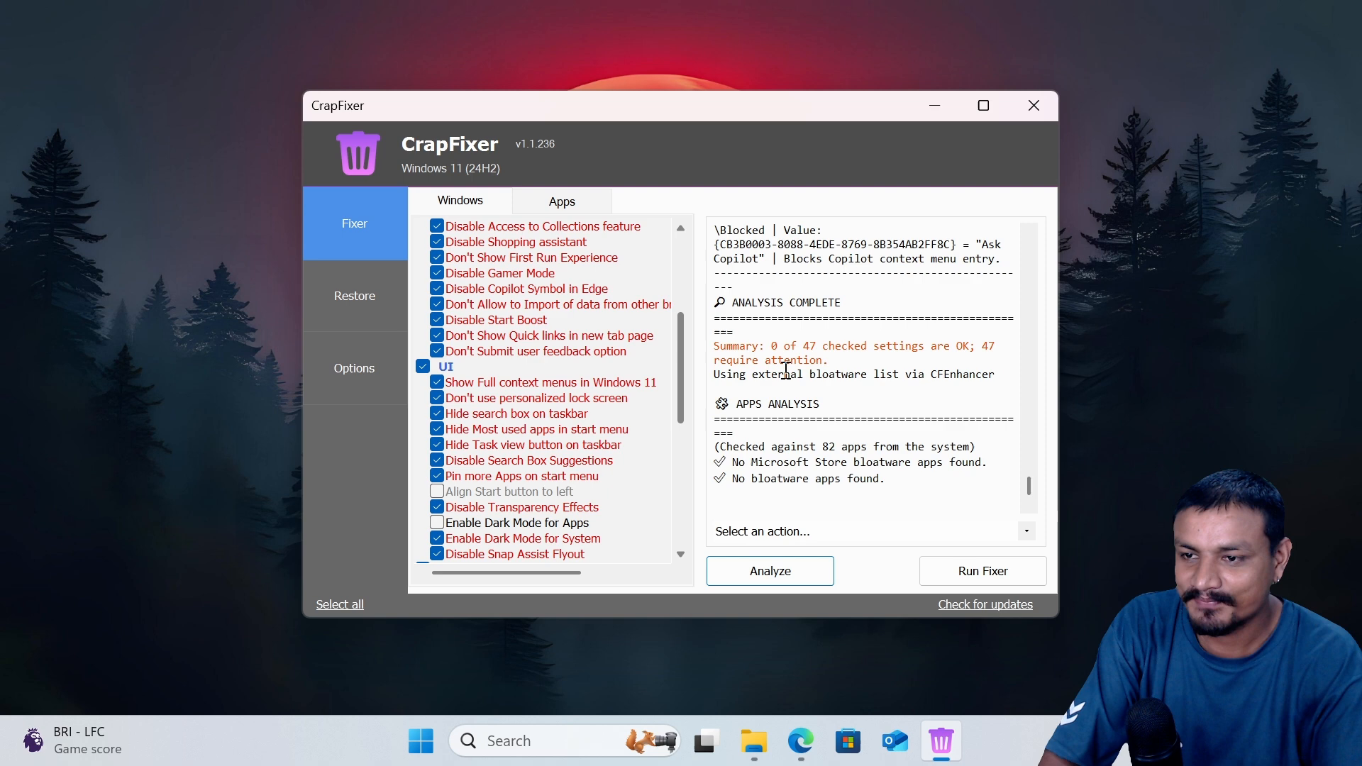
pyautogui.moveTo(699, 339)
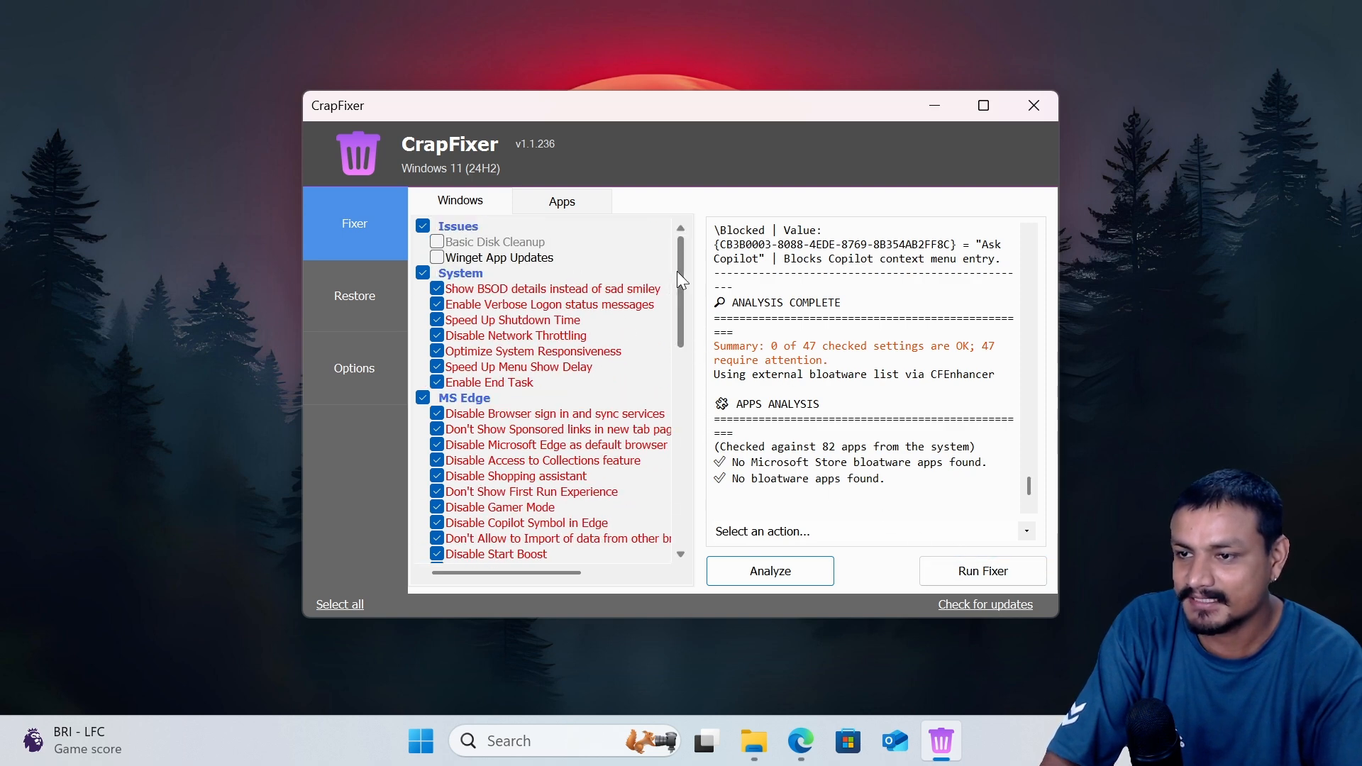
# - Run Fixer to apply all 47 flagged Windows fixes including system dark mode
pyautogui.scroll(-3)
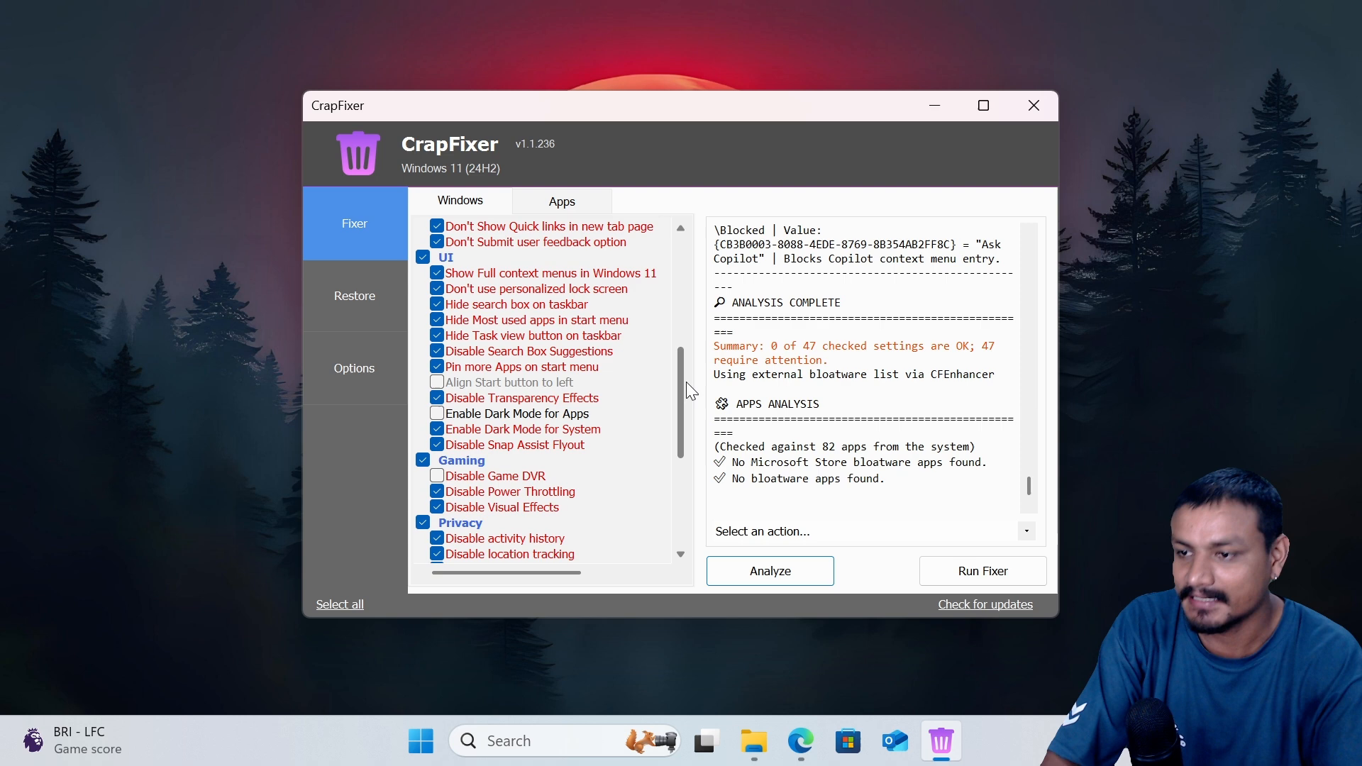
pyautogui.scroll(-3)
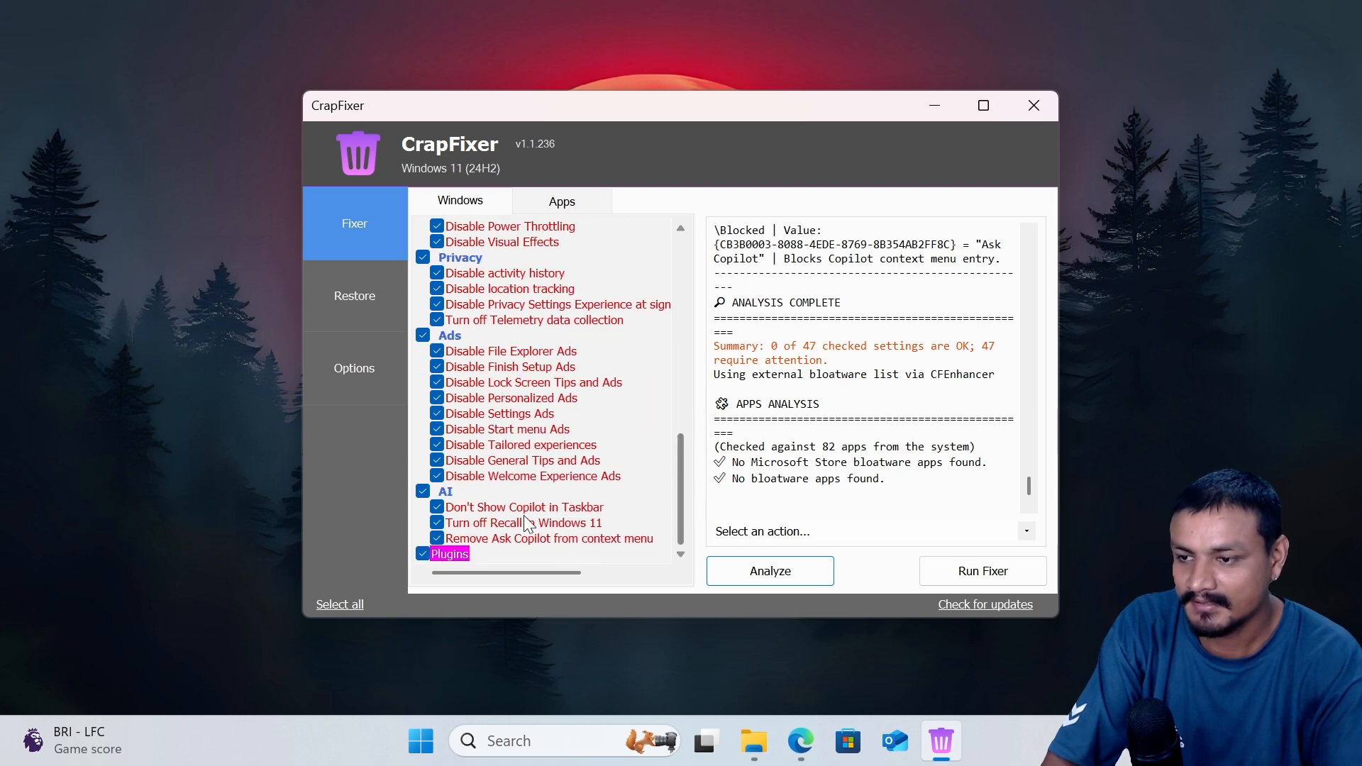
pyautogui.click(981, 570)
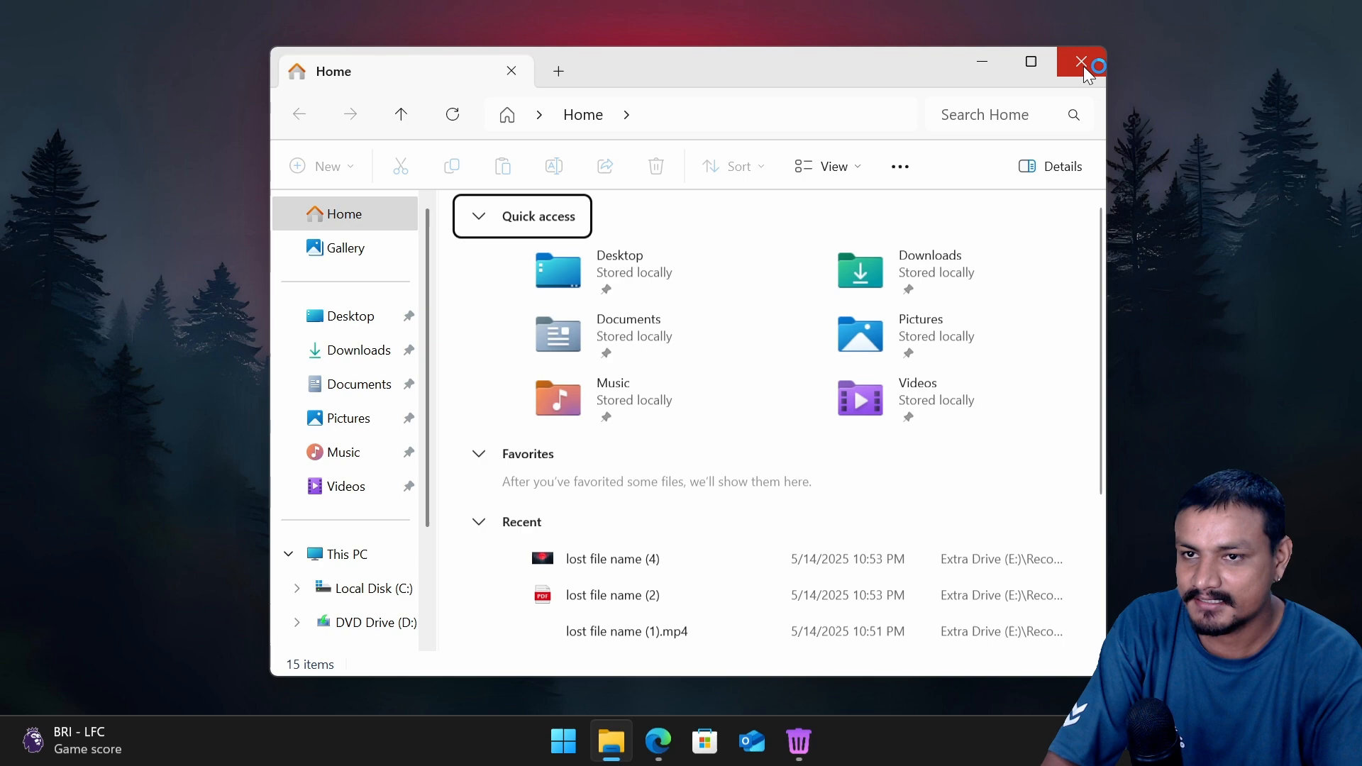
# - Close the light File Explorer, reopen it to confirm dark mode, then close it
pyautogui.click(1081, 61)
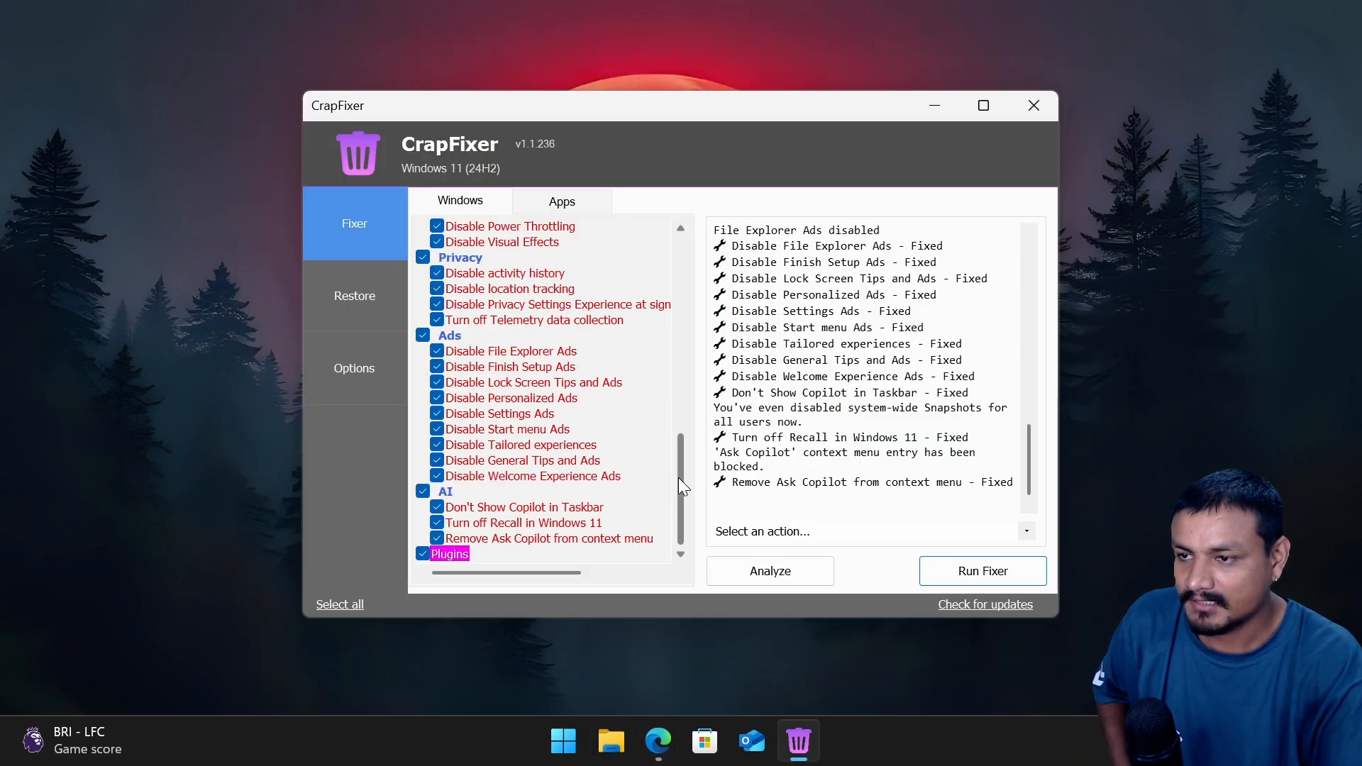
pyautogui.click(768, 570)
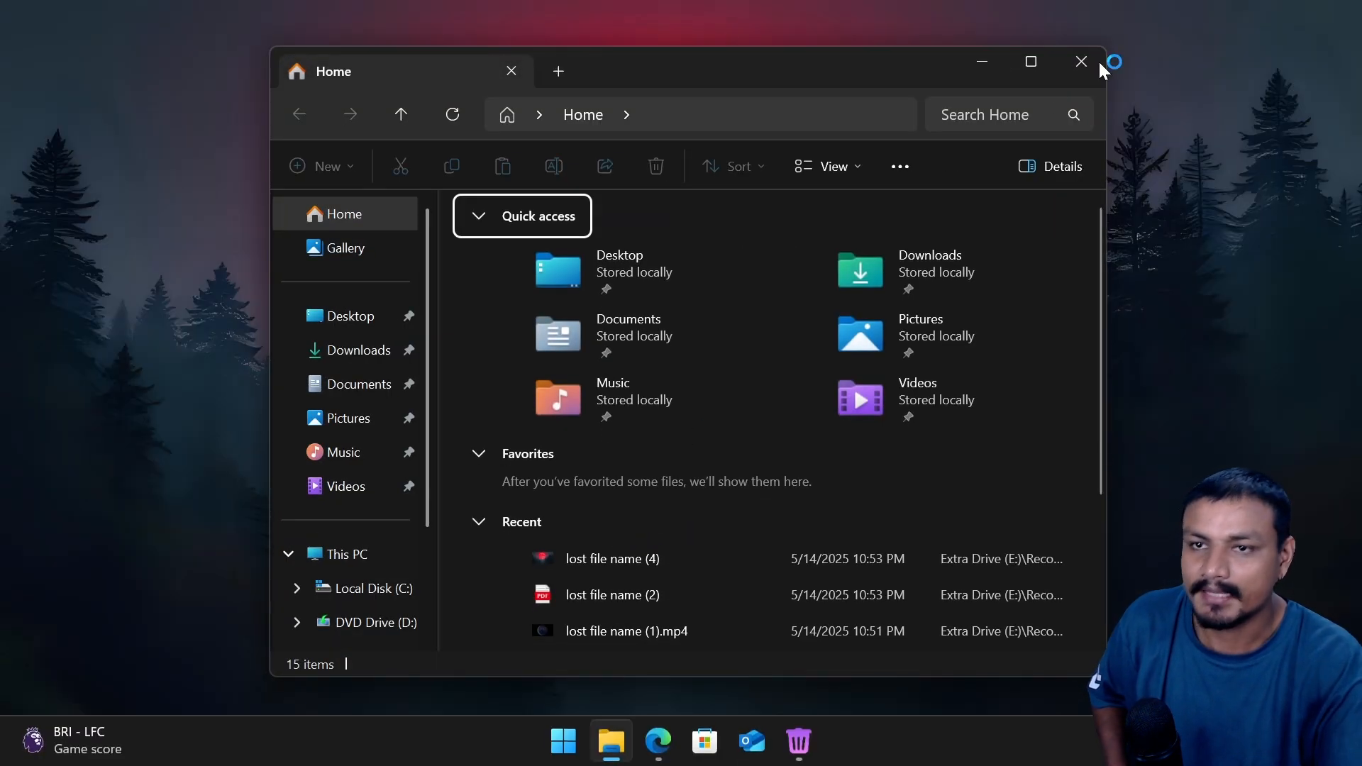
pyautogui.moveTo(1092, 67)
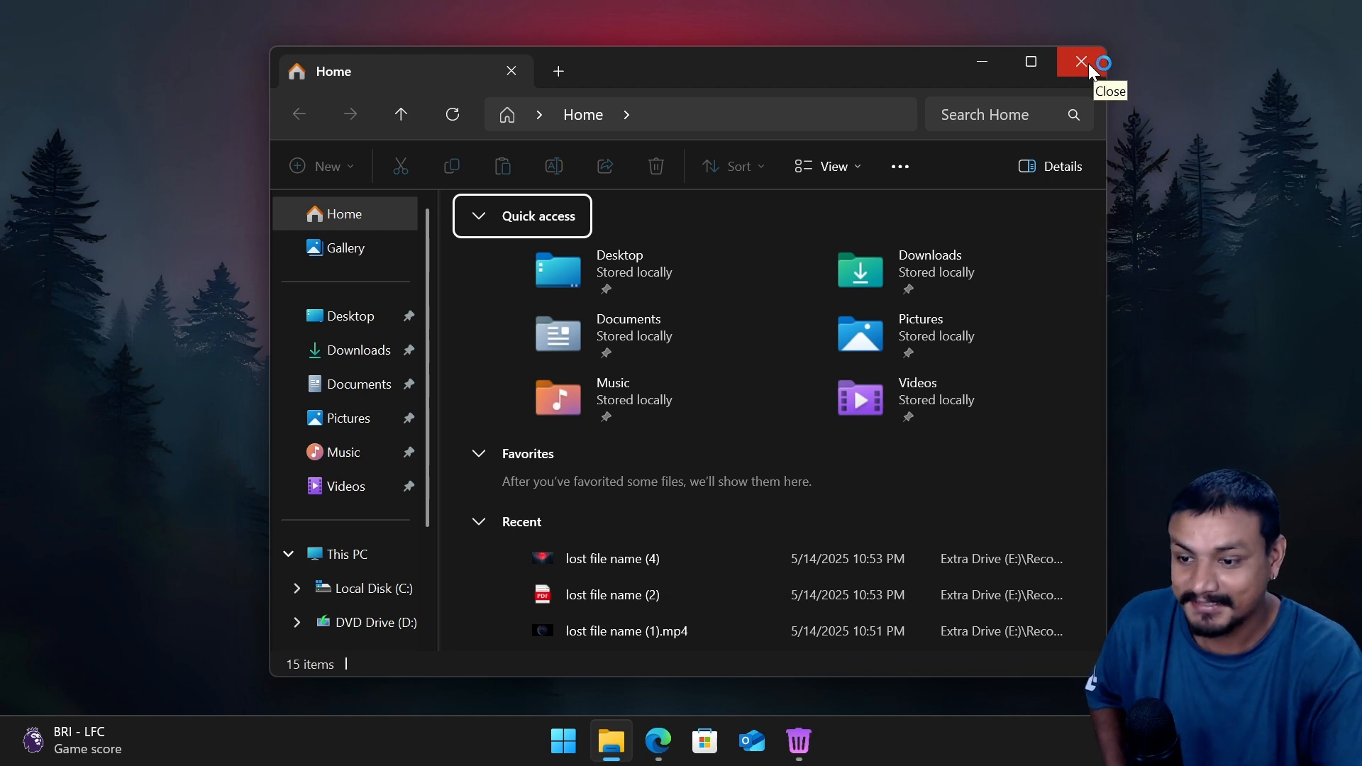
pyautogui.click(1080, 61)
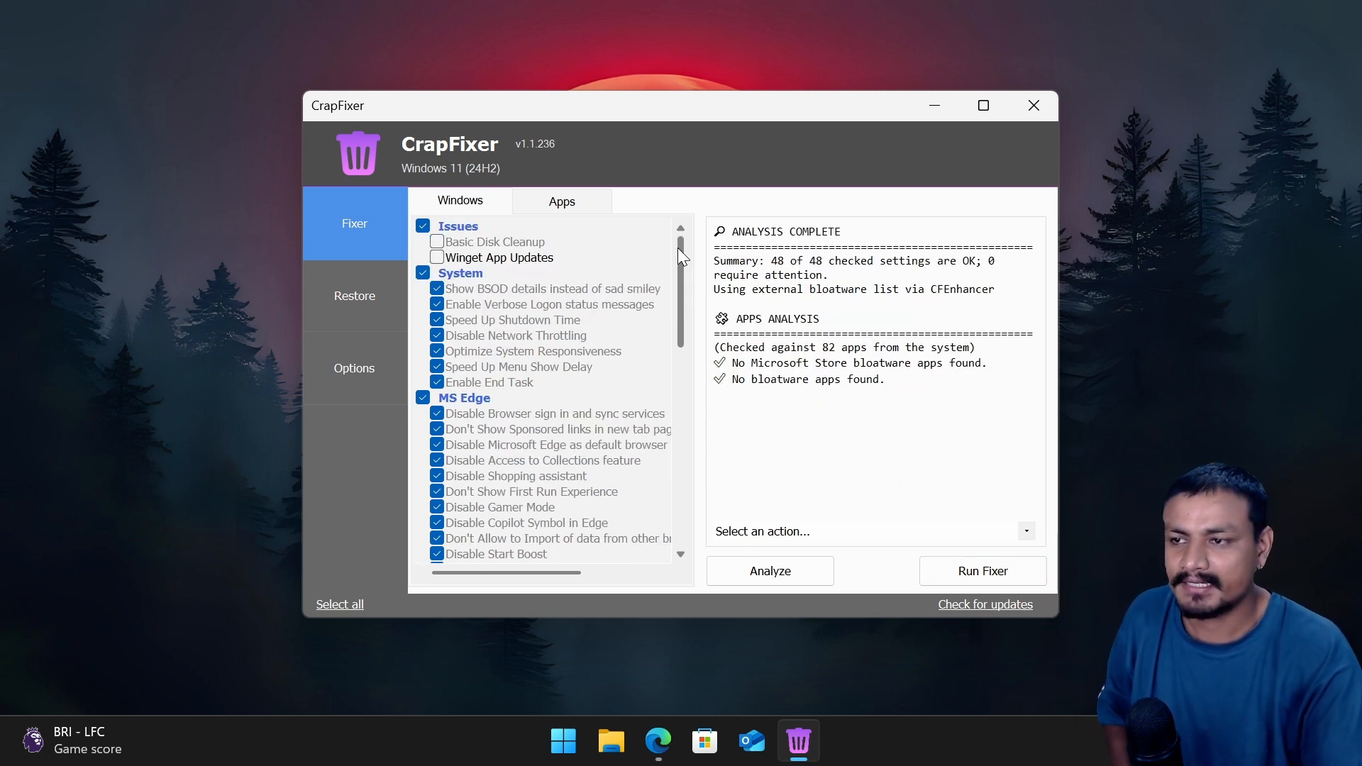
# - Review the Windows settings list and answer the Restore Selected Features confirmation
pyautogui.scroll(-3)
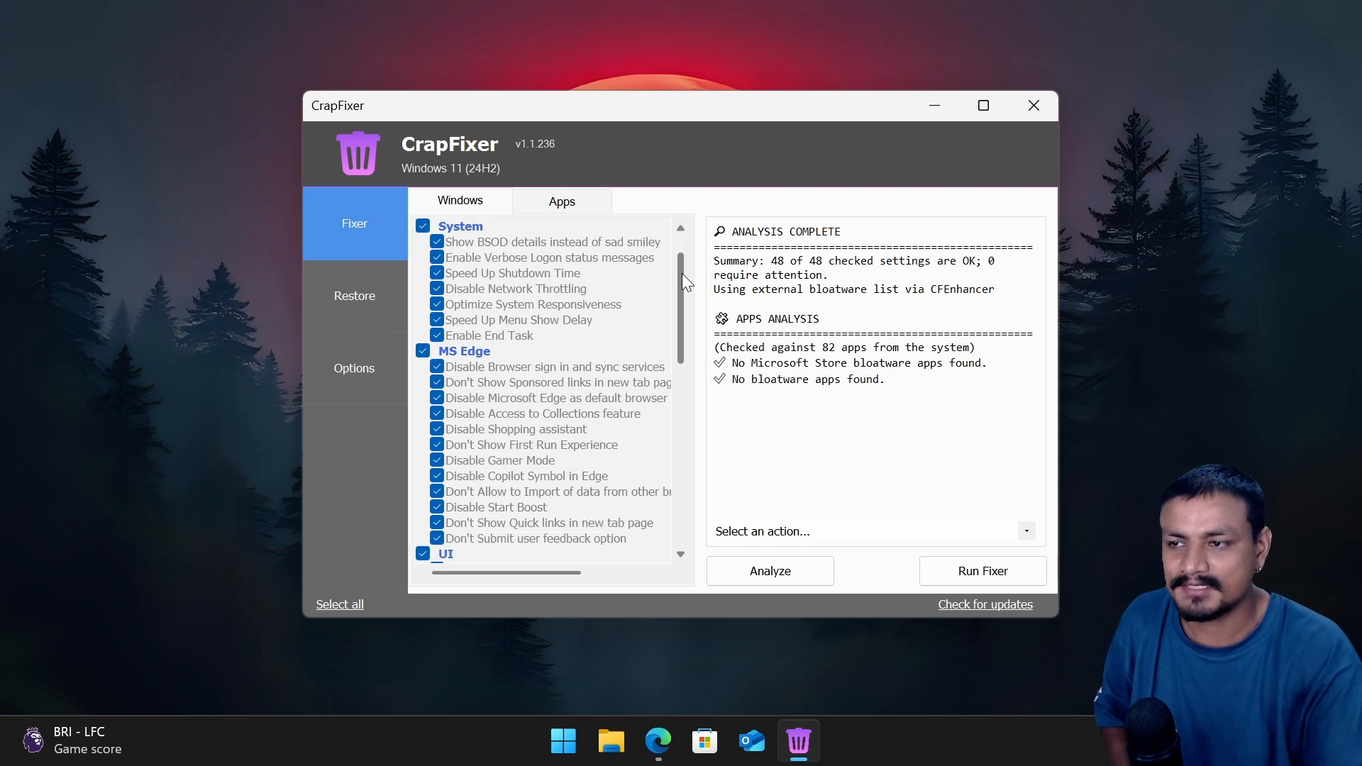
pyautogui.scroll(-3)
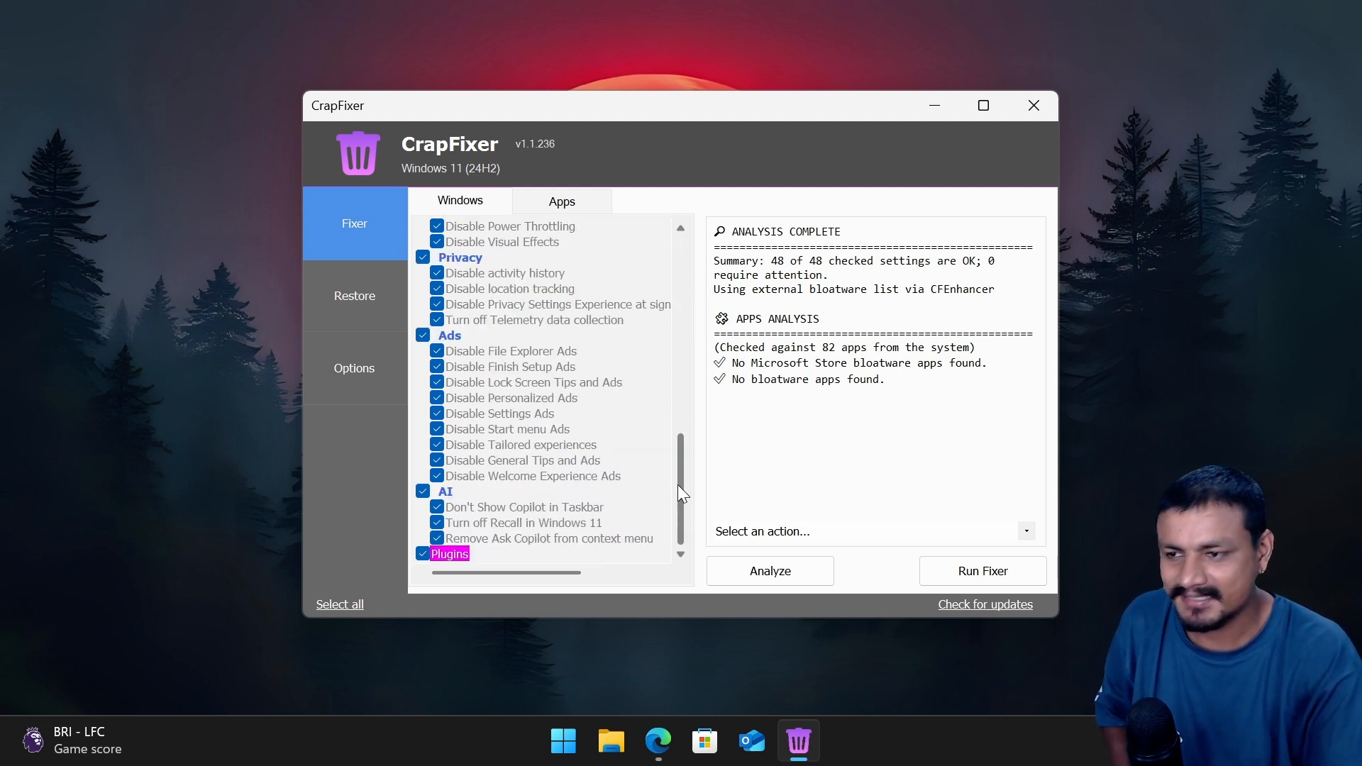
pyautogui.scroll(-3)
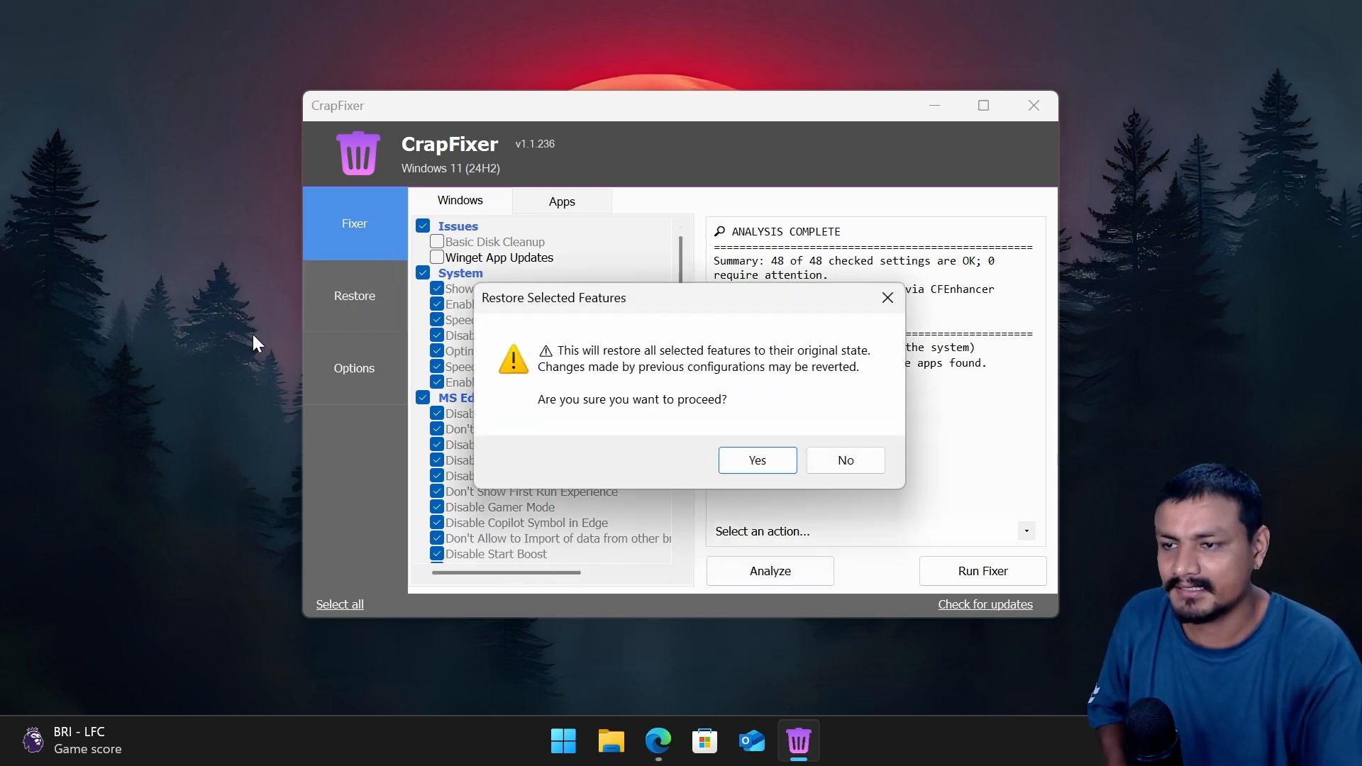
pyautogui.moveTo(704, 384)
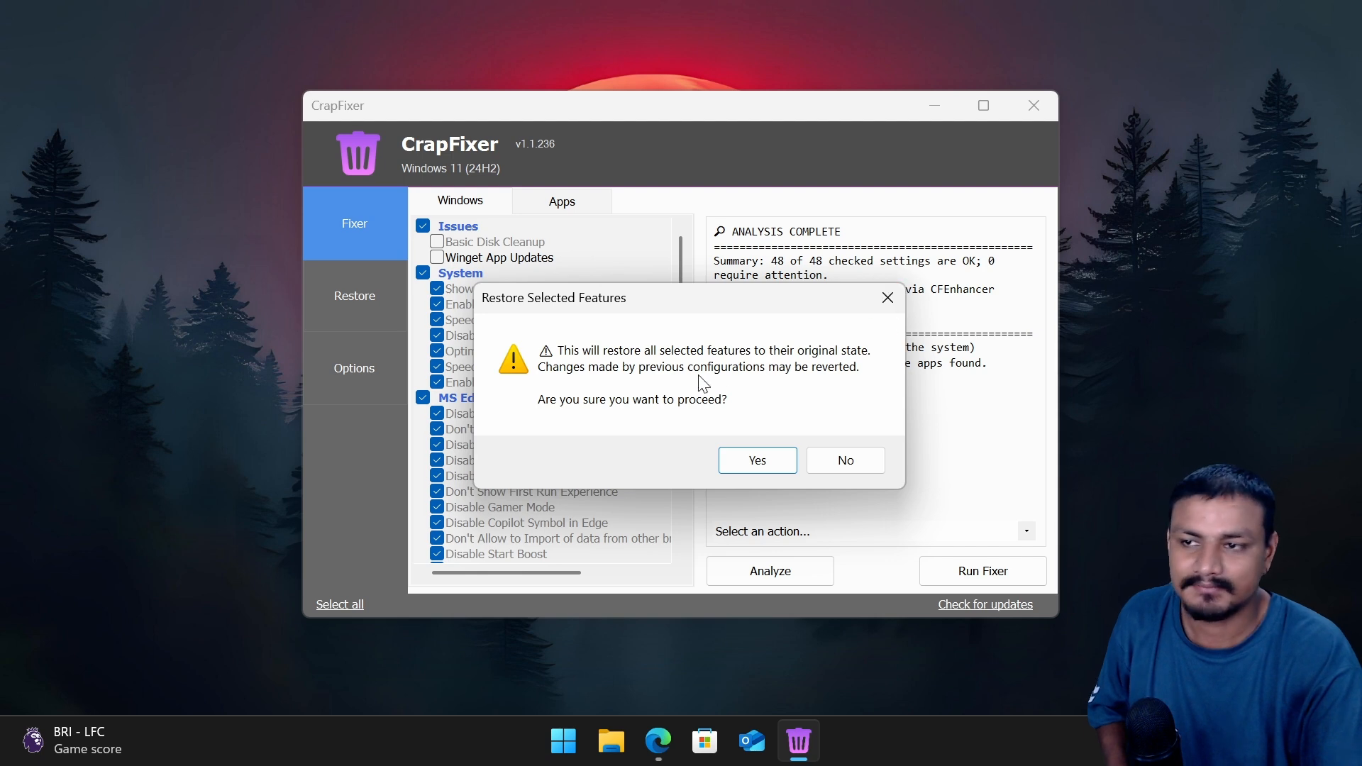
pyautogui.click(846, 460)
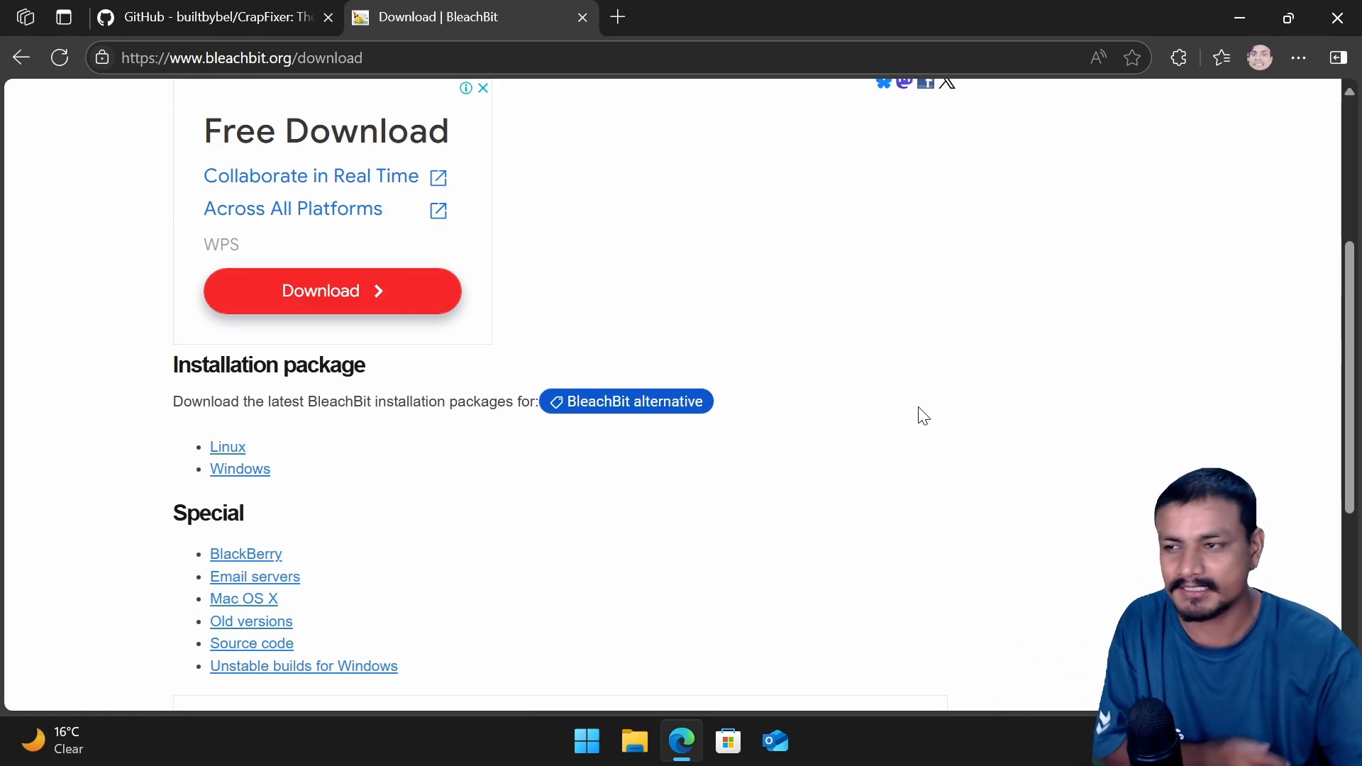
# - Scroll the BleachBit download page and close its tab to return to CrapFixer's GitHub README
pyautogui.scroll(3)
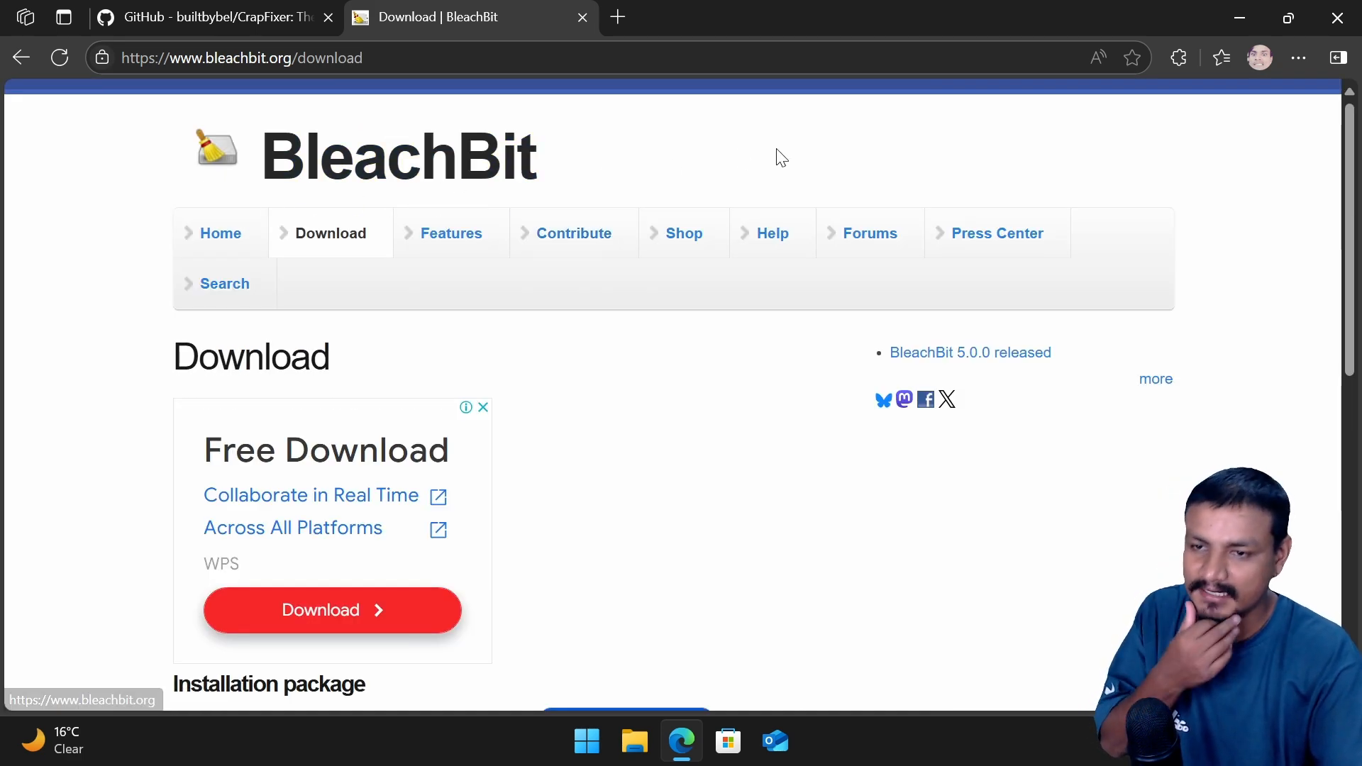
pyautogui.click(213, 17)
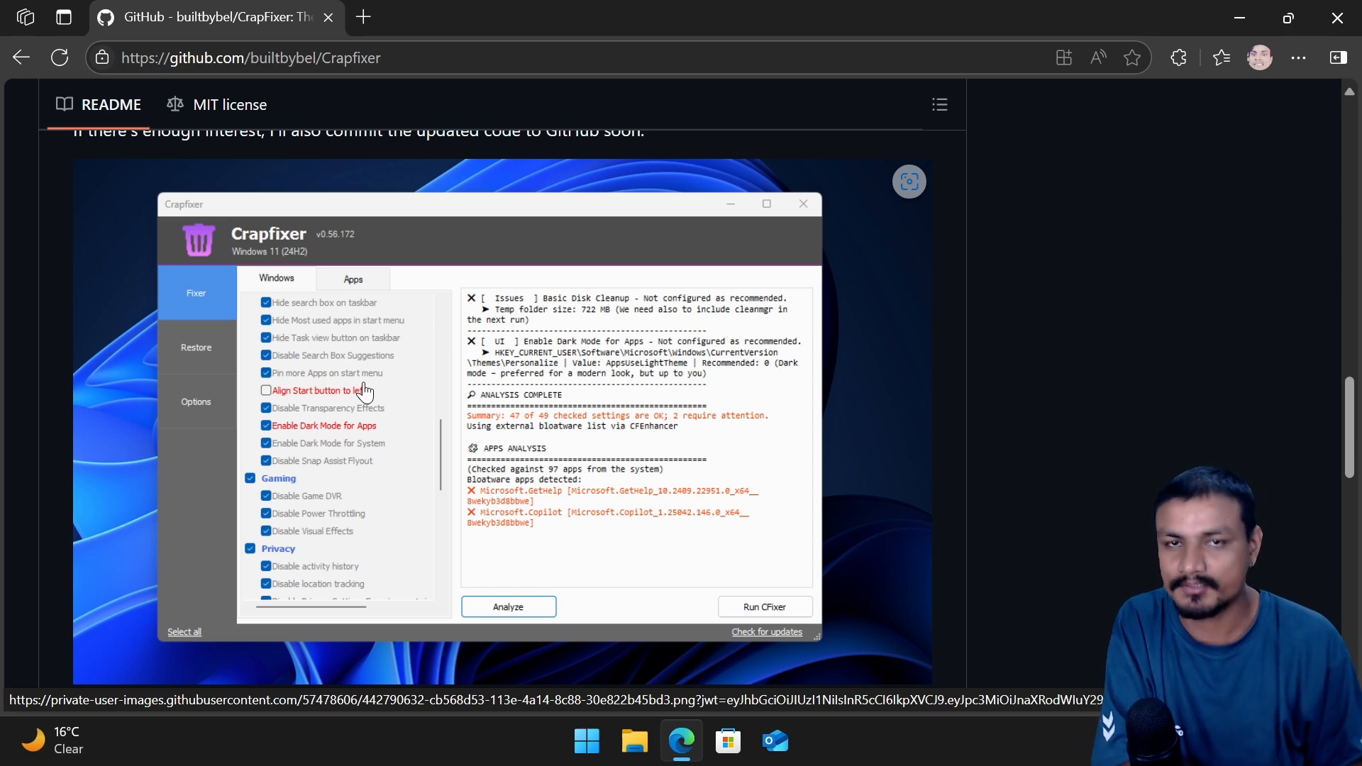
pyautogui.moveTo(368, 346)
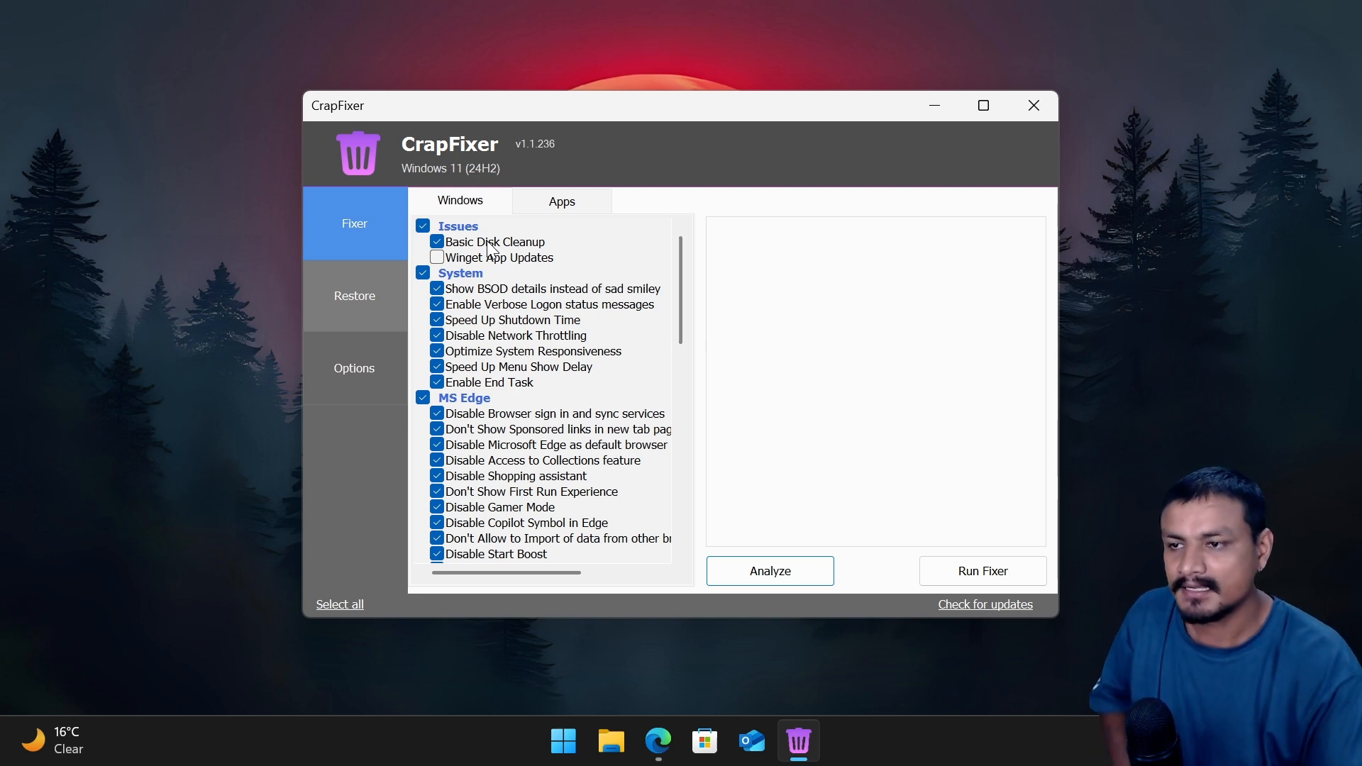
# - Tick Winget App Updates under Issues and run Fixer to check app updates via winget
pyautogui.click(437, 257)
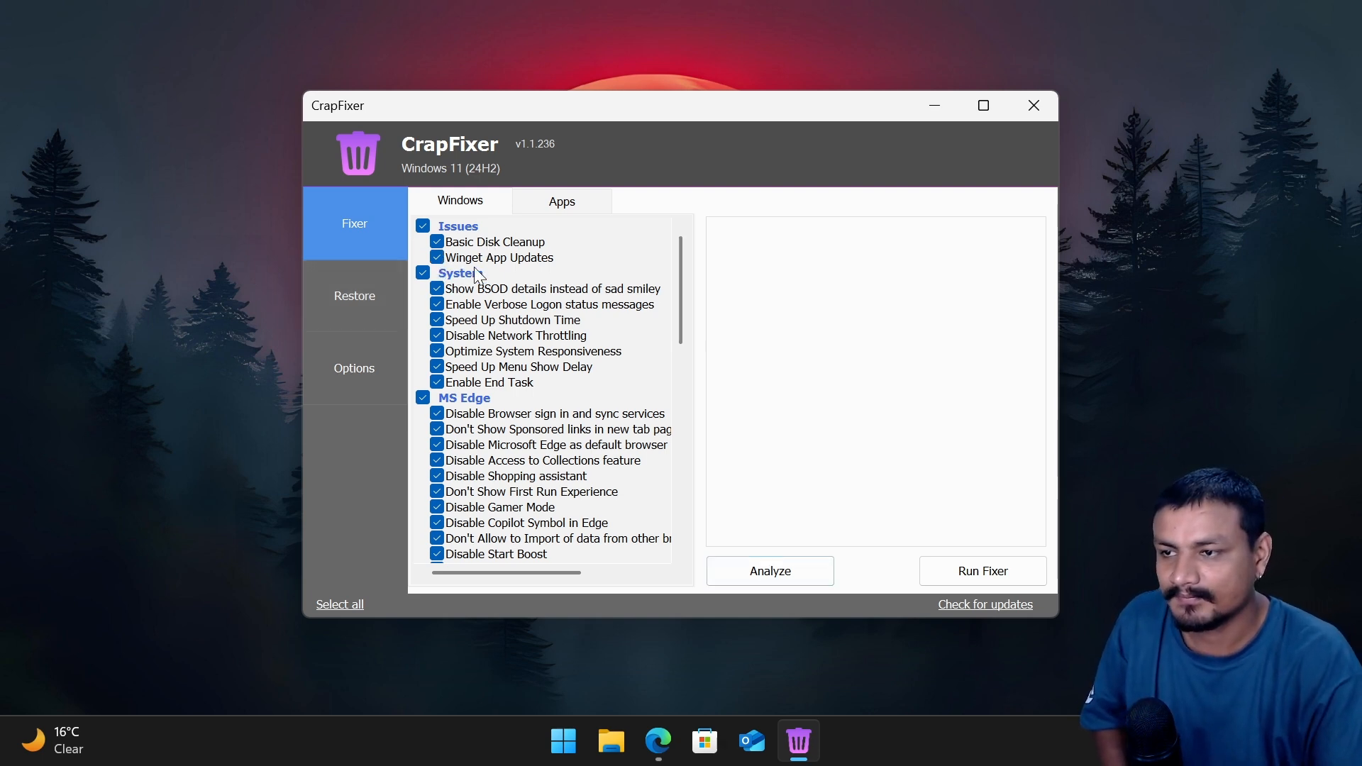
pyautogui.moveTo(553, 270)
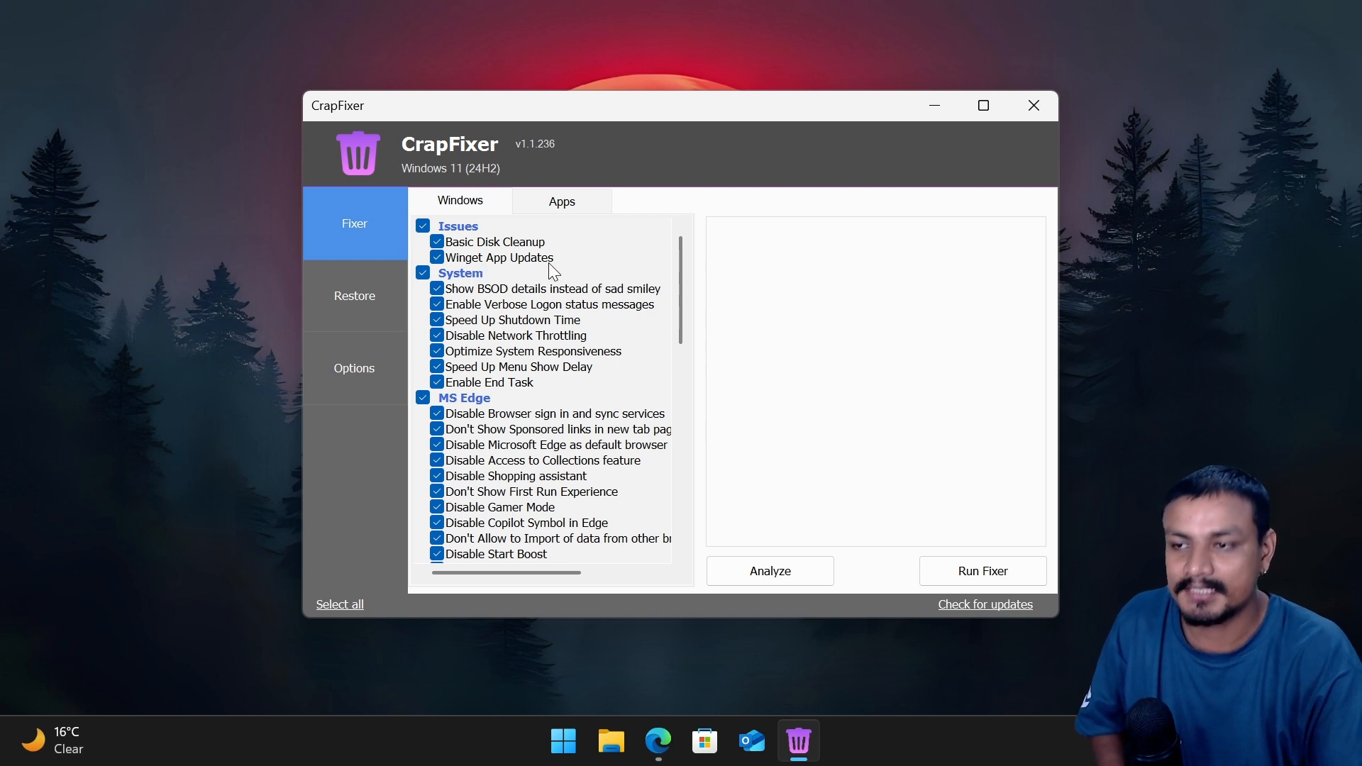
pyautogui.moveTo(570, 274)
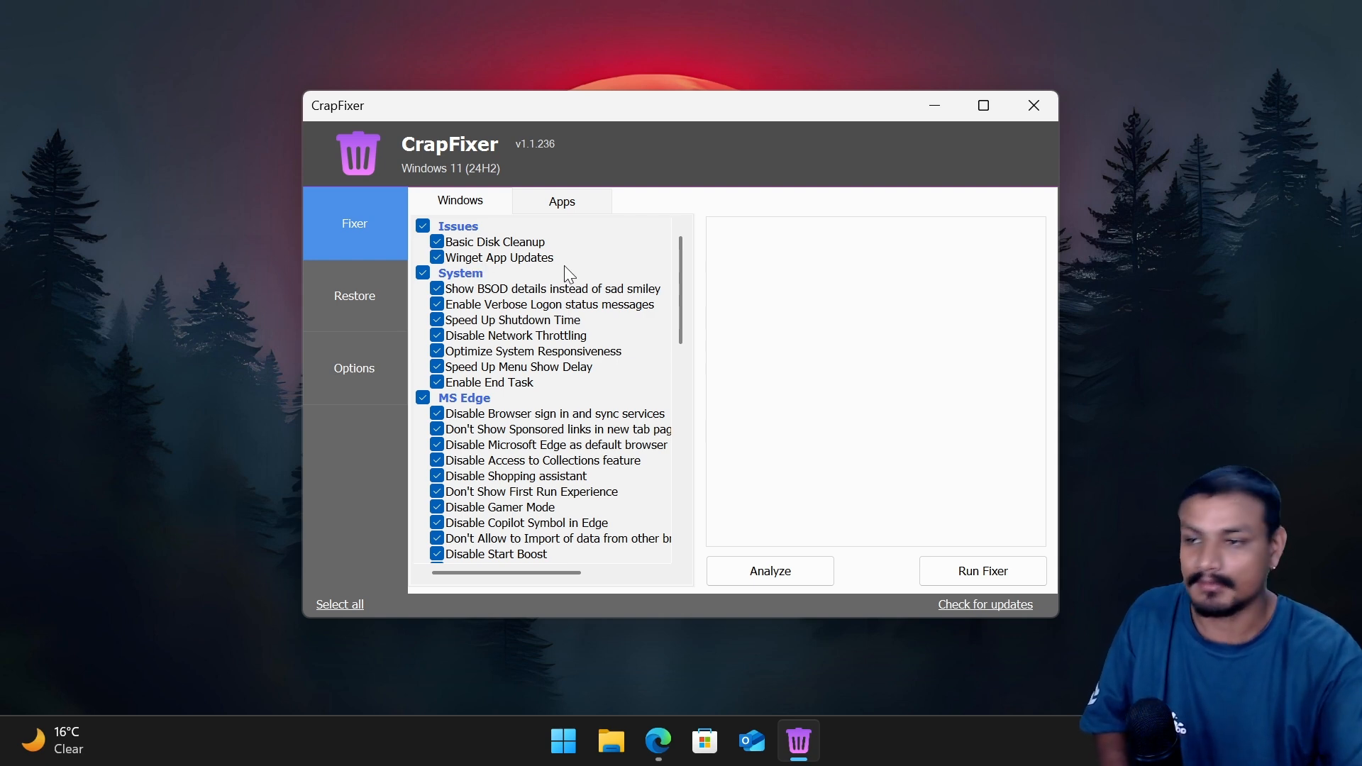
pyautogui.click(769, 570)
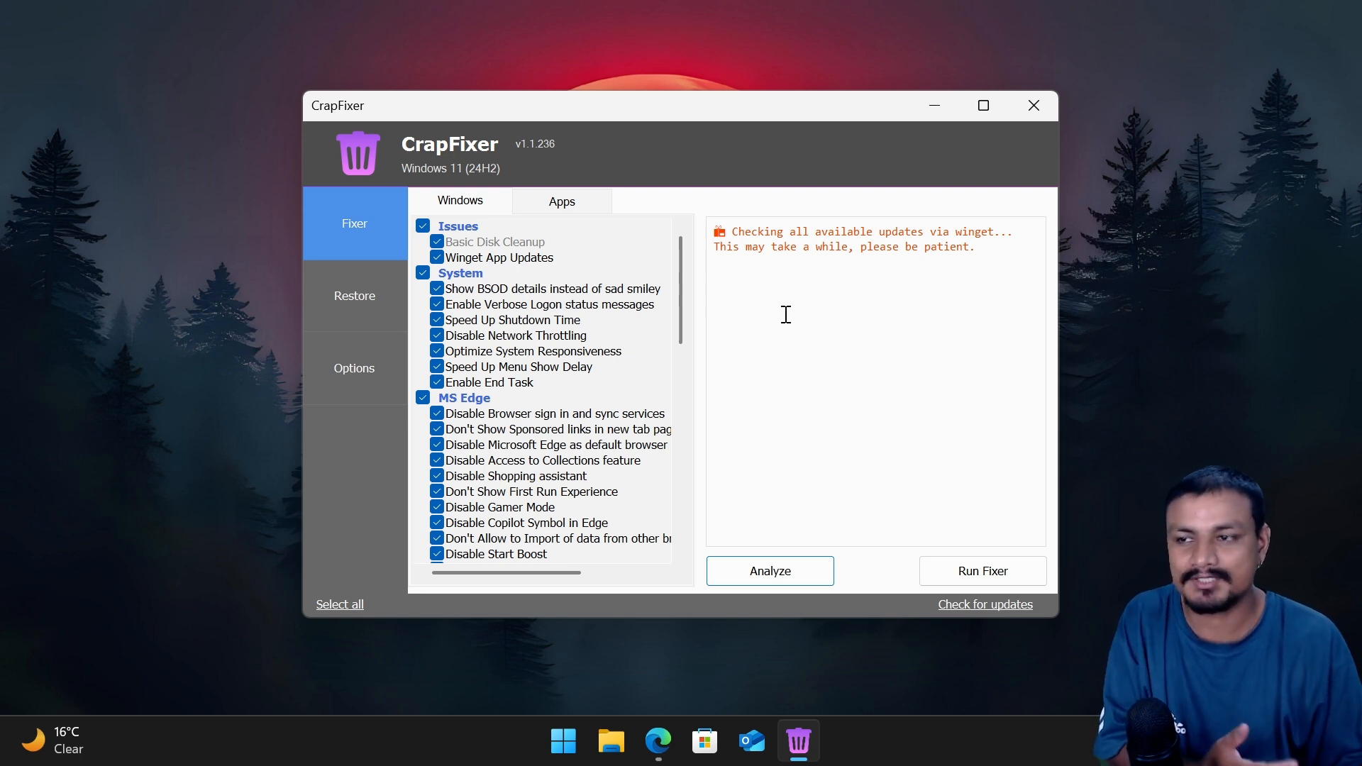
pyautogui.moveTo(676, 345)
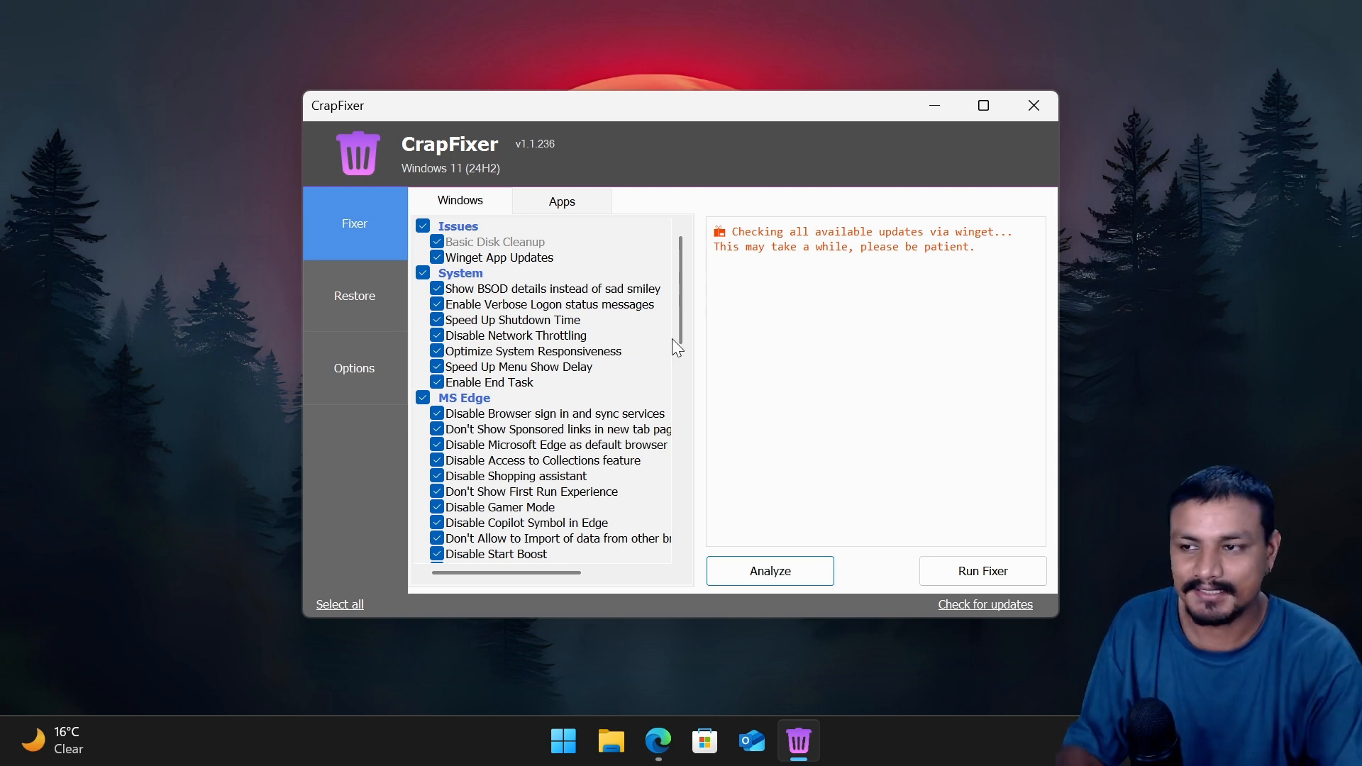